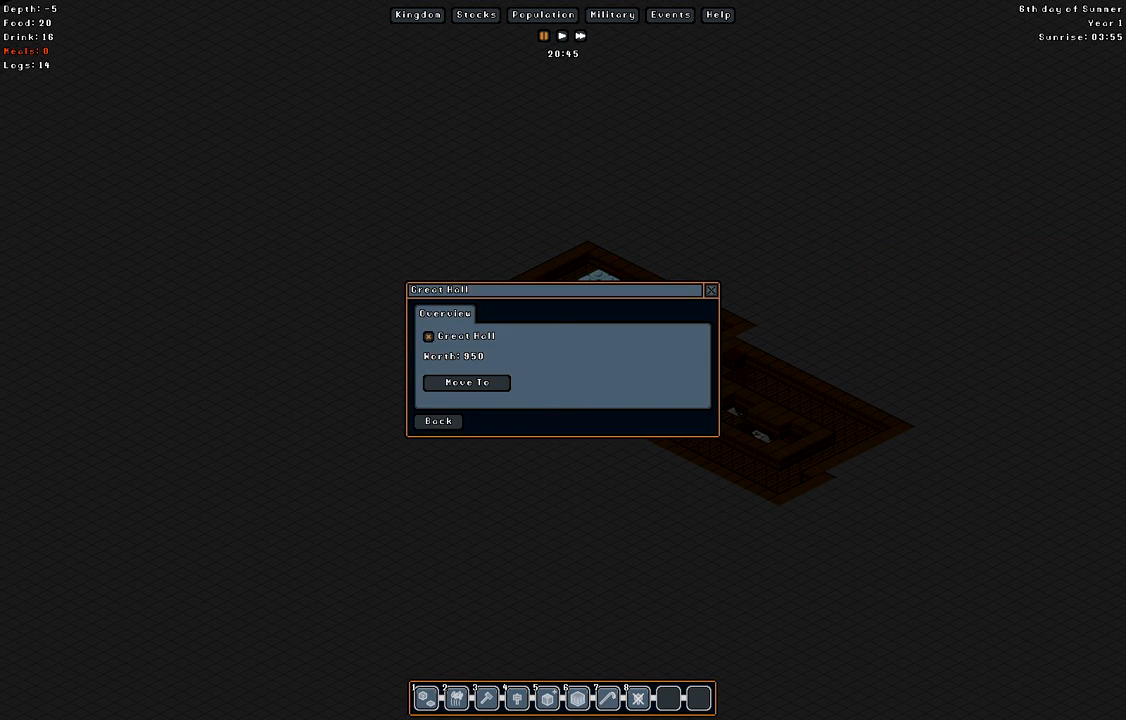
- Close the Great Hall overview to reveal the depth -3 workshop floor
left_click(417, 14)
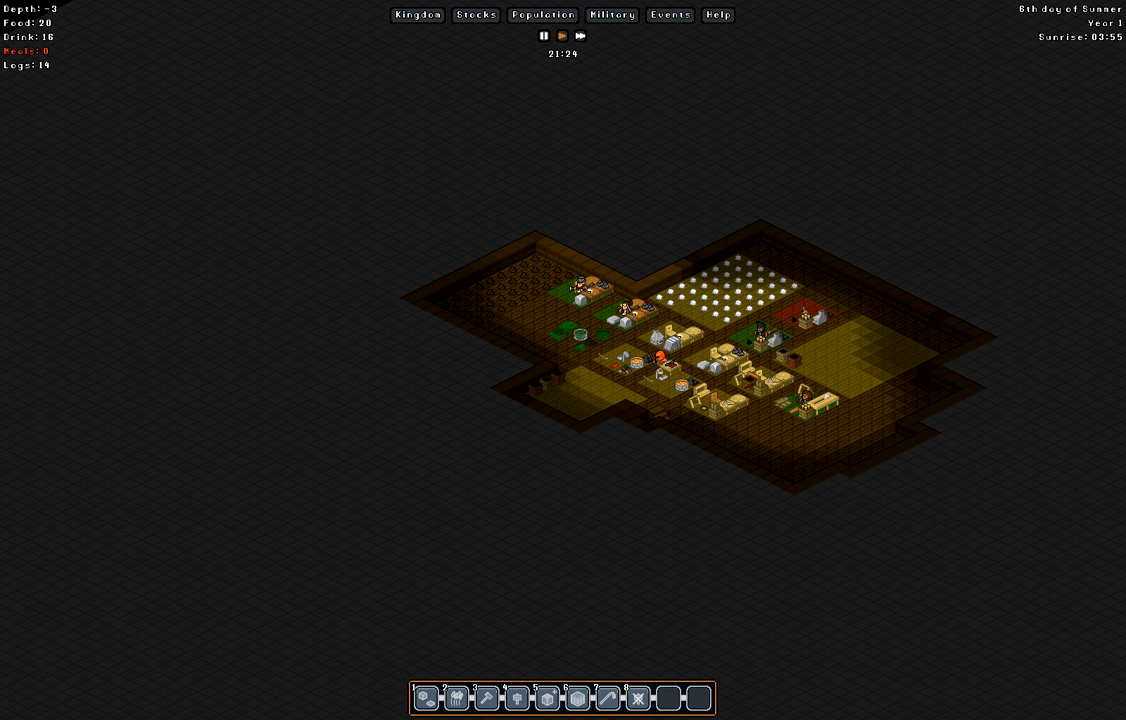
- Pick Build > Workshop > Metal > Metalworker to open its build order
left_click(575, 320)
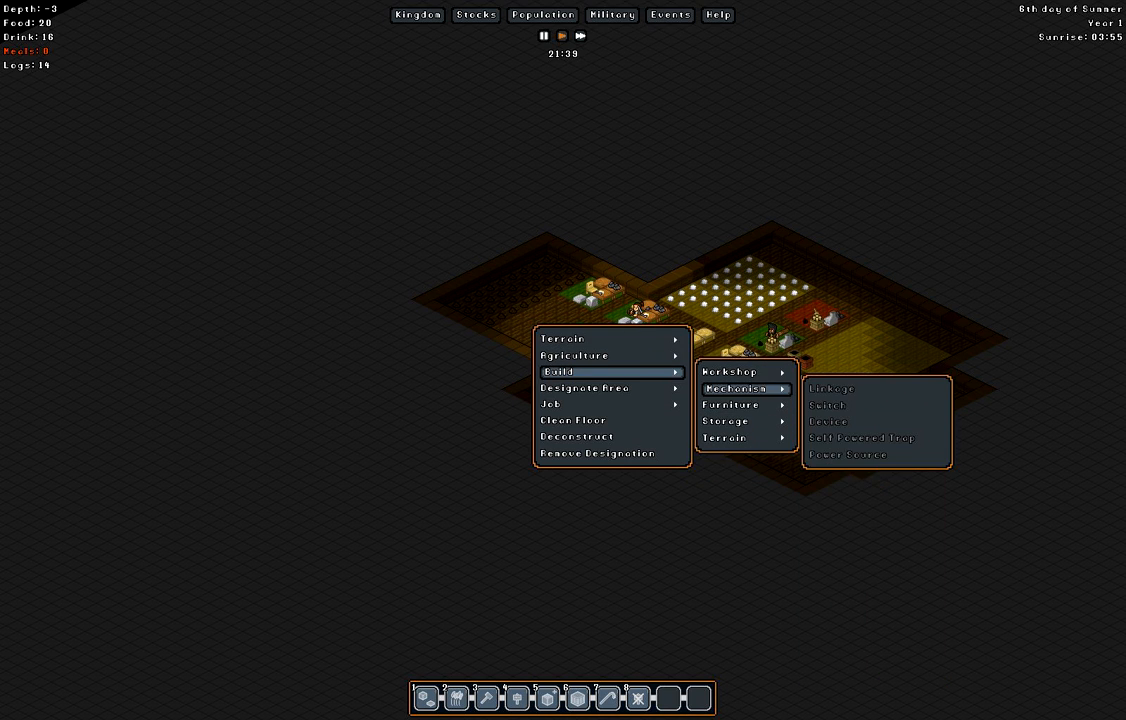
left_click(730, 371)
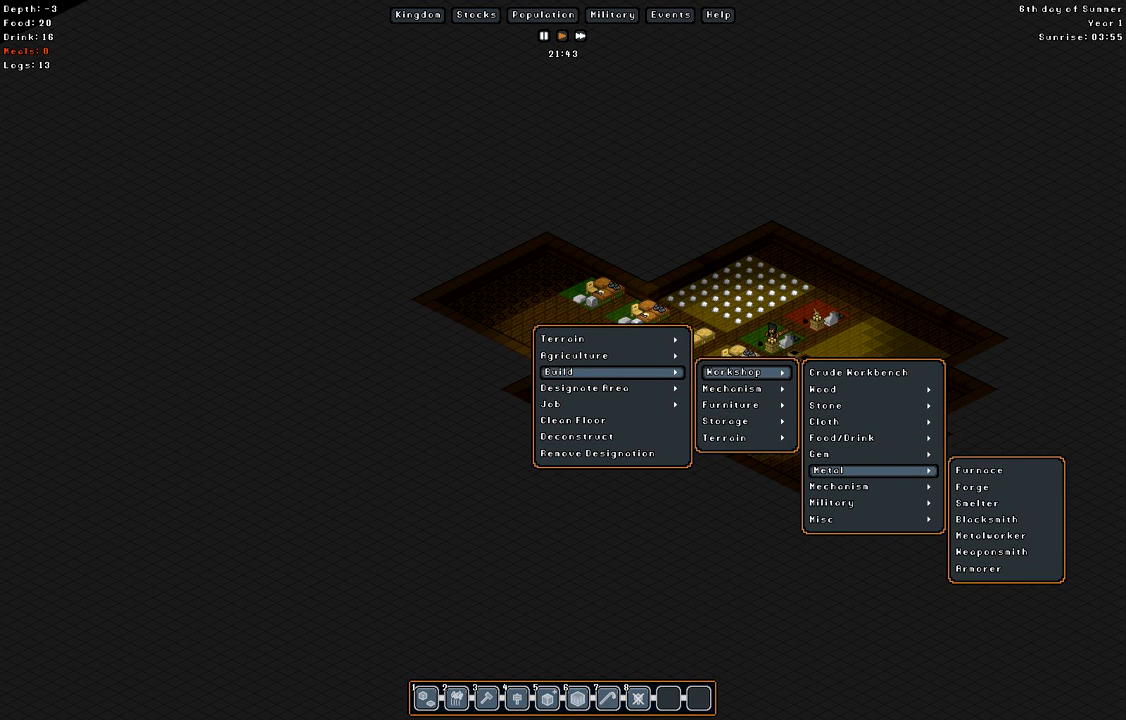
left_click(990, 535)
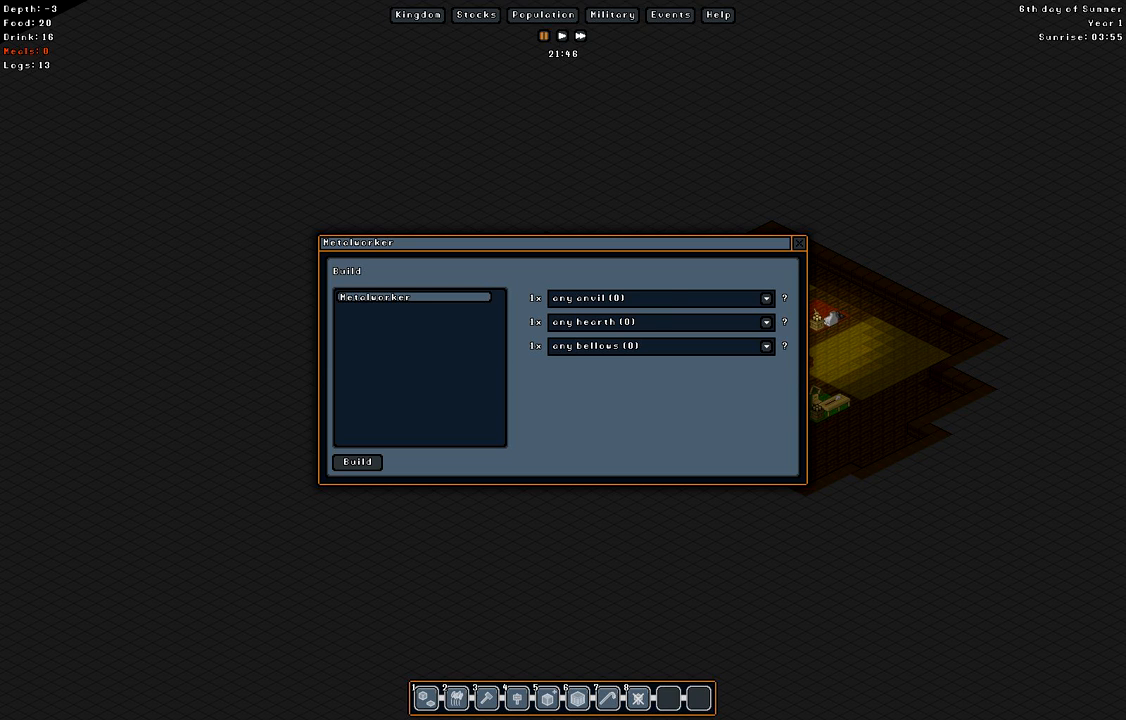
- Confirm the Metalworker build order, then view depth -2
left_click(799, 243)
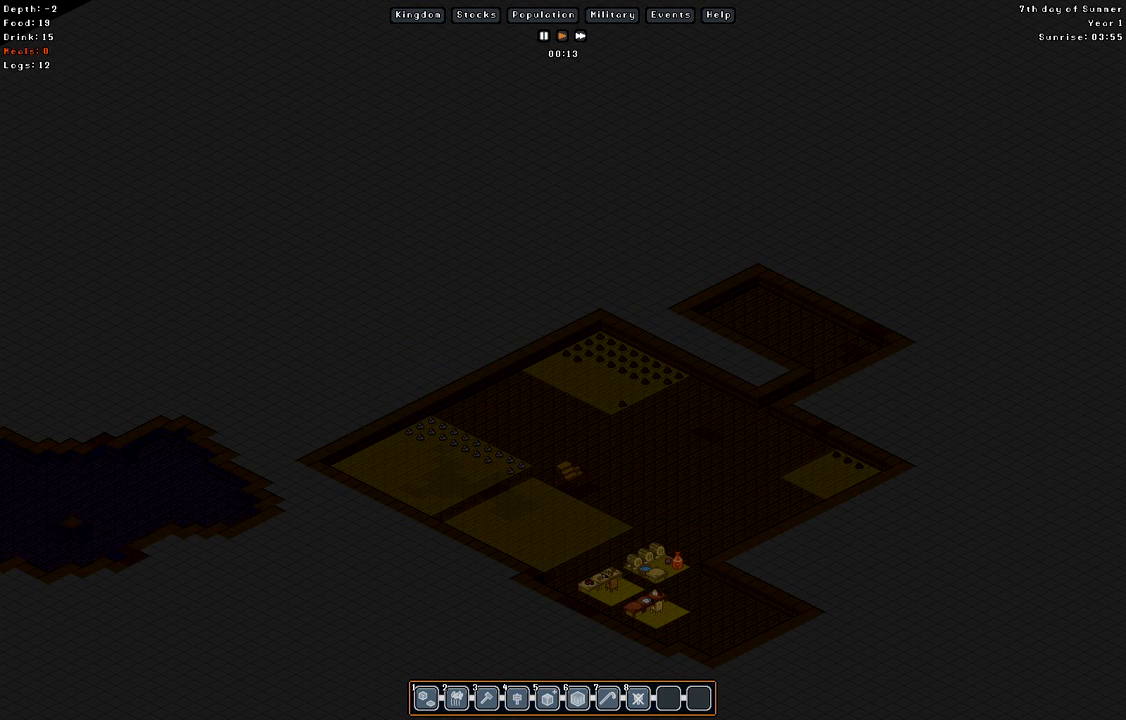
- Scroll the view up a level toward the pending Metalworker construction
scroll("up", 3)
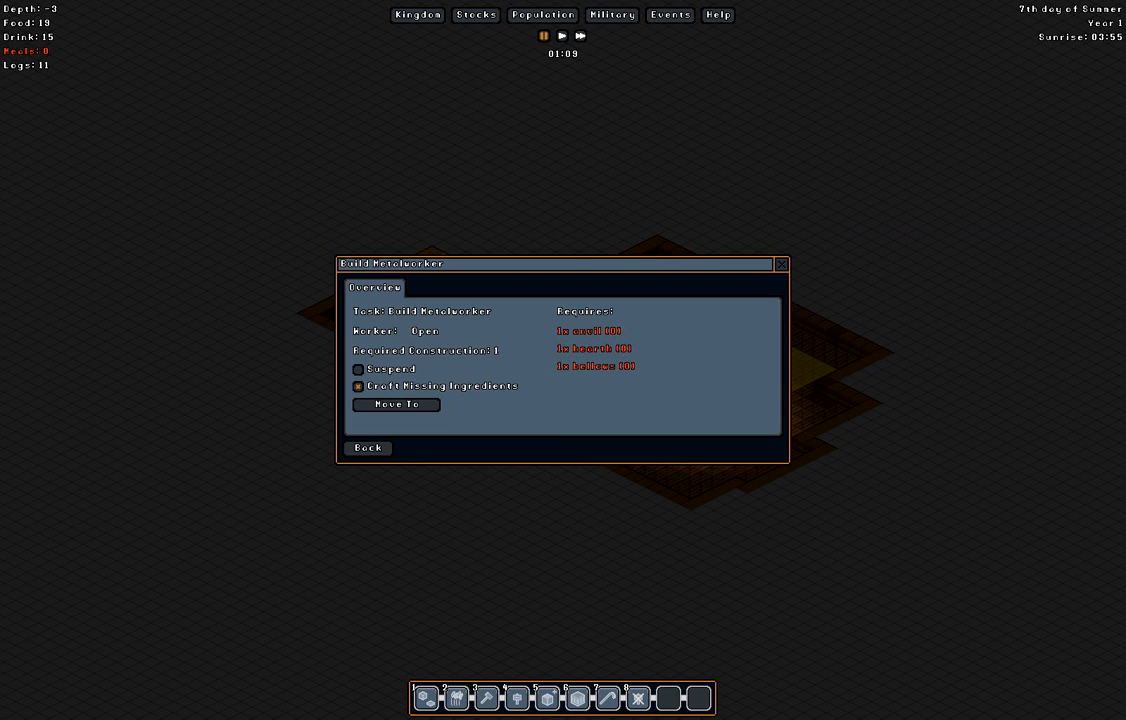
mouse_move(592, 348)
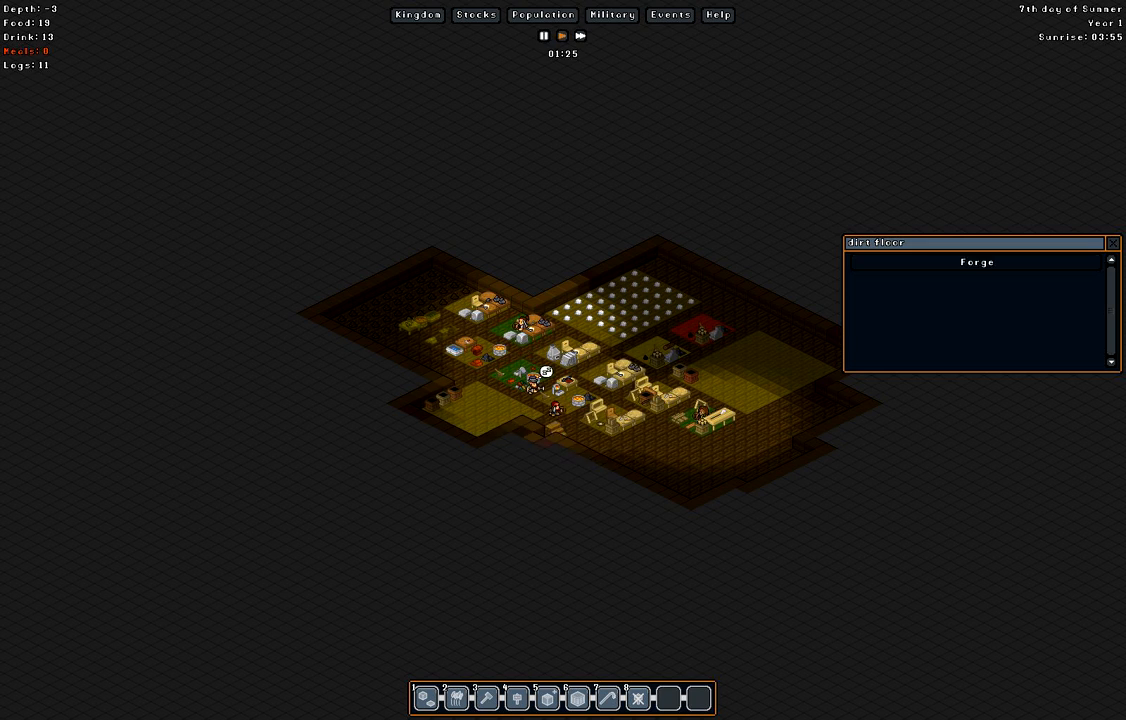
- Check the Forge's bar and anvil jobs, then view the depth -4 chamber
left_click(976, 261)
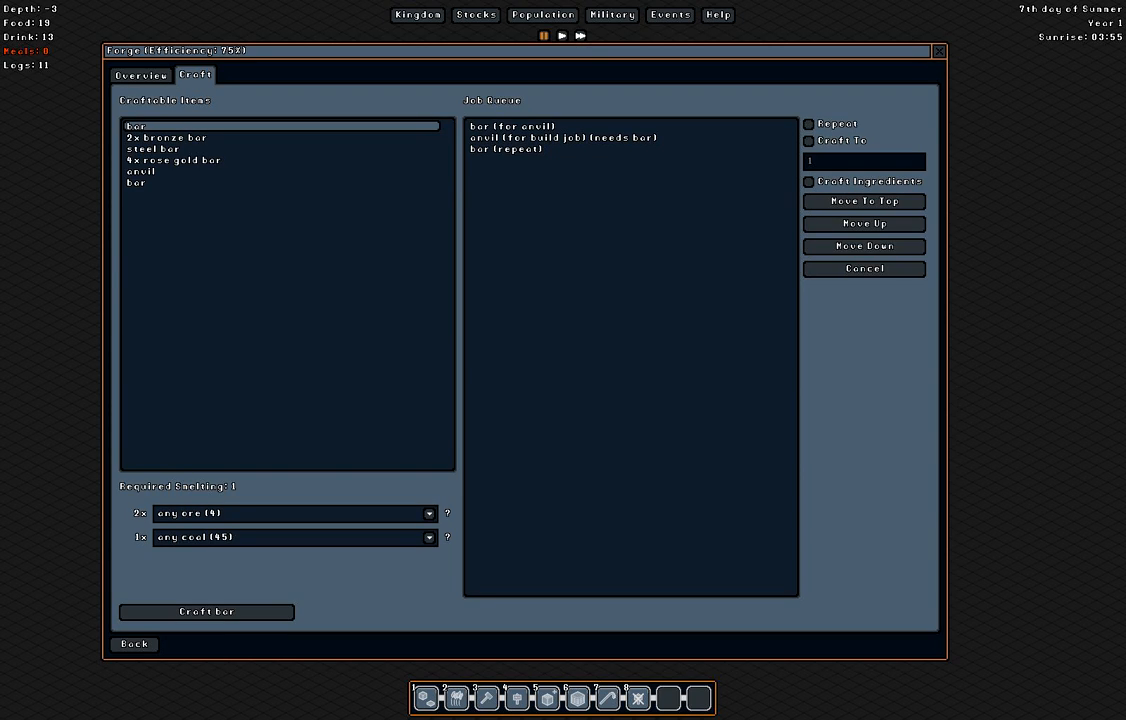
left_click(133, 644)
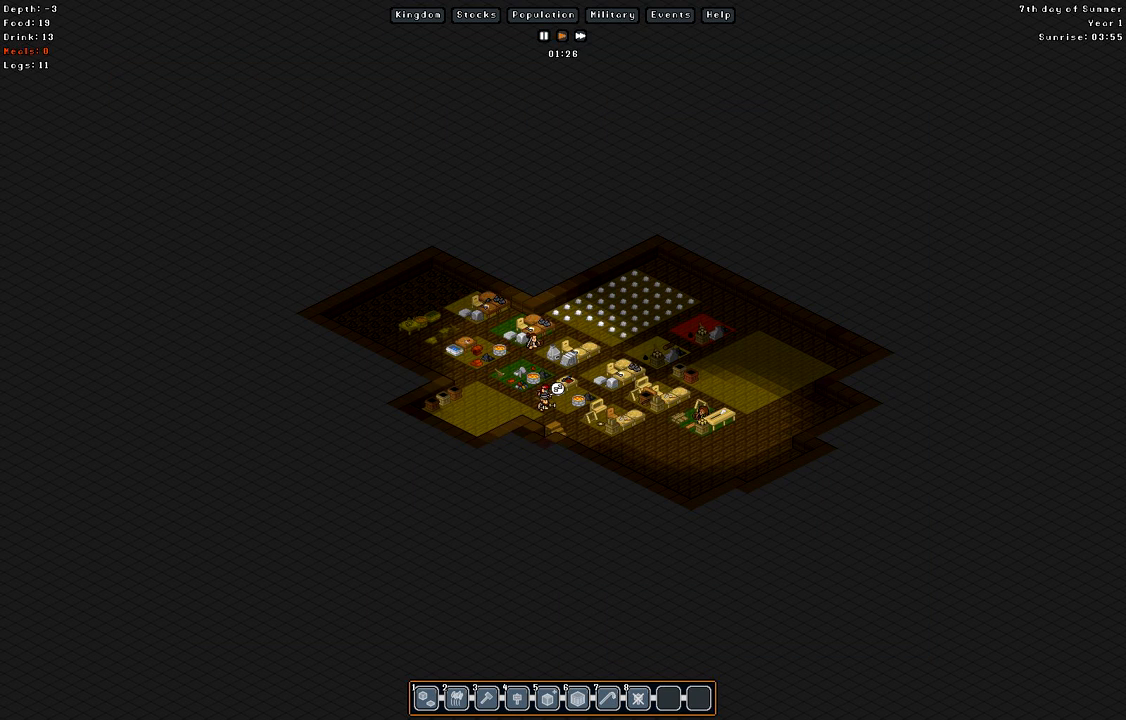
scroll("down", 3)
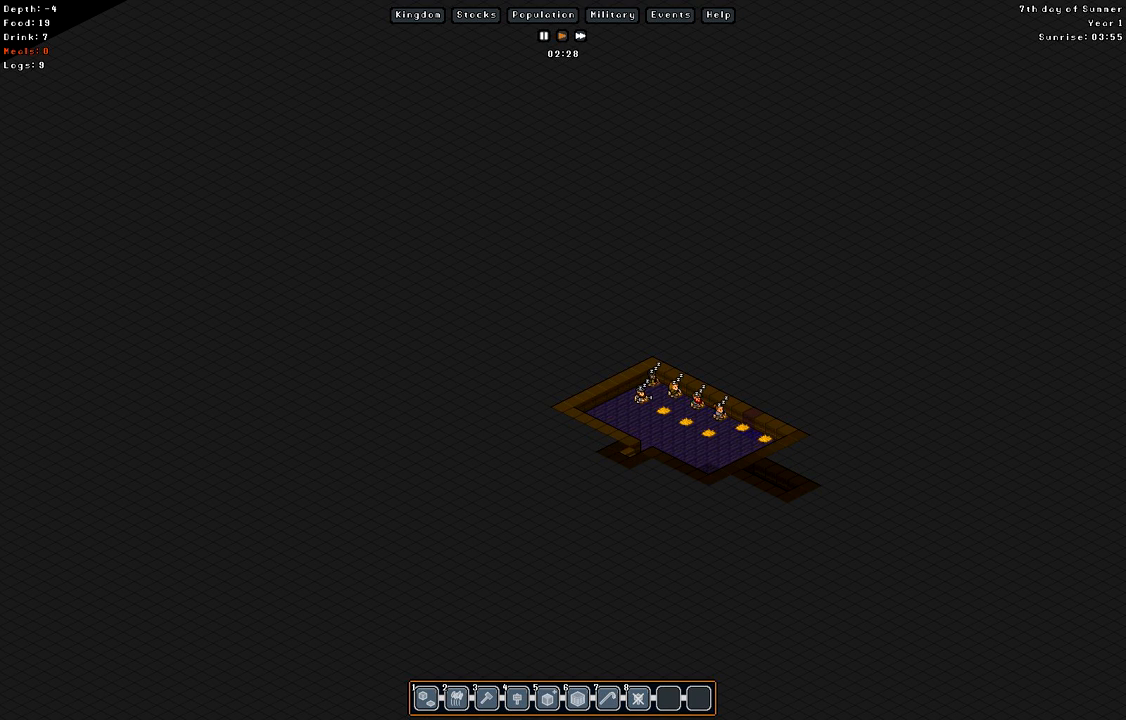
- Select the Metalworker build site to show its missing anvil, hearth and bellows
left_click(640, 450)
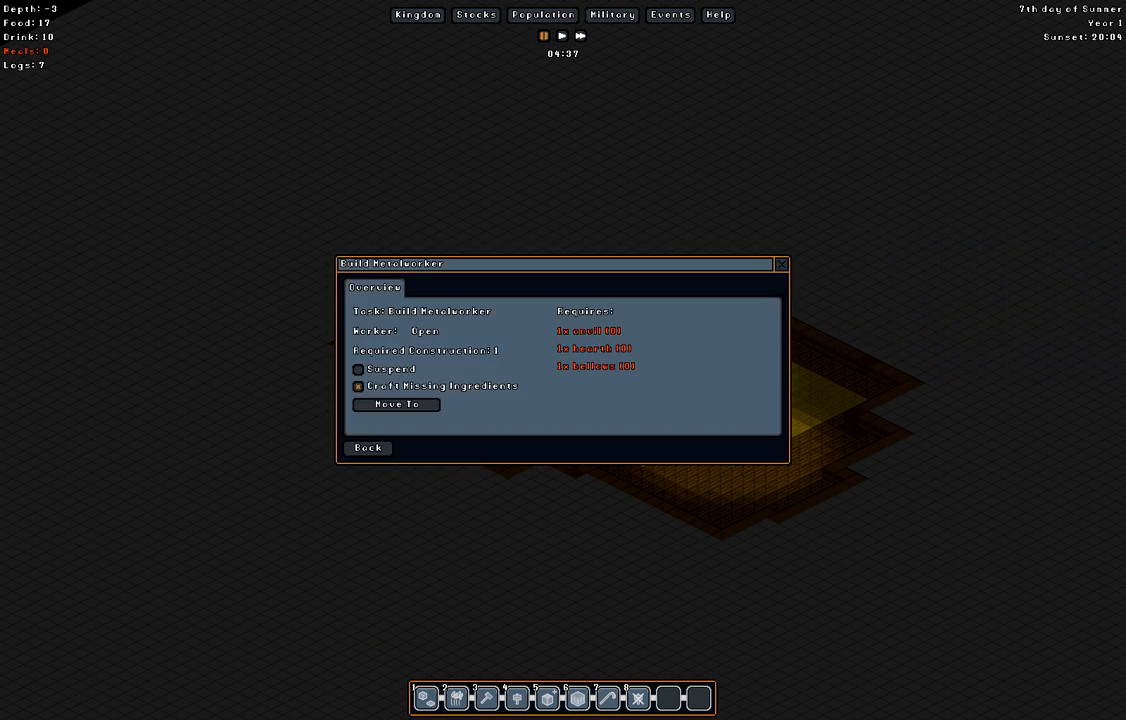
- Close the Build Metalworker task window and view the surface at depth 8
left_click(367, 447)
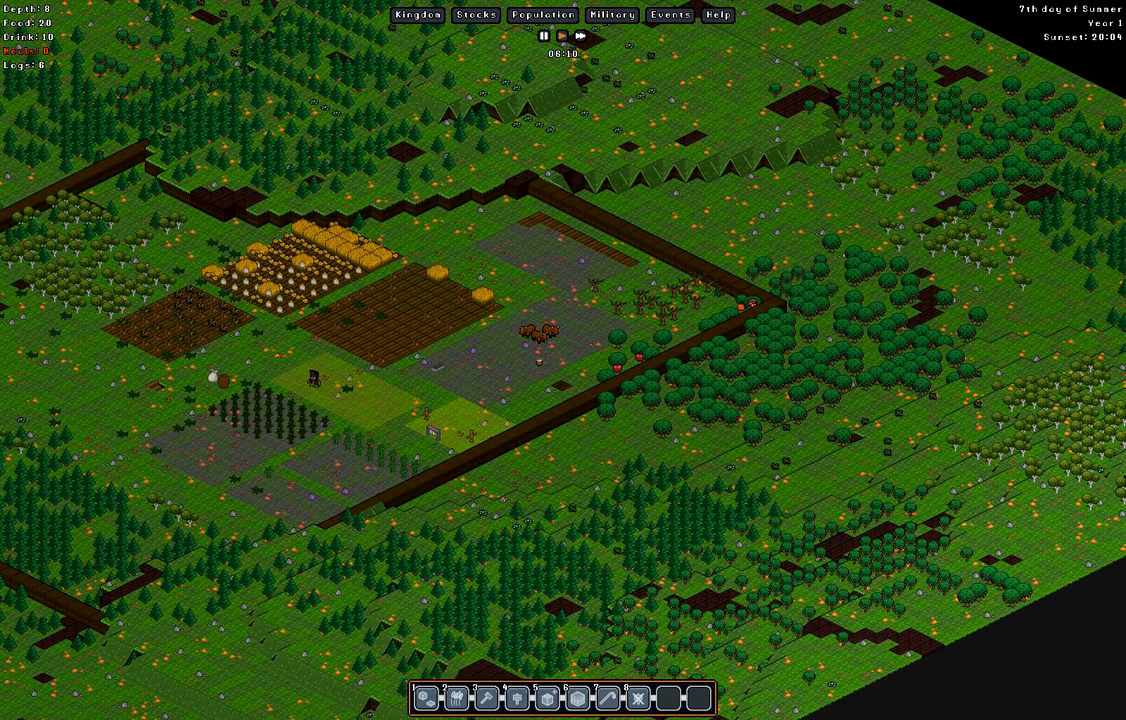
- Cancel the current action and run the game at 2x speed
right_click(590, 377)
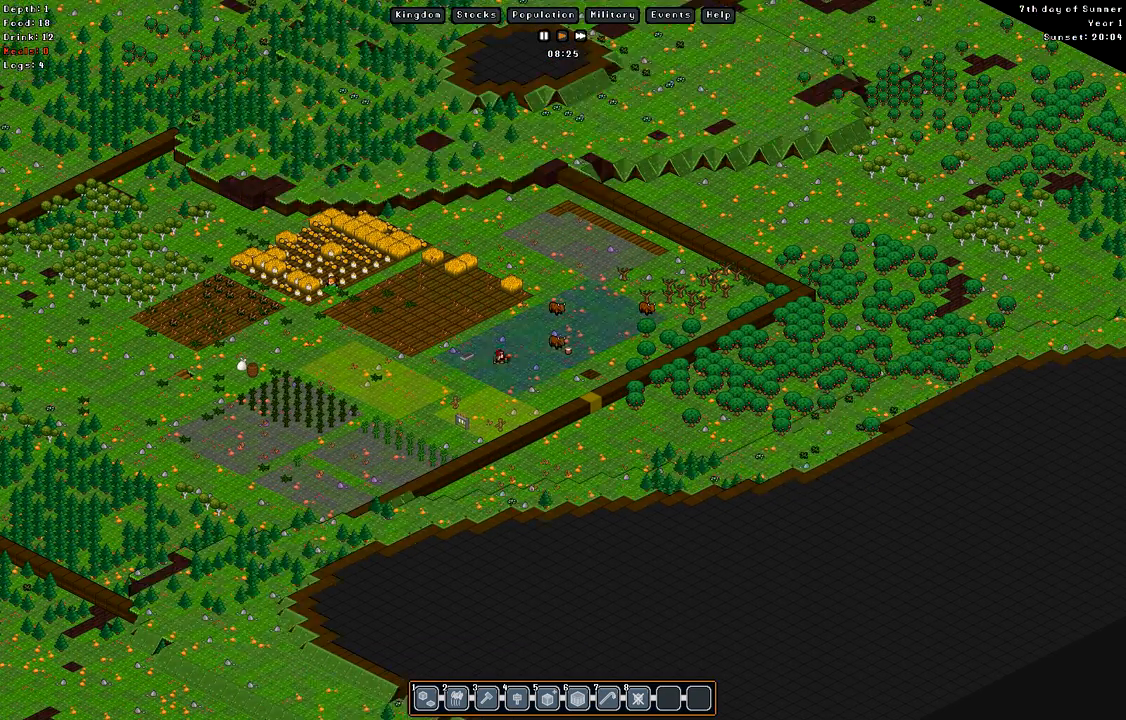
left_click(566, 36)
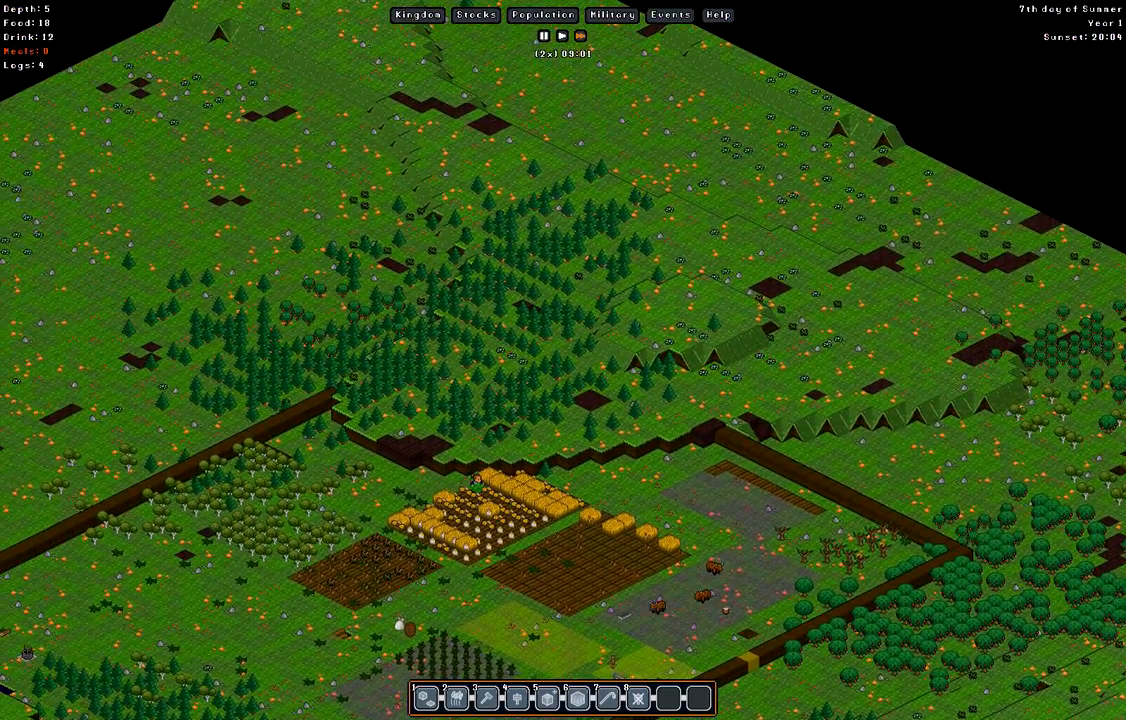
- Move to depth -3 and queue a pickaxe in the Blacksmith's crafting list
scroll("down", 3)
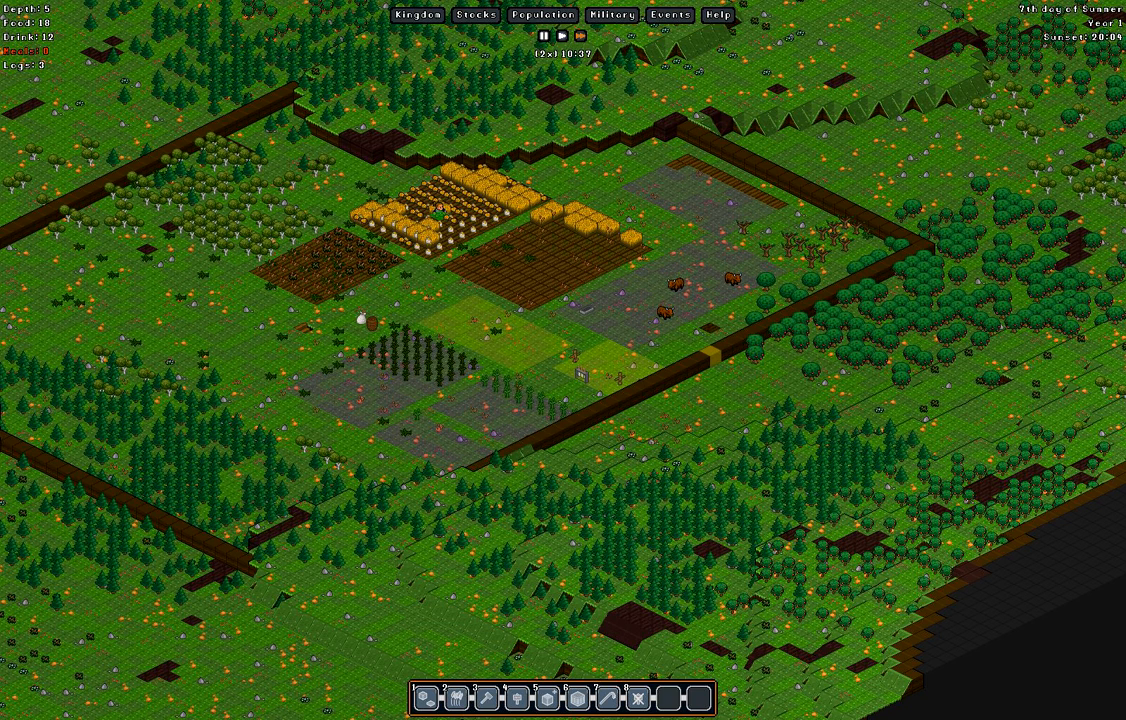
left_click(562, 33)
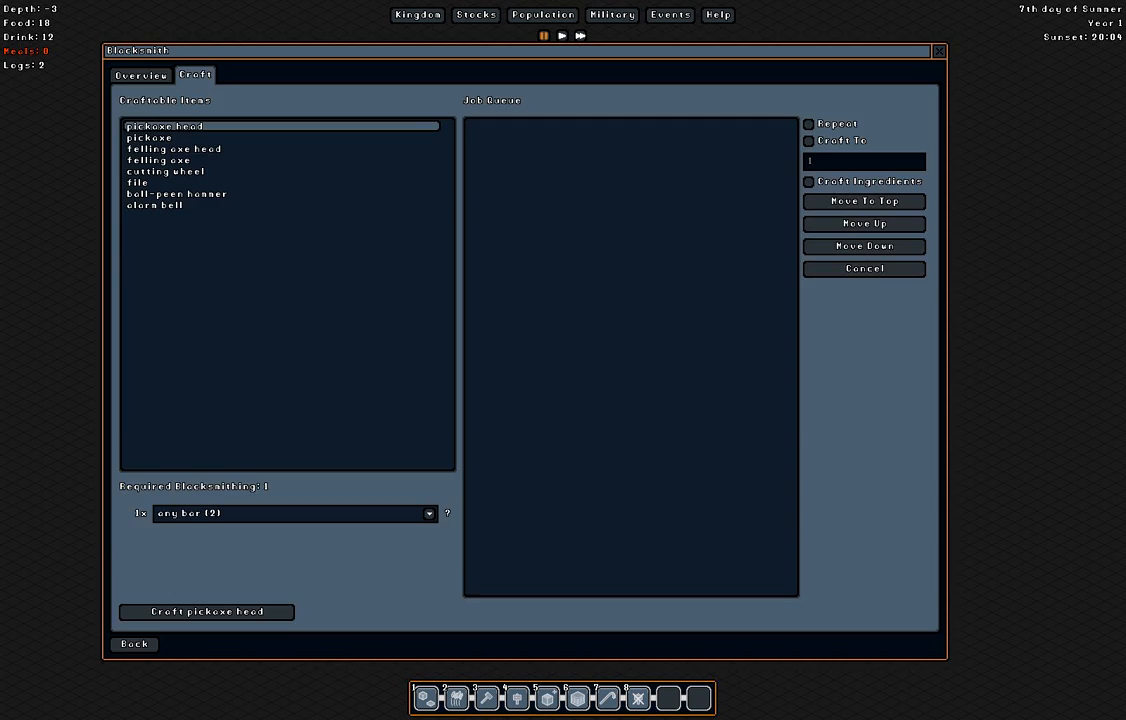
left_click(149, 137)
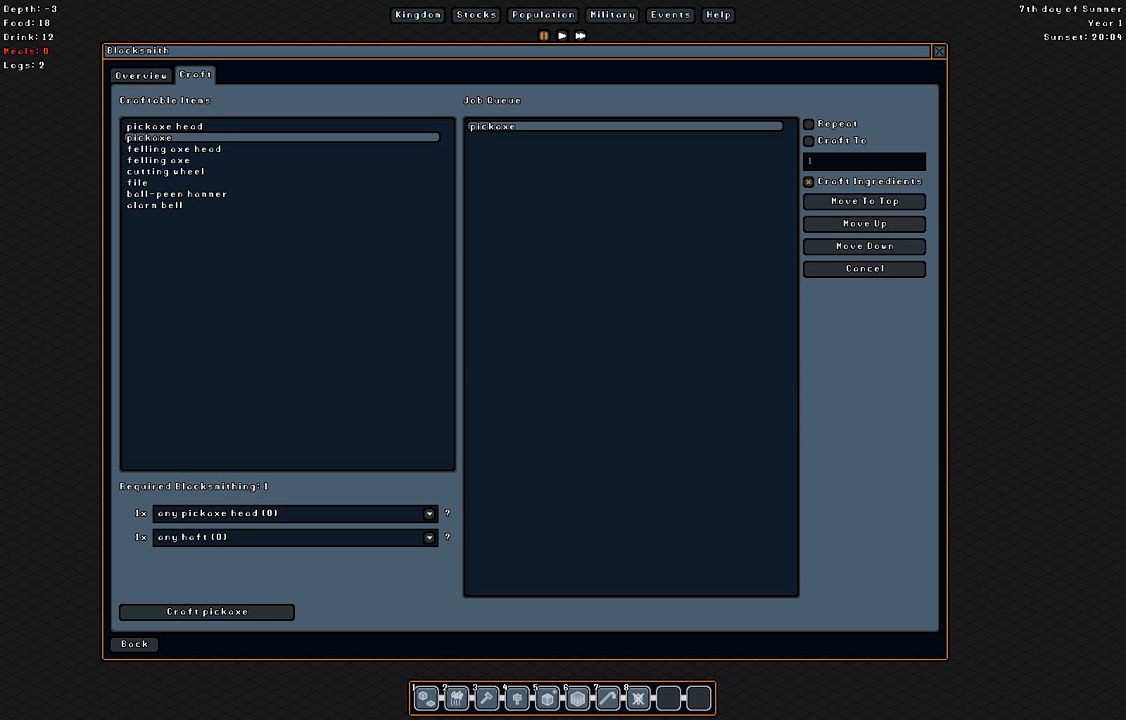
- Close the Blacksmith crafting window to see the surface farms at depth 2
left_click(134, 644)
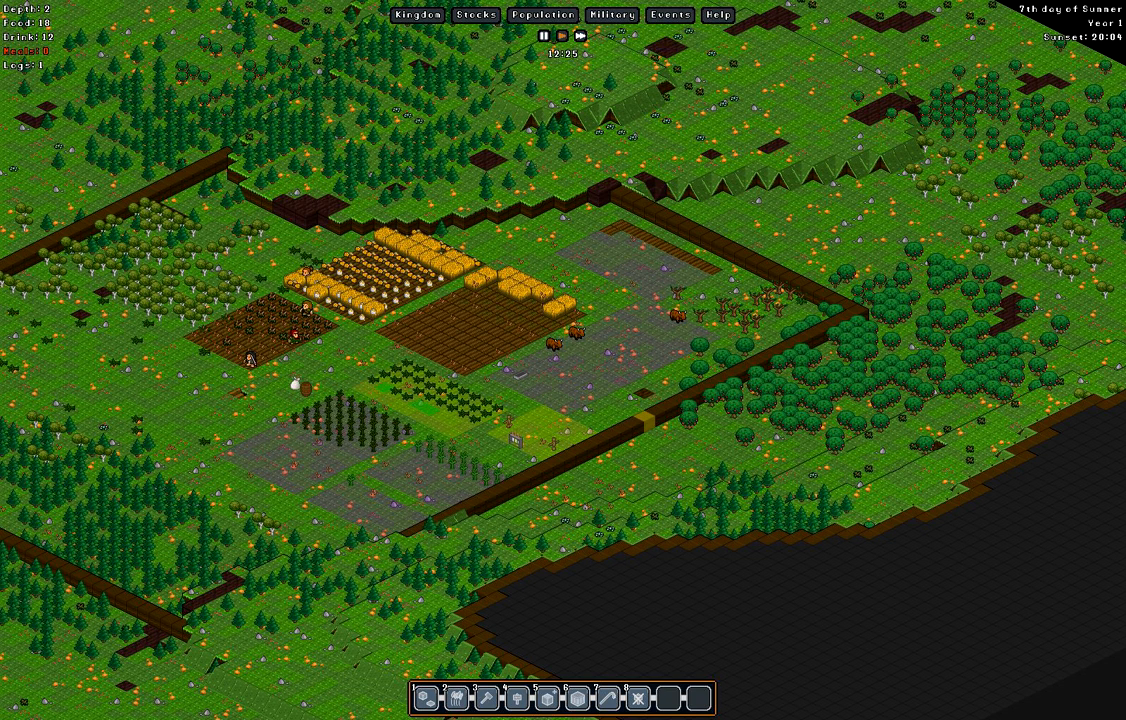
- Check the colony stocks by item category, close them, and dismiss the dormitory tile panel
left_click(476, 15)
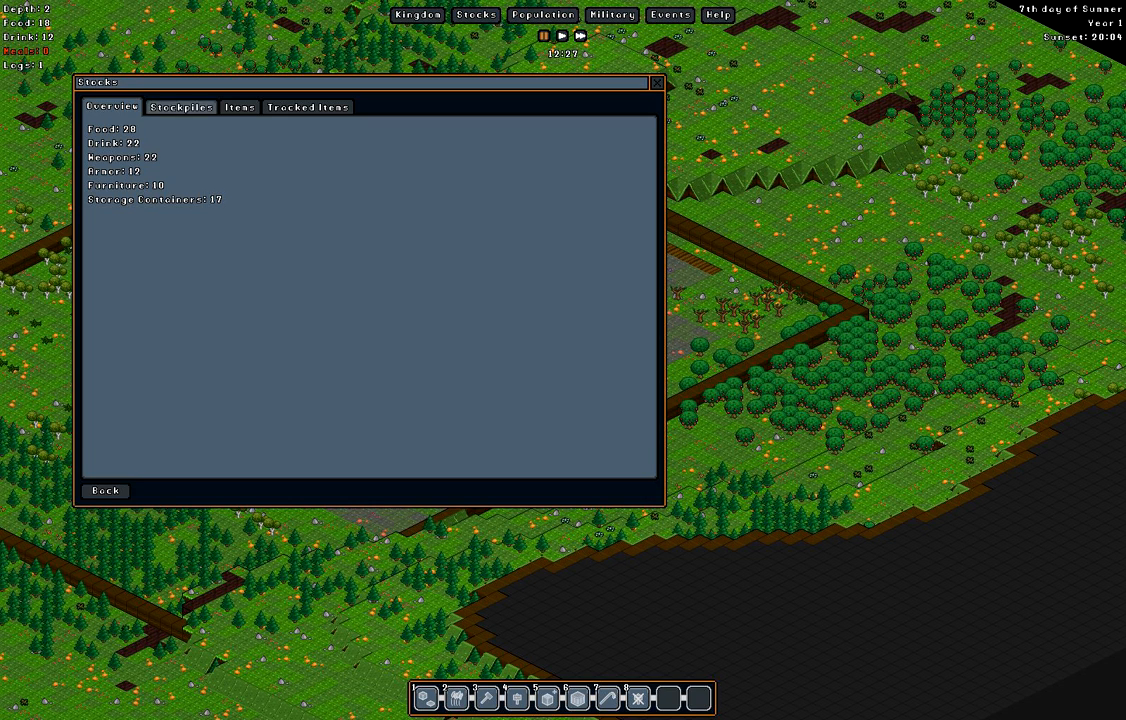
left_click(239, 107)
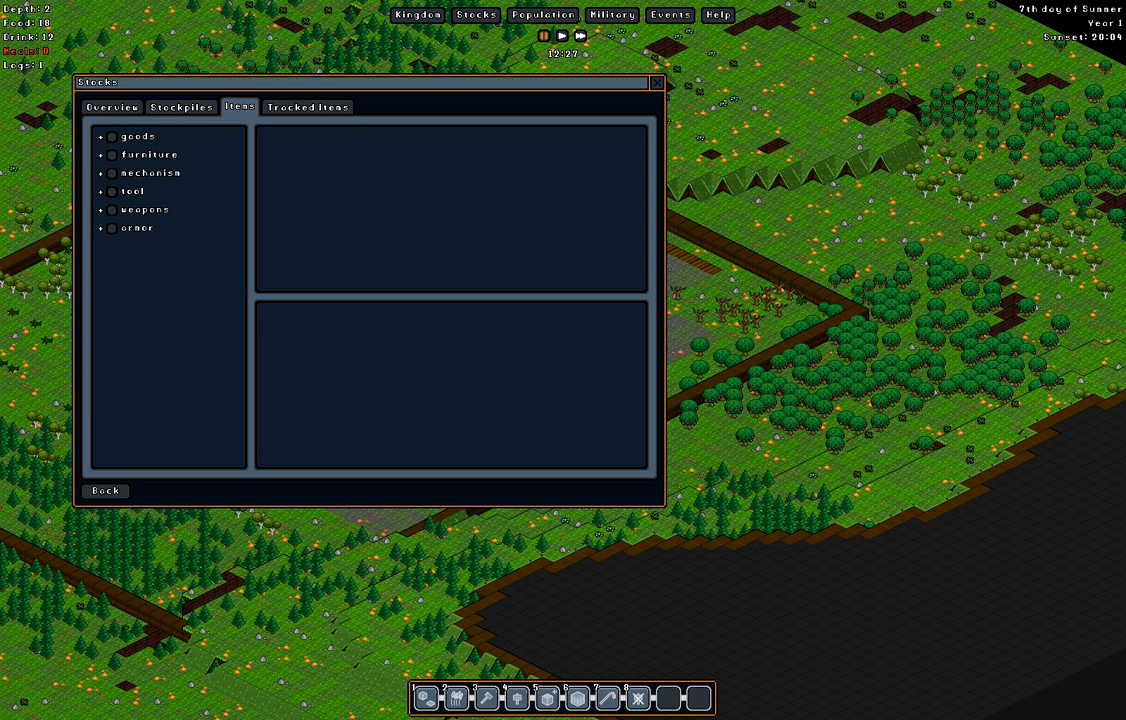
left_click(100, 191)
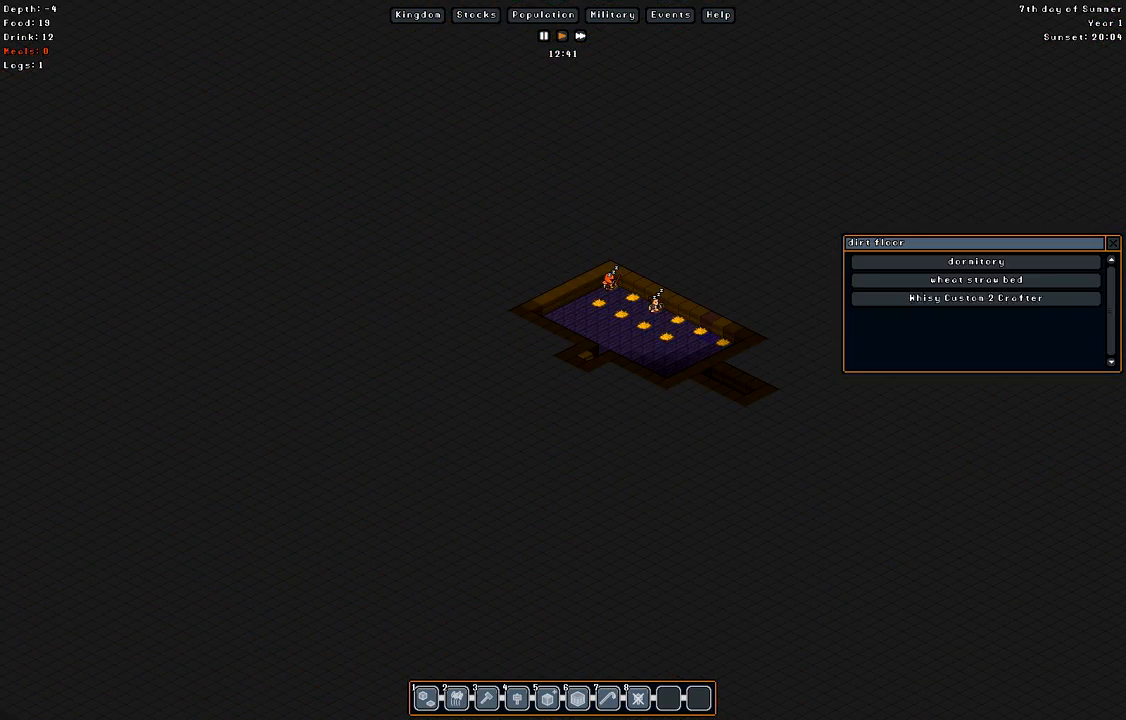
left_click(1111, 242)
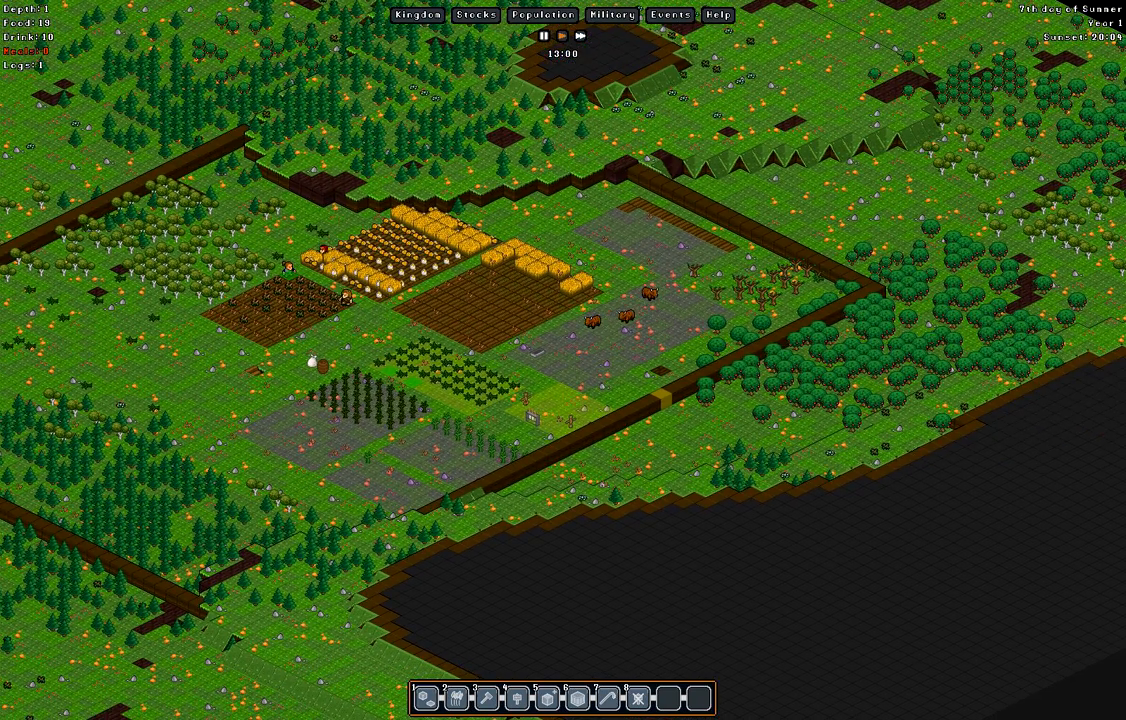
- Browse the Population Overview, Assign and Professions tabs, then close the window
left_click(542, 15)
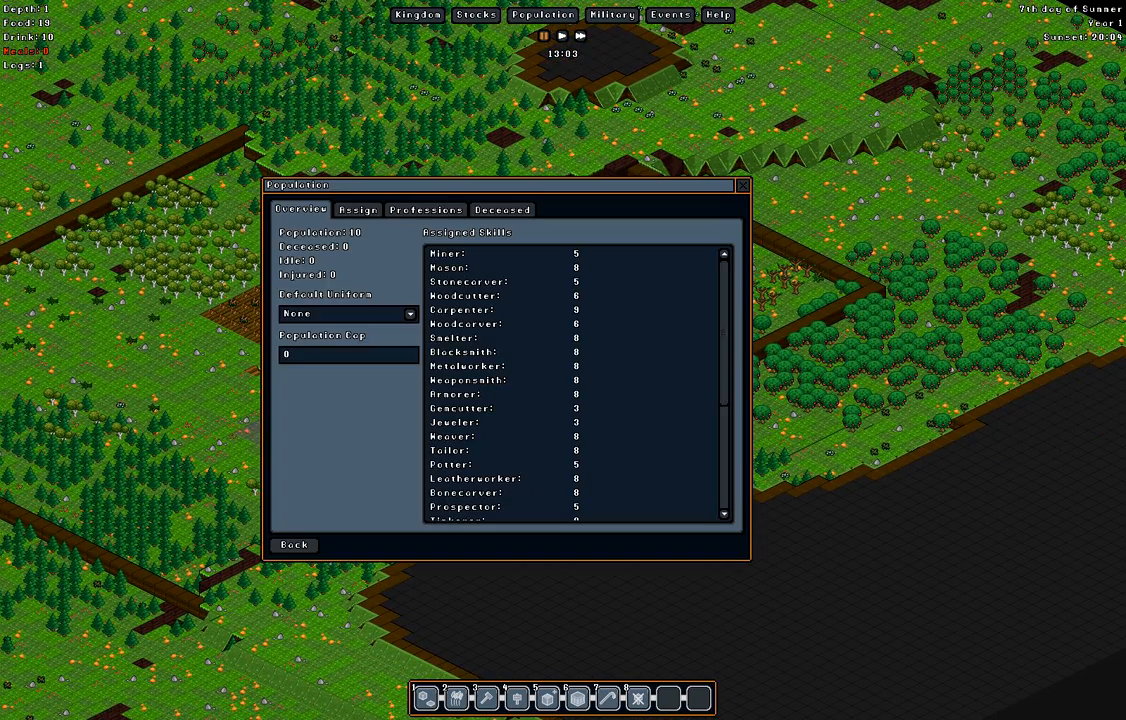
left_click(357, 209)
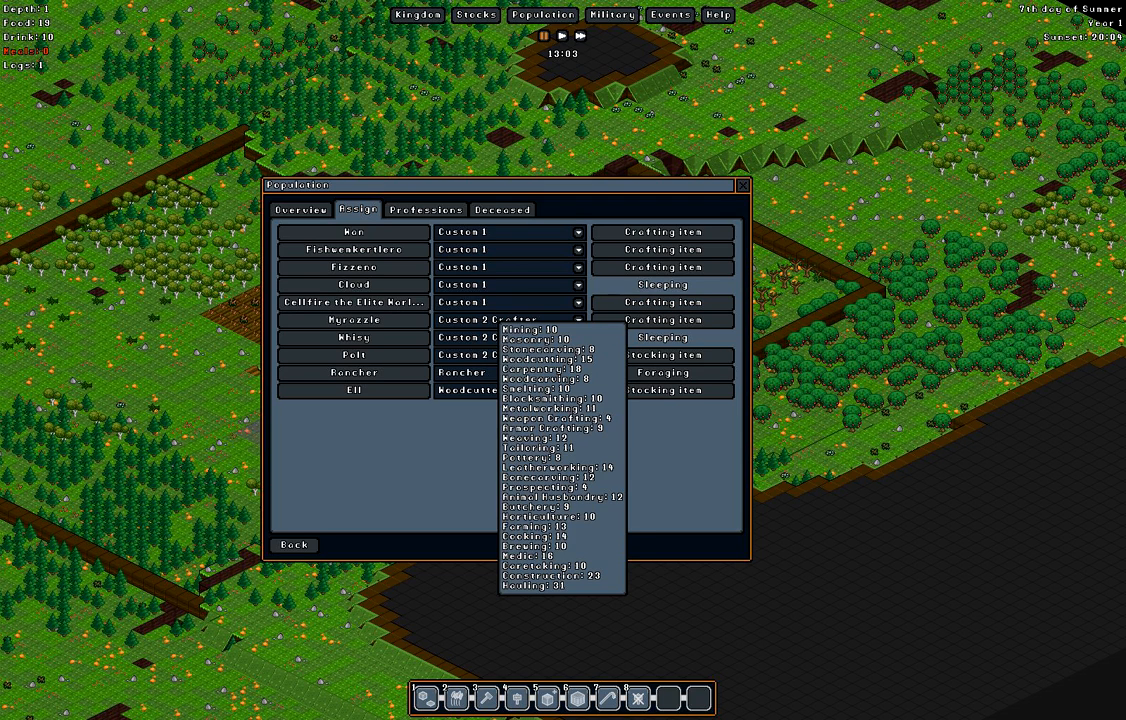
left_click(425, 210)
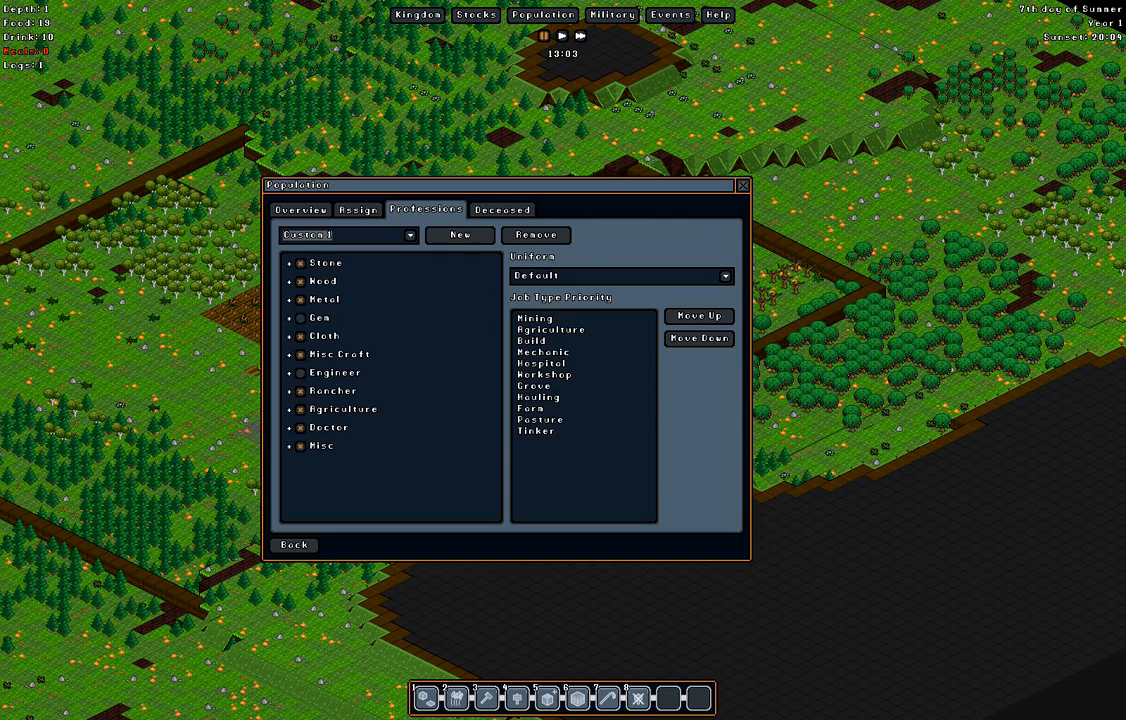
left_click(293, 544)
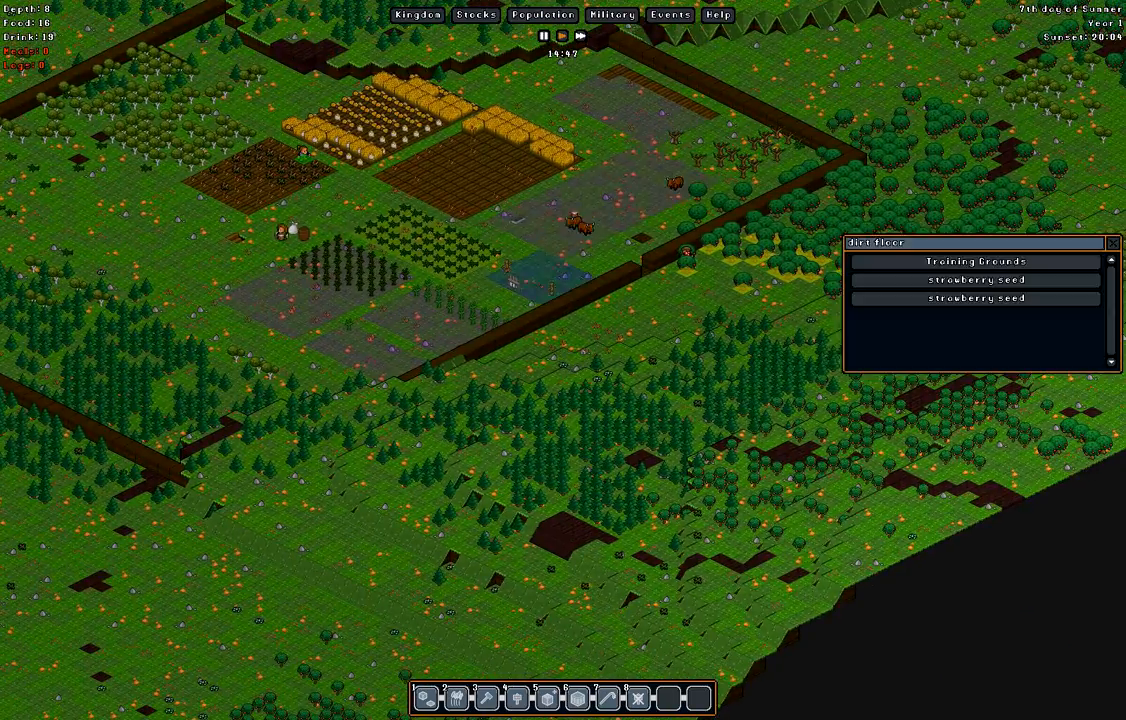
- View the Training Grounds schedule with Squad 1 on 14:00–22:00, then go back
left_click(974, 261)
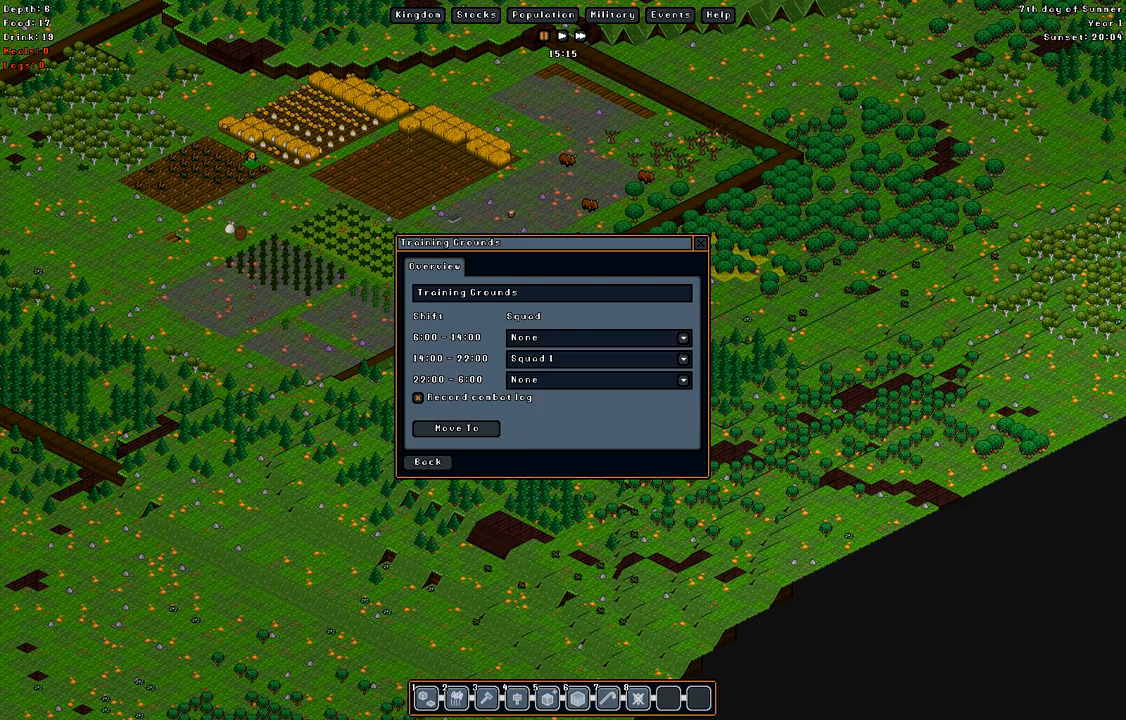
left_click(428, 462)
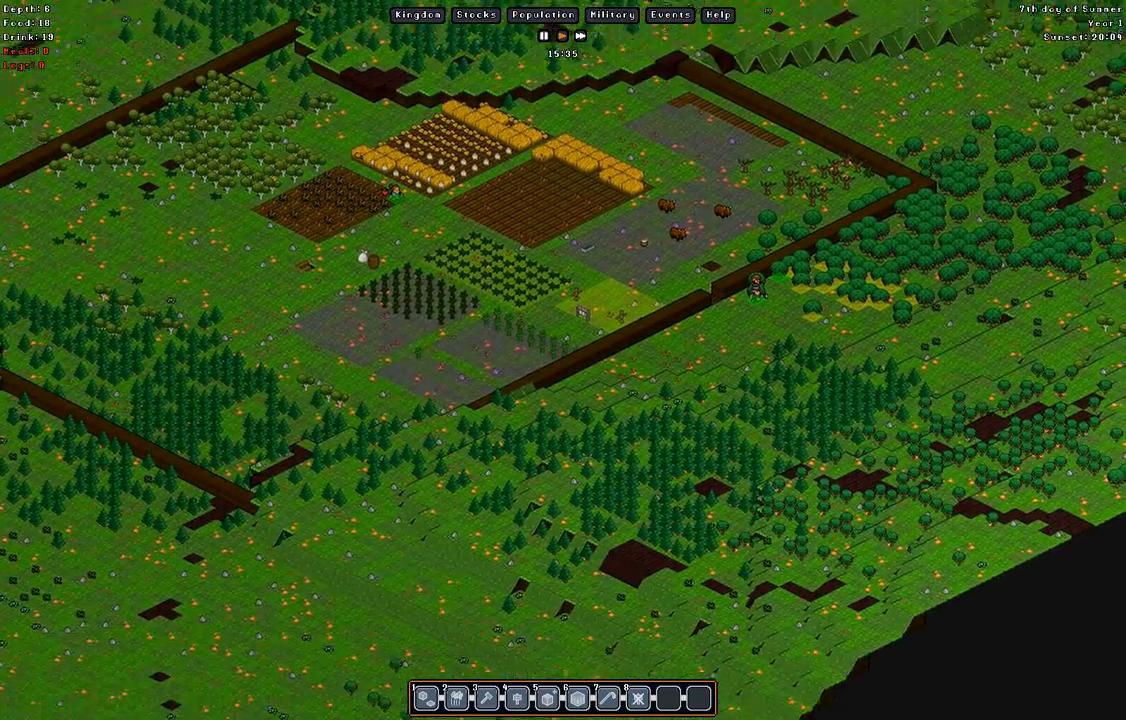
- Scroll the map view while bringing up the Build > Terrain submenu
scroll("down", 3)
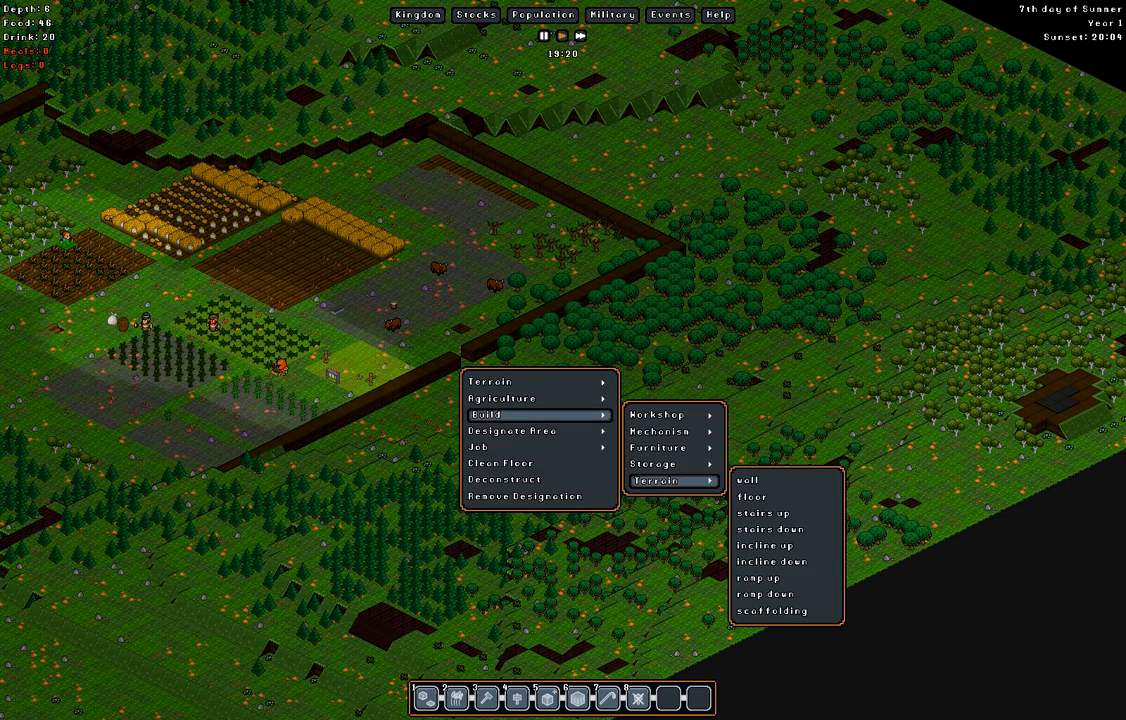
- Open the depth -3 Metalworker workshop's Craft tab listing statue, statuette and coin
left_click(737, 481)
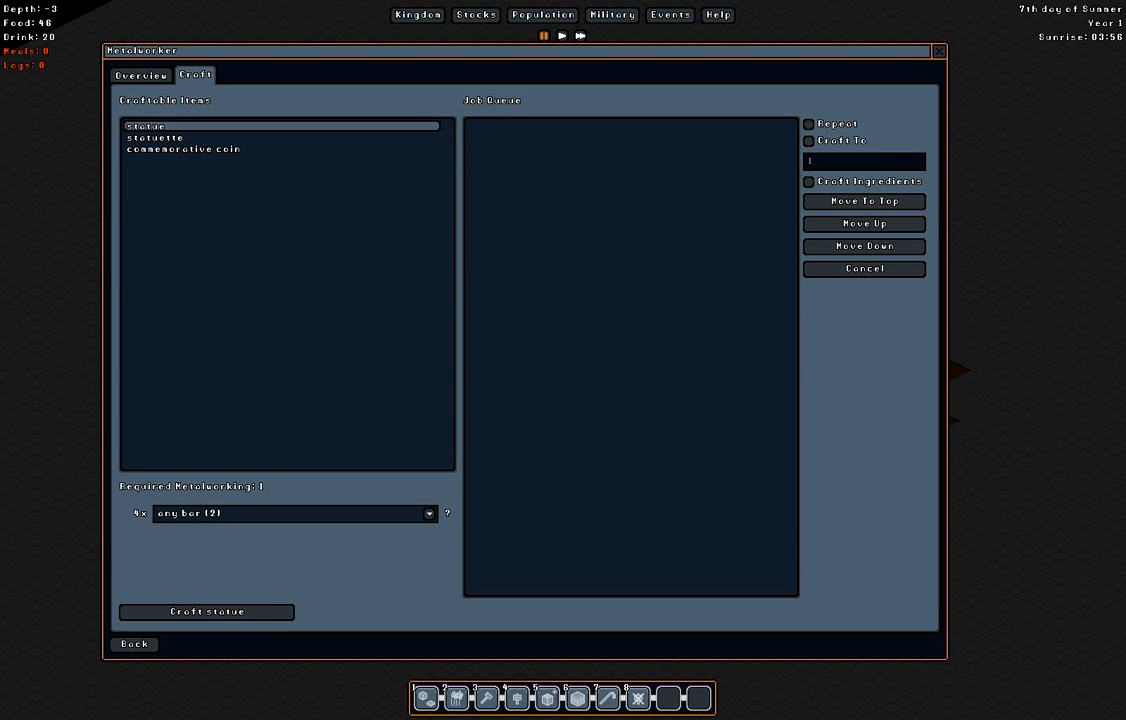
- Add a statue from Craftable Items to the Metalworker's Job Queue
left_click(206, 611)
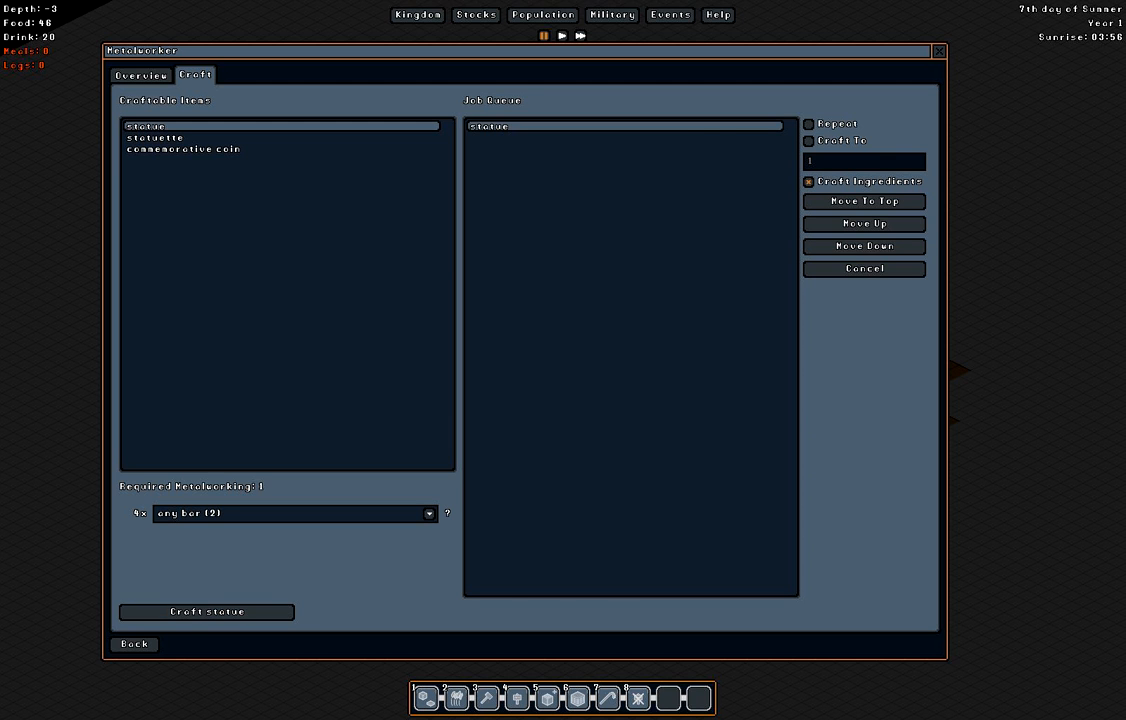
left_click(134, 643)
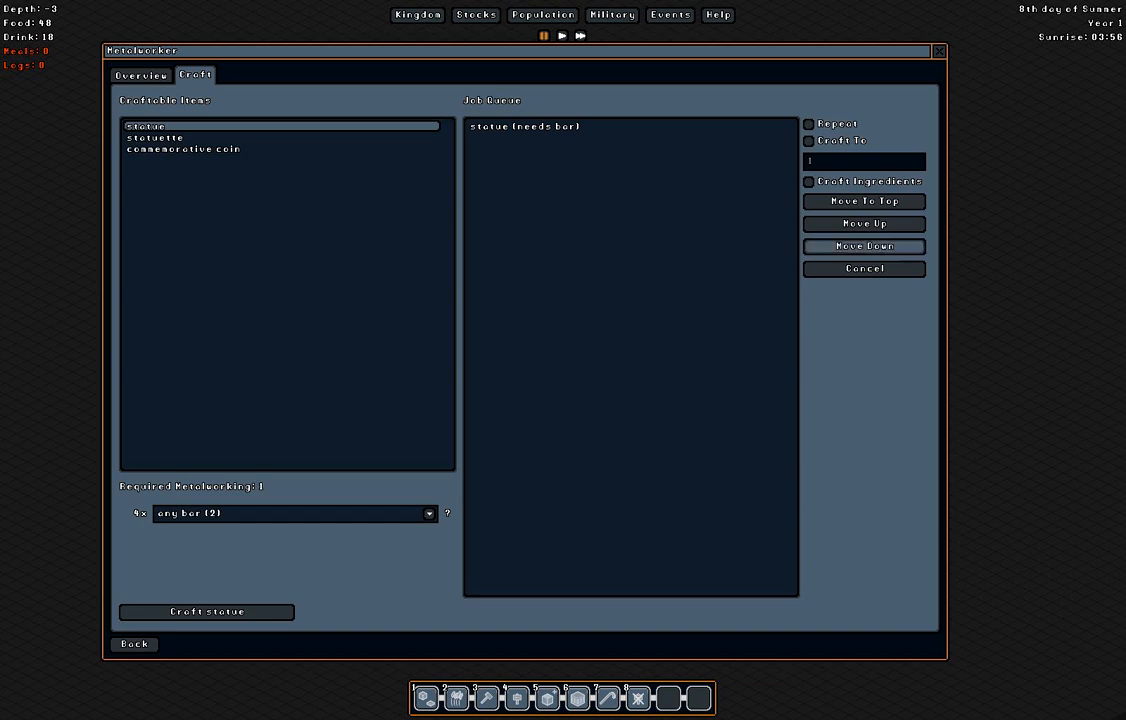
- Show Terrain > Dig options with Stairs Down over the depth -12 area
left_click(134, 643)
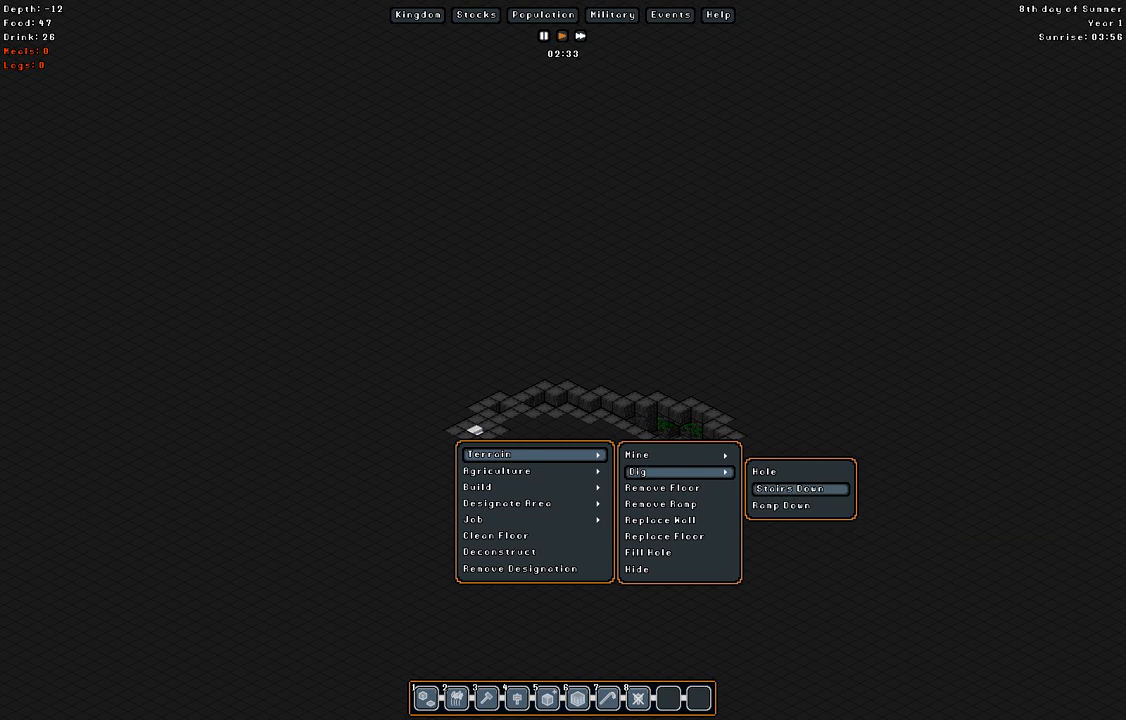
left_click(800, 489)
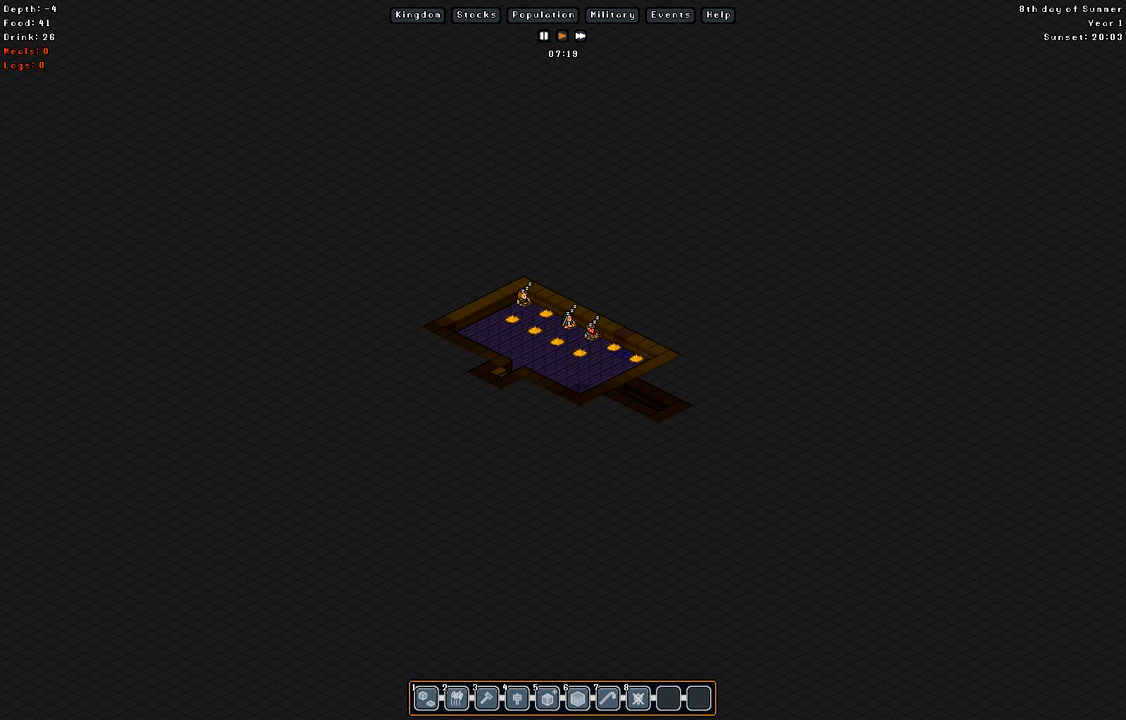
- Scroll through depth levels to inspect the lit room at depth -4
scroll("down", 3)
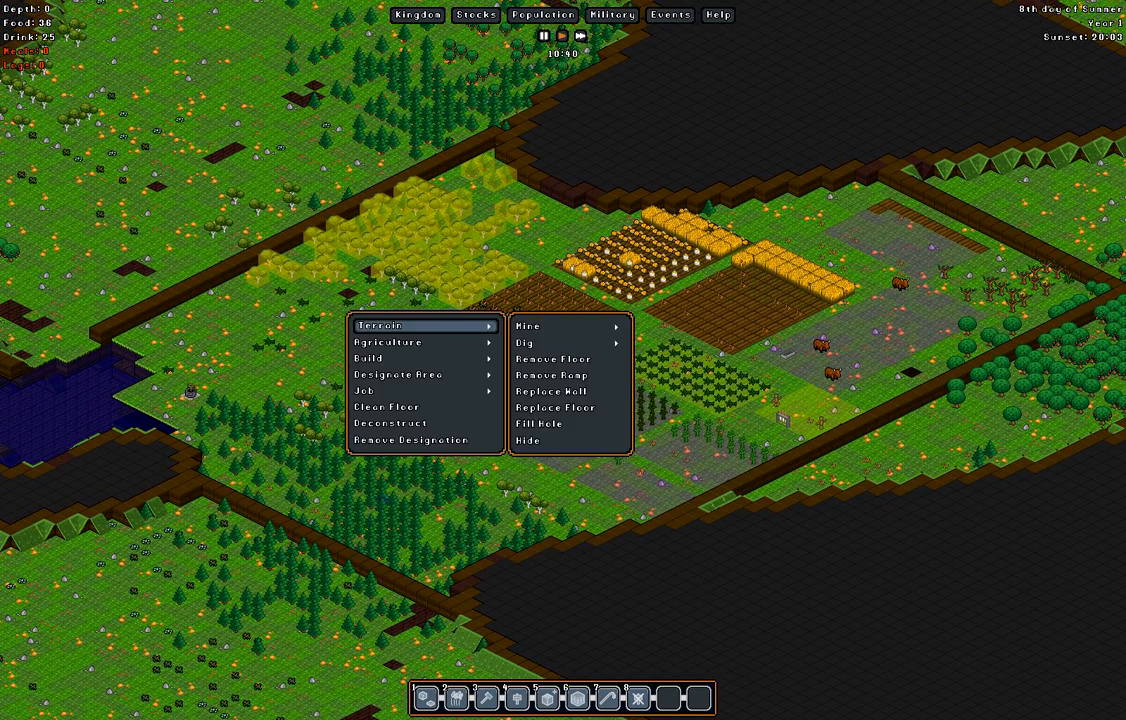
mouse_move(555, 408)
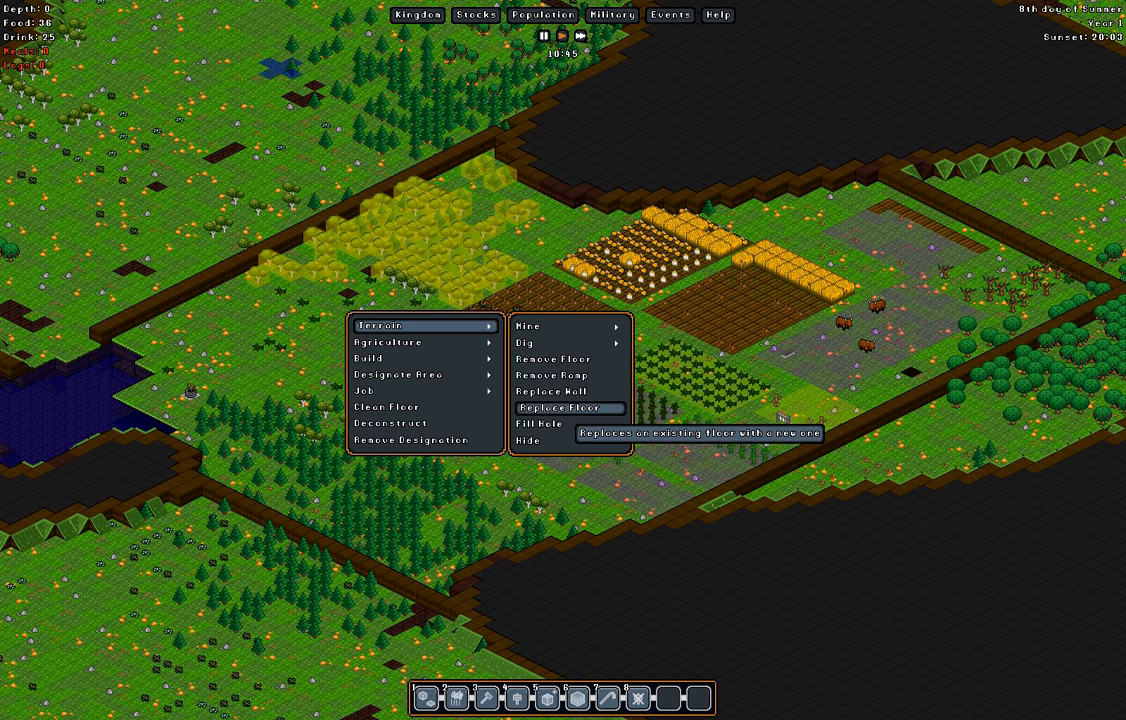
left_click(570, 408)
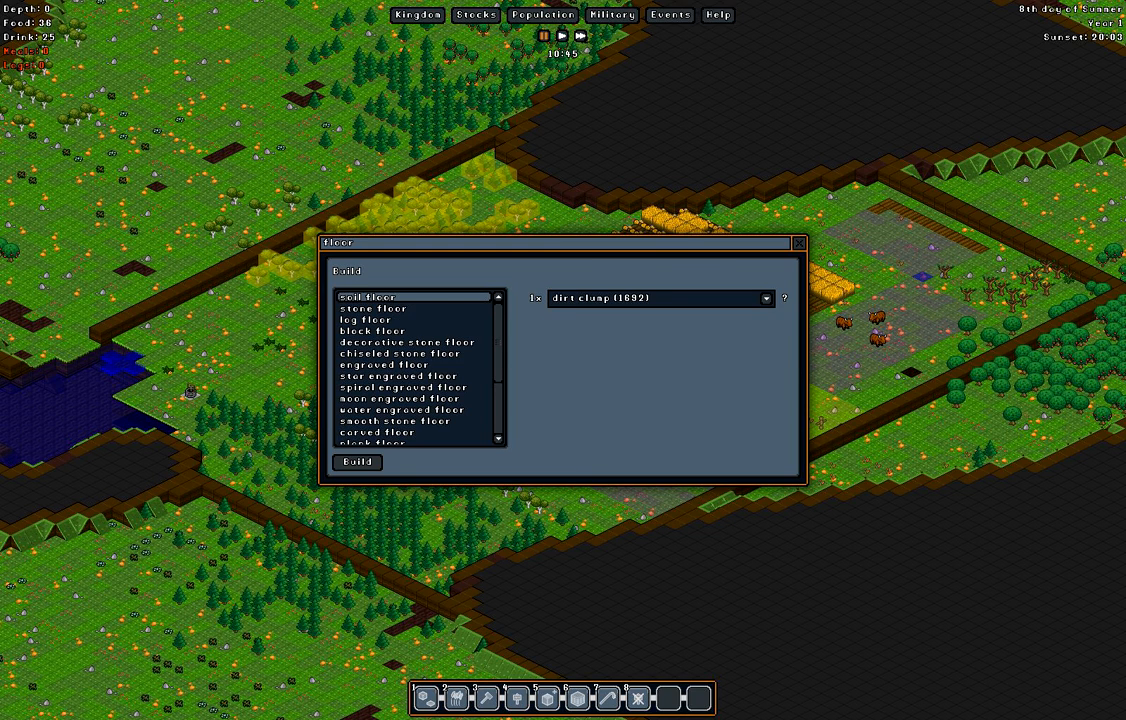
left_click(799, 243)
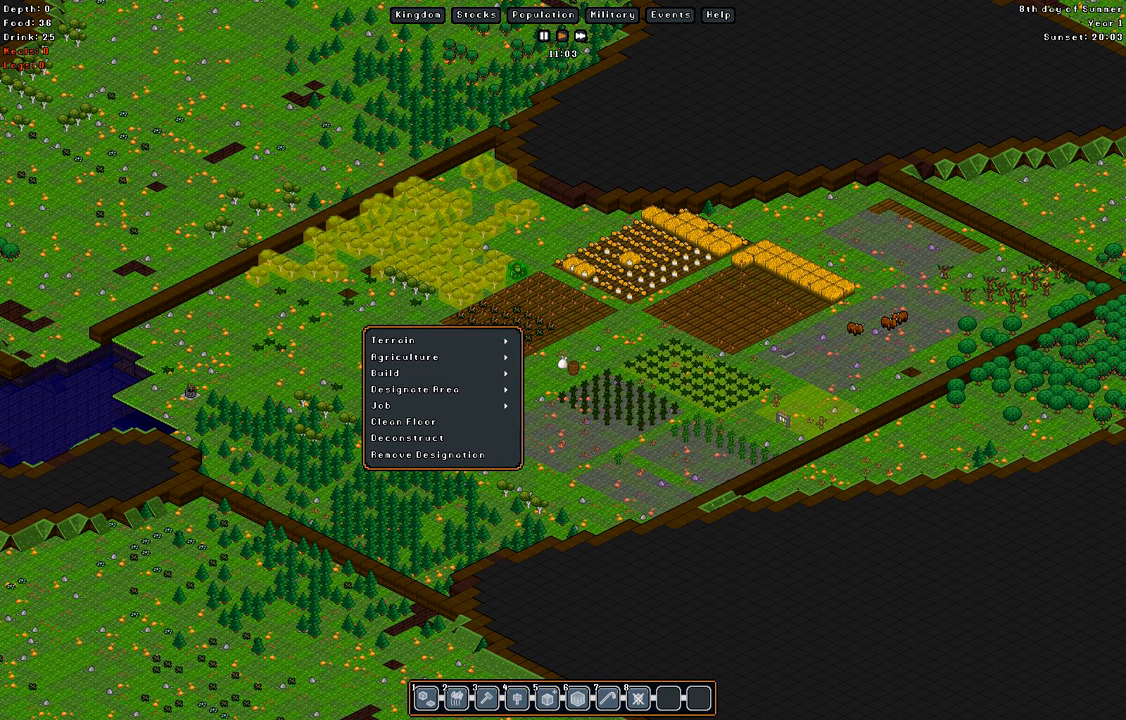
- Show the farming and tree work options, then run the game at 2x speed
left_click(404, 357)
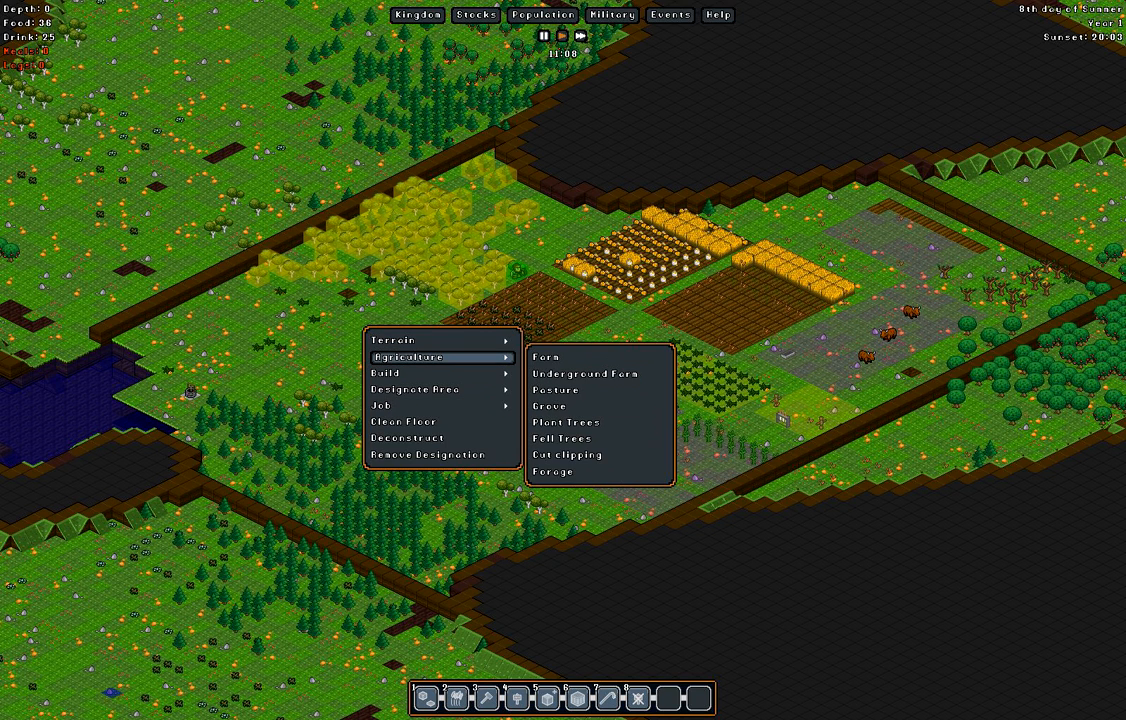
mouse_move(555, 471)
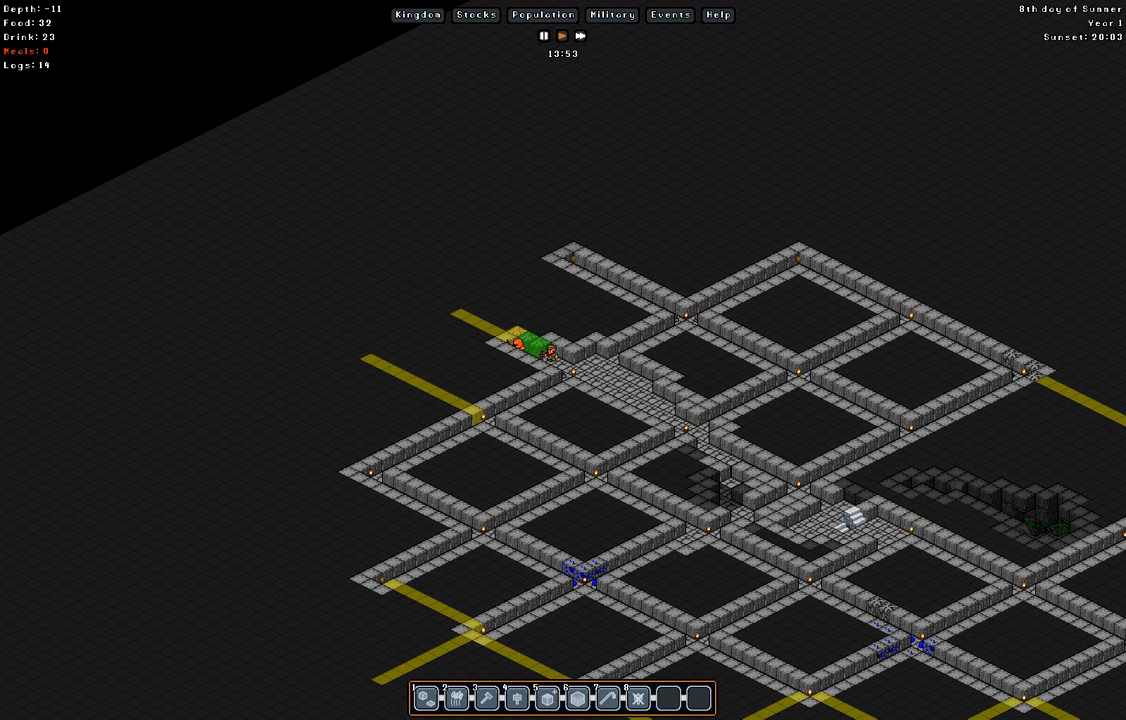
left_click(562, 37)
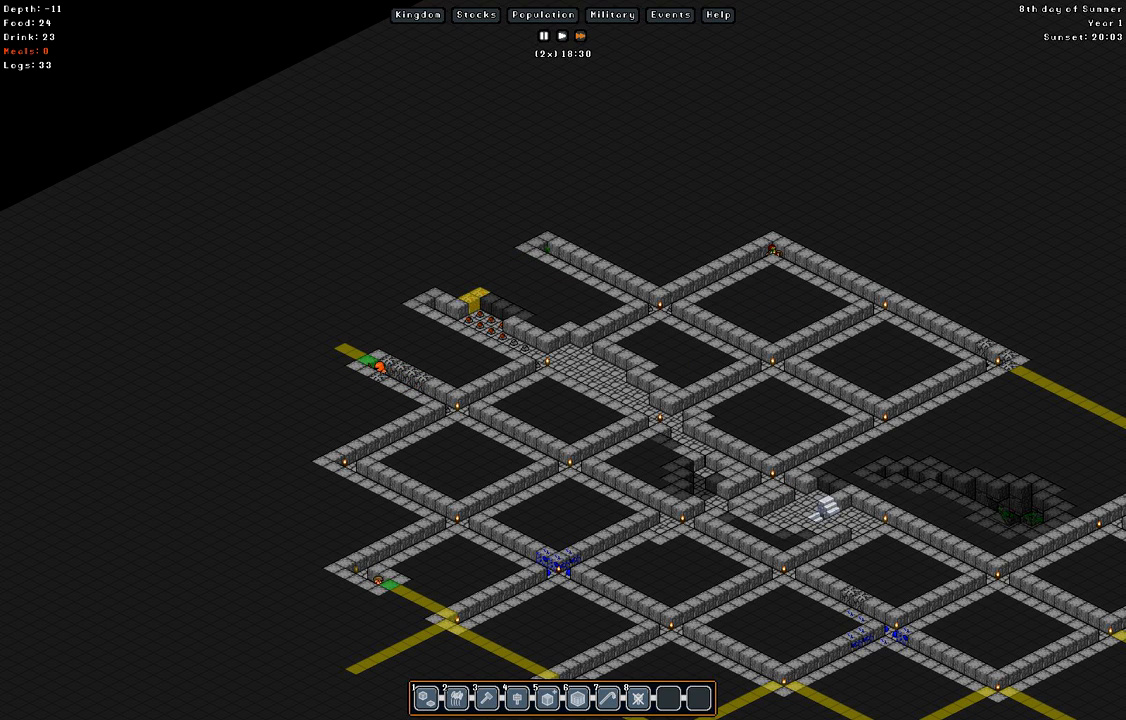
- Inspect a marble wall tile, then open and close the map's orders menu
left_click(543, 36)
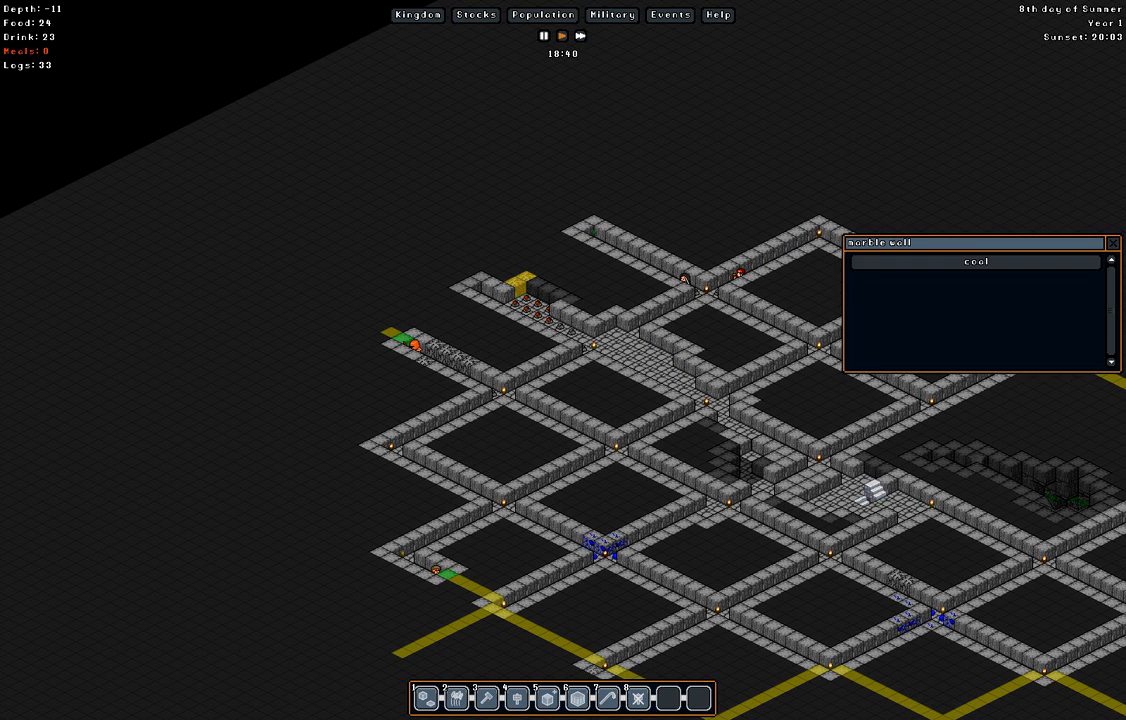
right_click(330, 307)
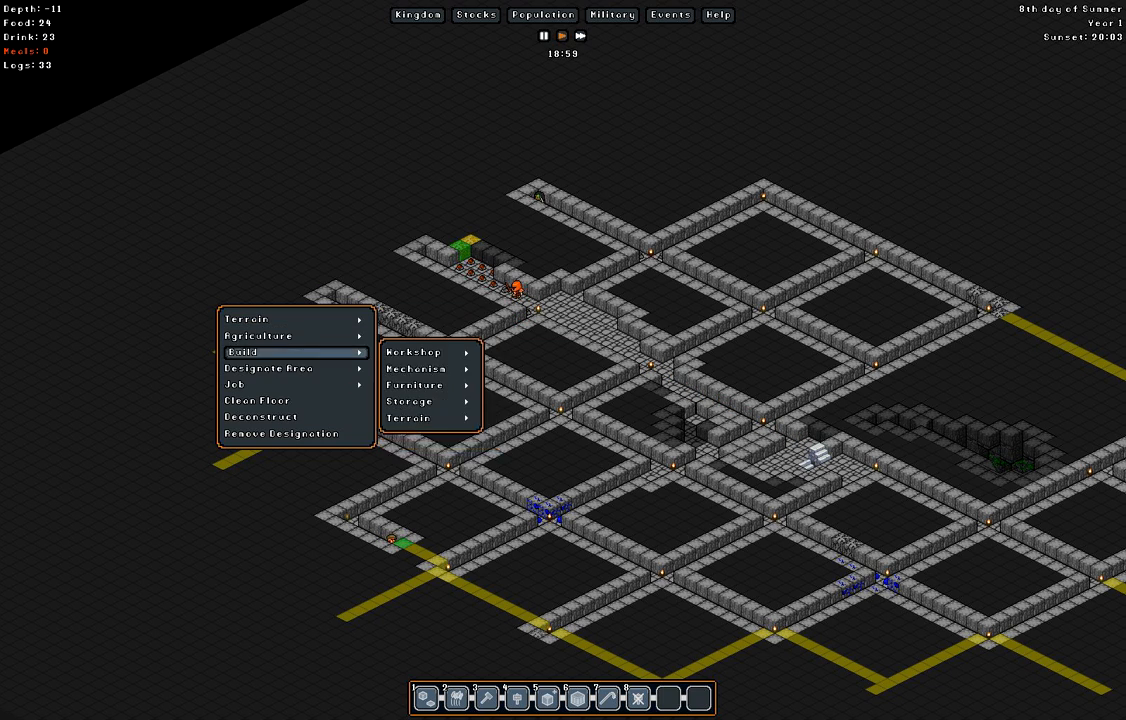
left_click(416, 385)
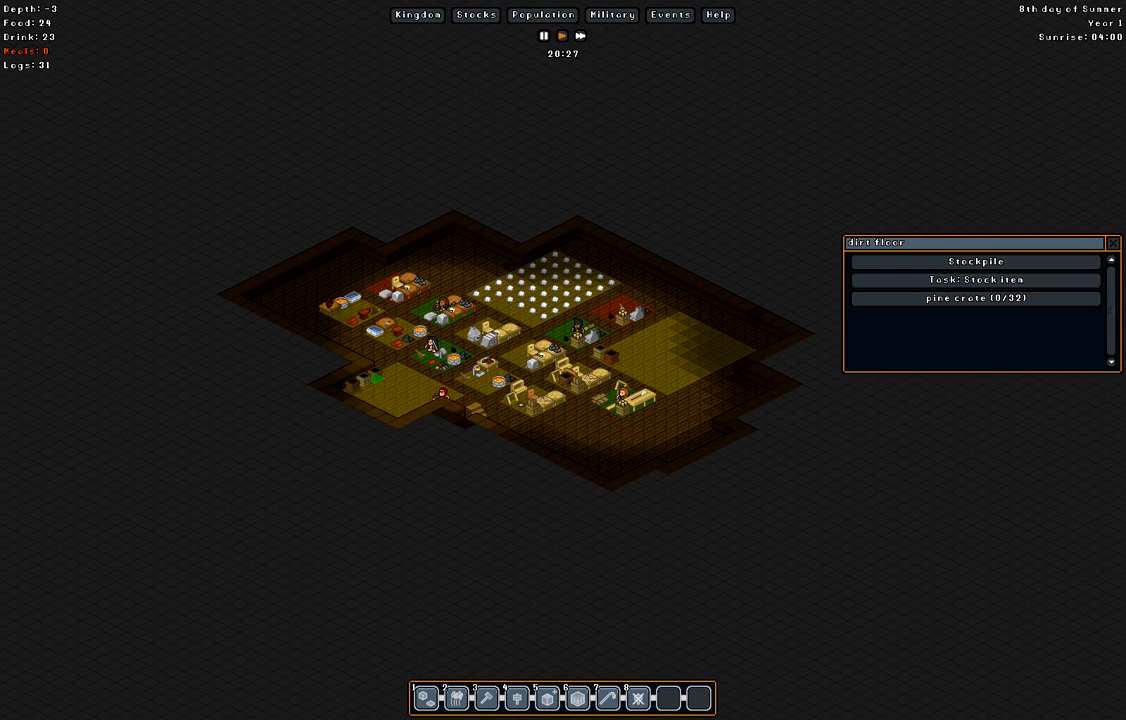
- Review the stockpile settings, then view the depth -3 metalworker tile holding a copper statue
left_click(975, 261)
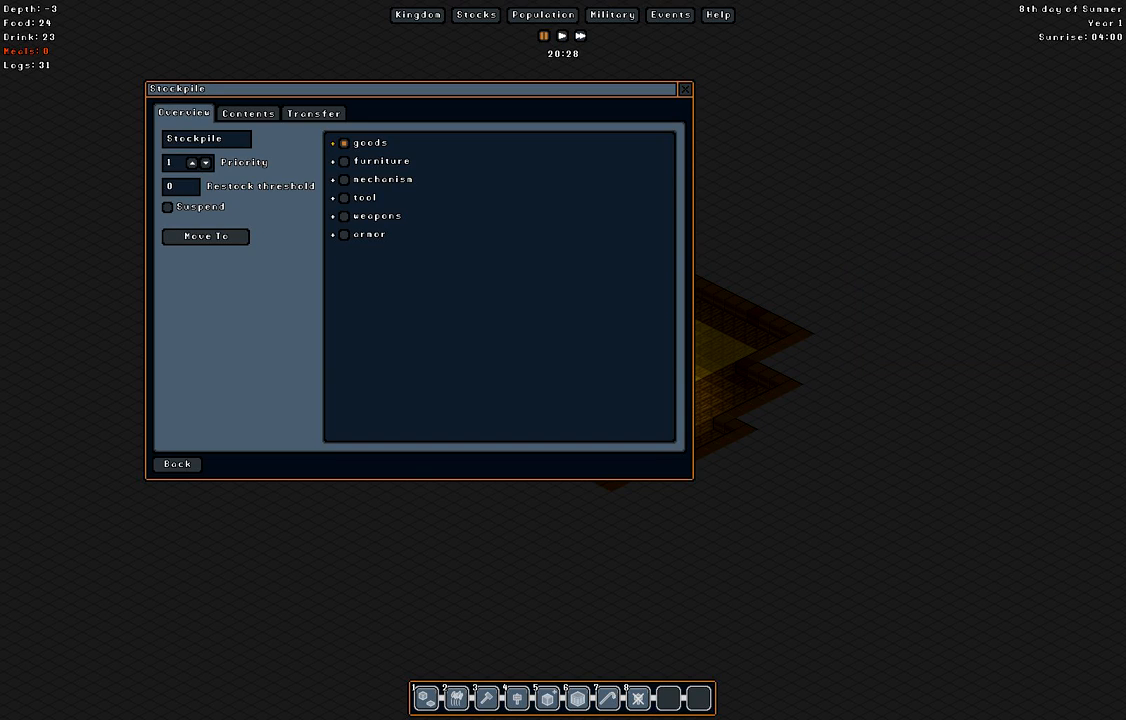
left_click(333, 142)
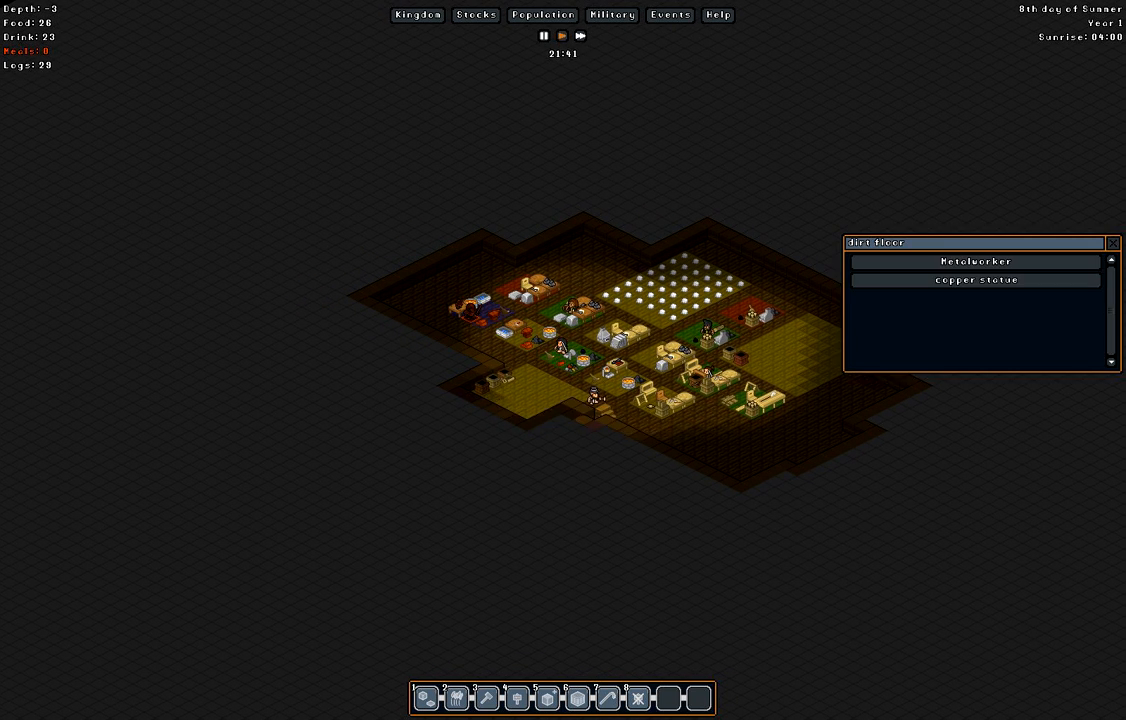
- Check the copper statue's and Great Hall's worth on depth -5, then return to depth -3
left_click(975, 280)
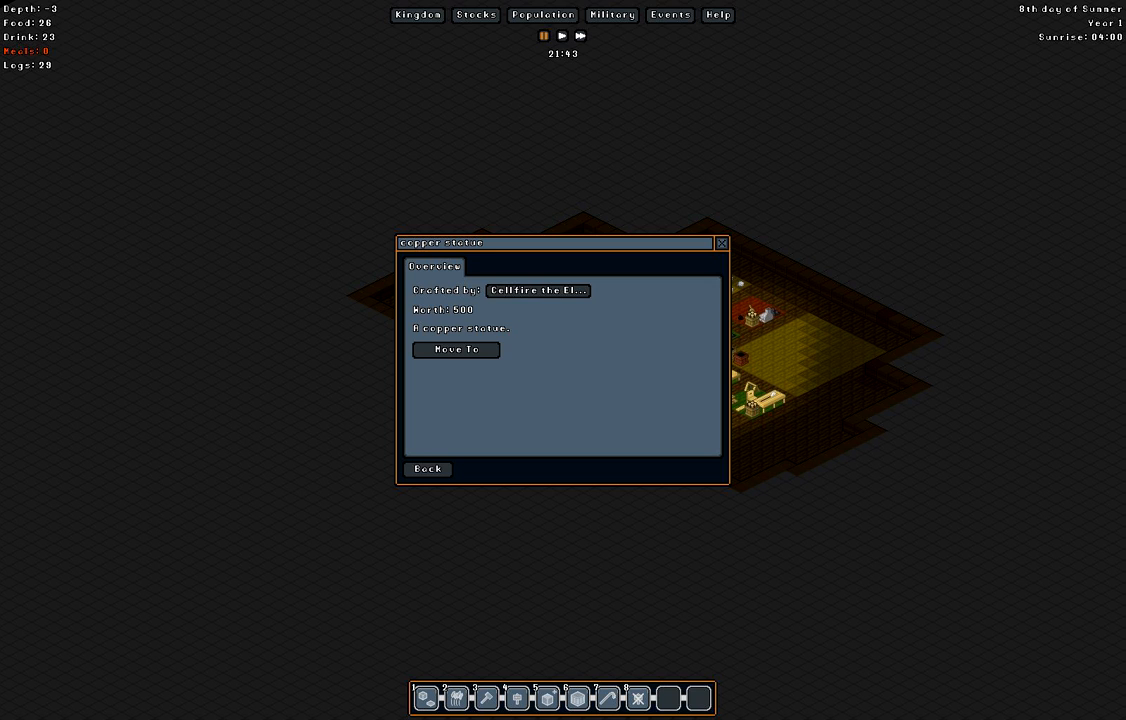
left_click(456, 349)
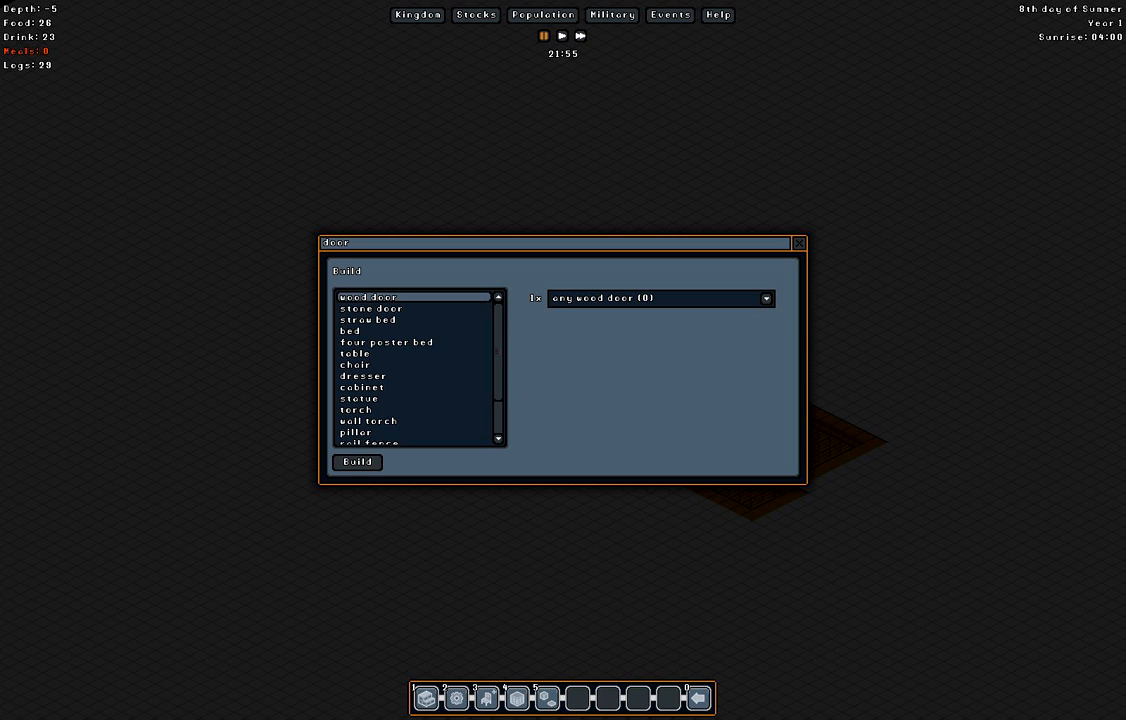
left_click(359, 398)
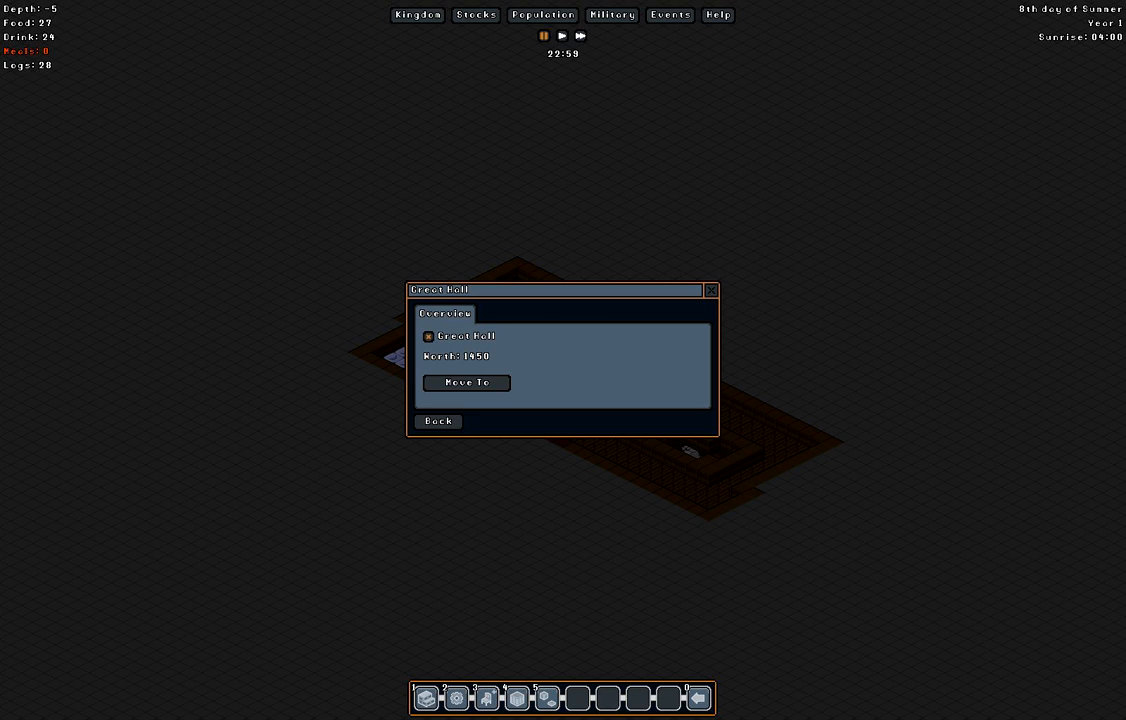
left_click(417, 14)
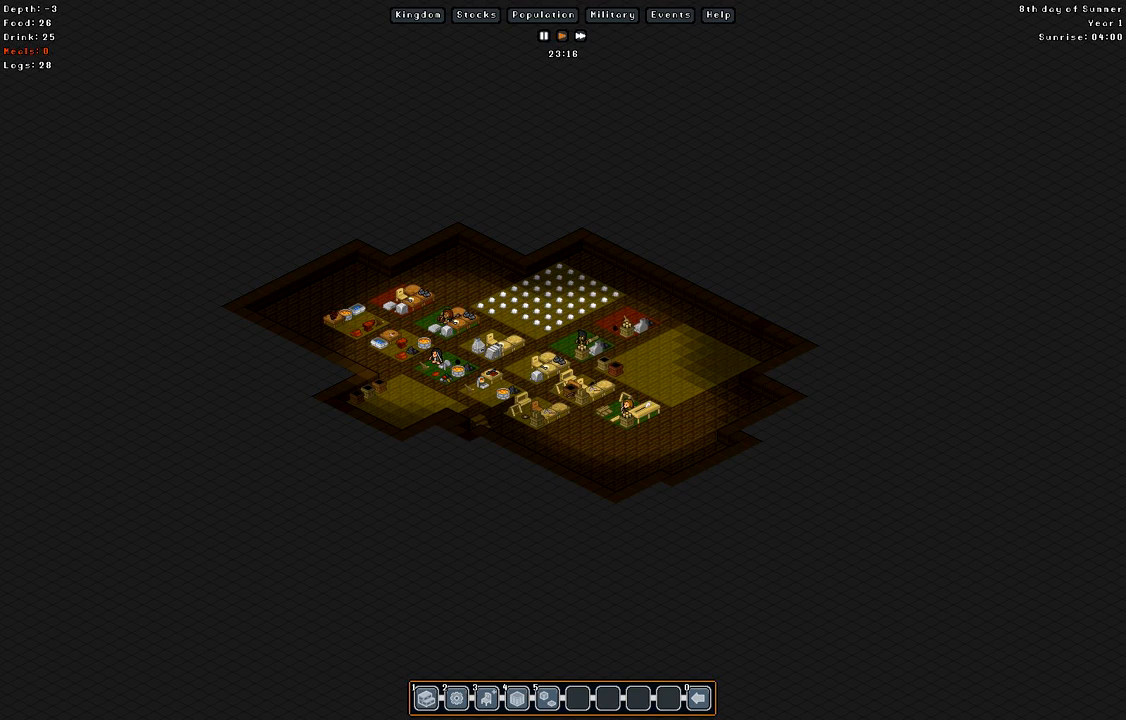
- Move the view up to surface depth 3 to see the farm fields and grazing animals
scroll("down", 3)
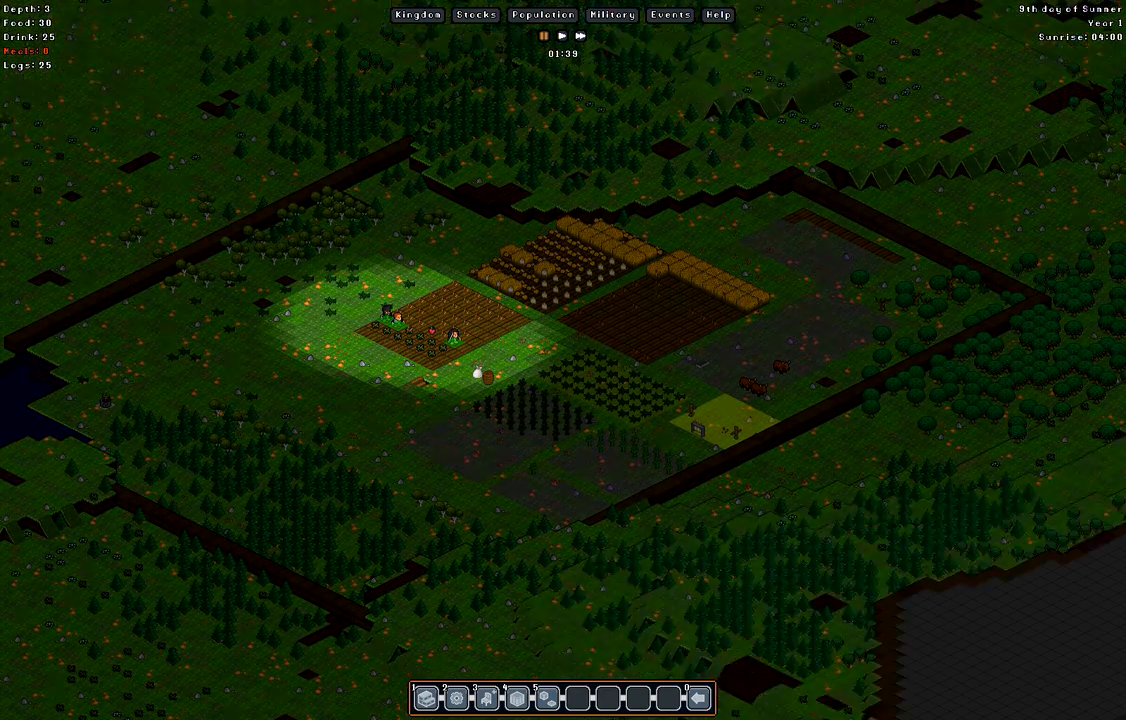
scroll("down", 3)
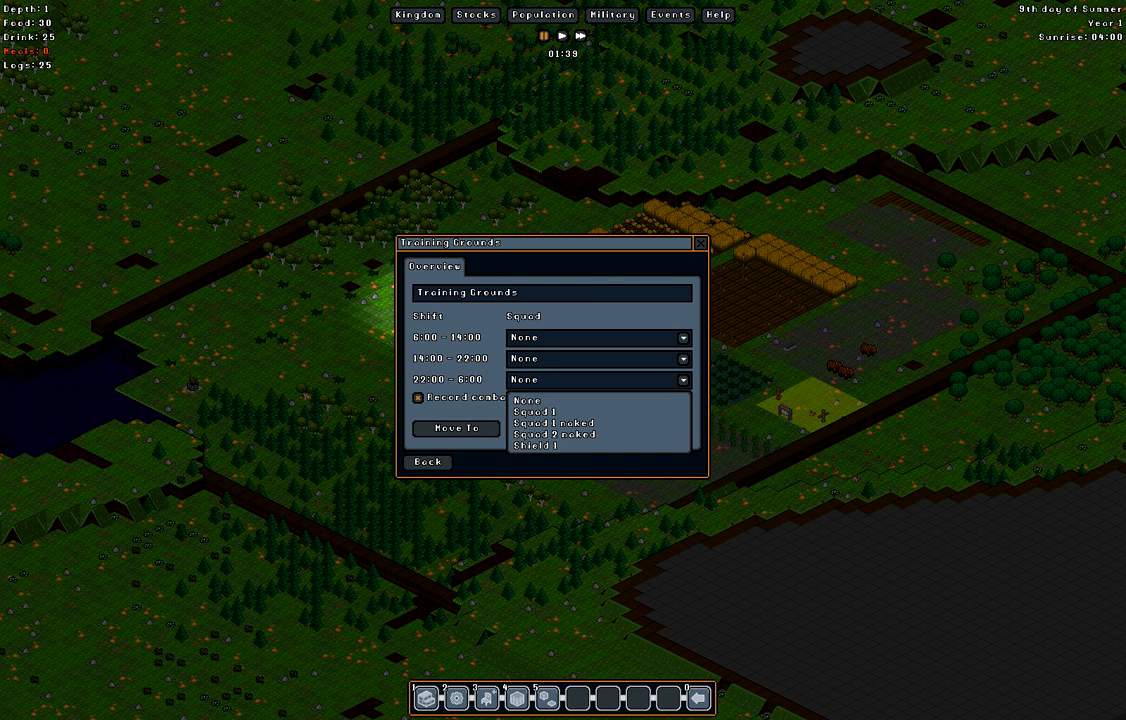
mouse_move(597, 411)
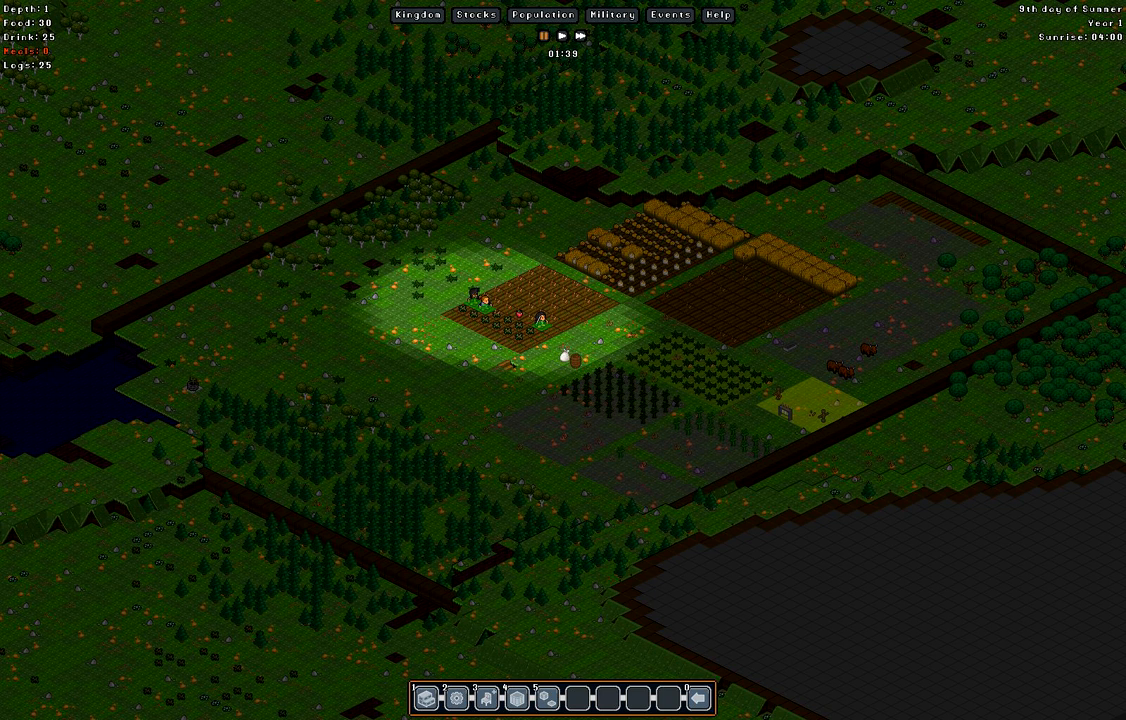
left_click(561, 36)
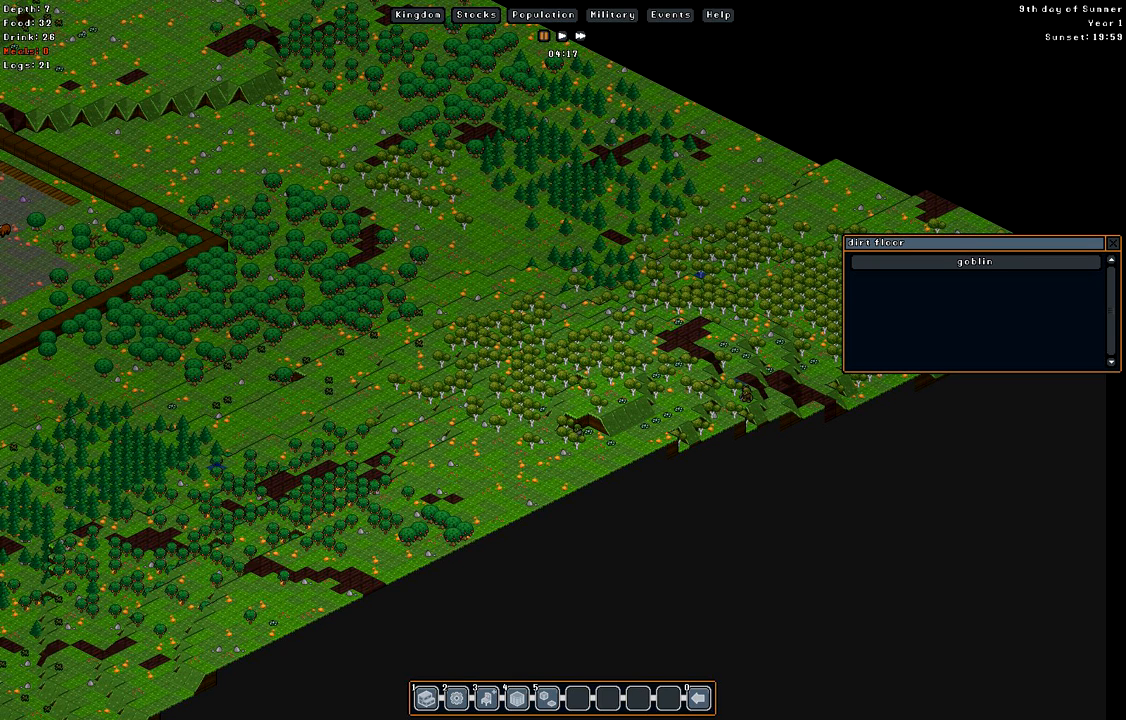
- Check the Nest Kingdom goblin's Overview, go back, and close the dirt floor panel
left_click(973, 261)
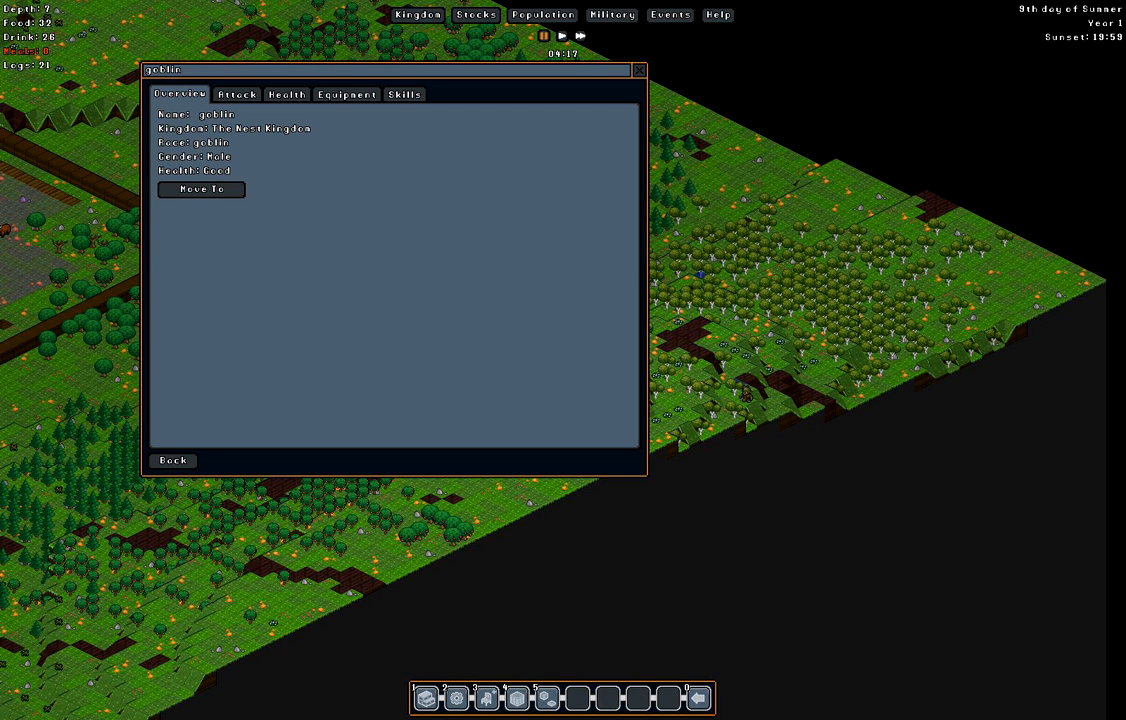
left_click(346, 93)
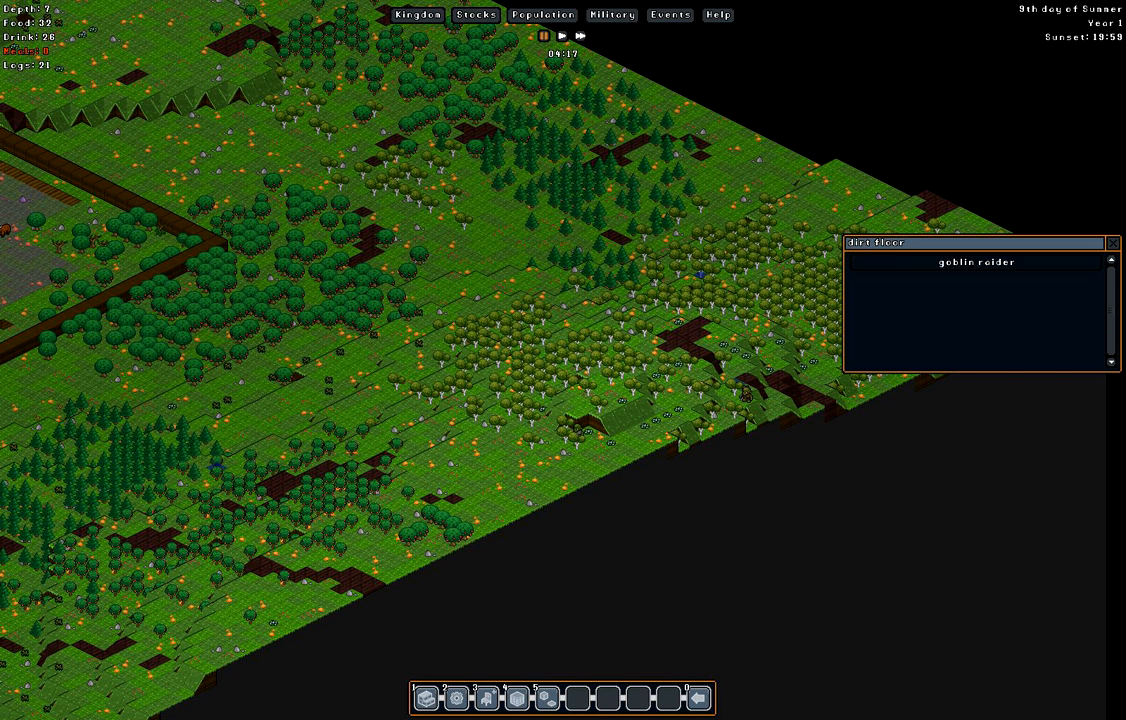
left_click(976, 261)
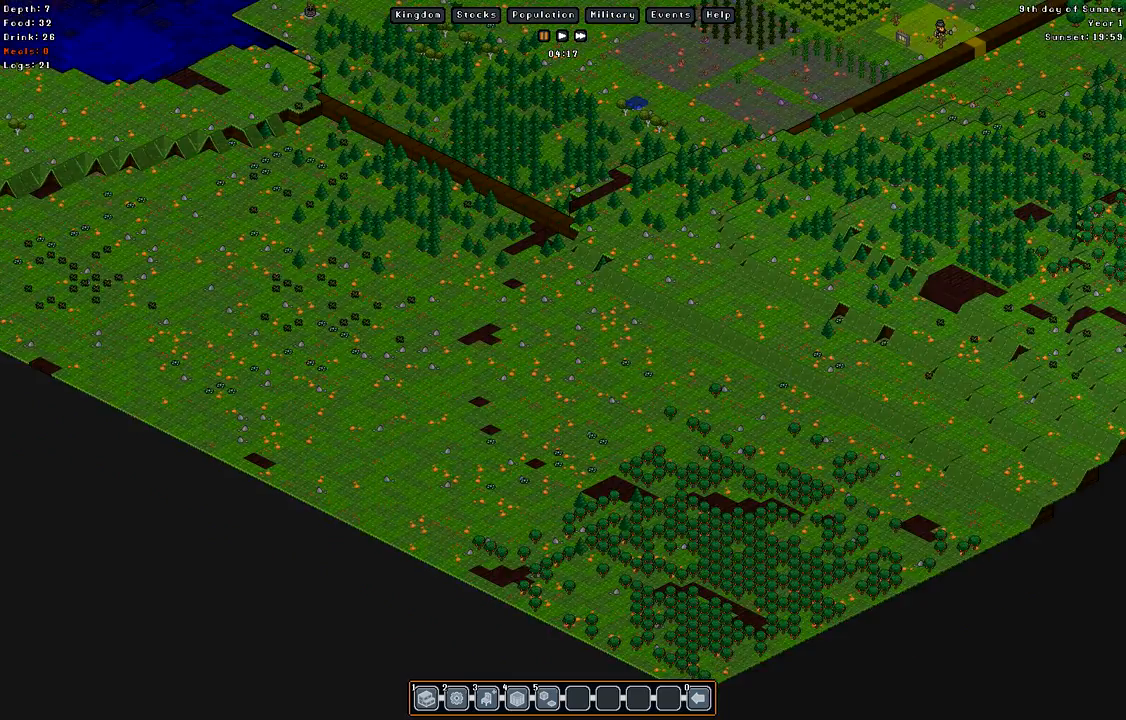
- Pan back to the colony farmland and open the Training Grounds overview with Squad 1 on 22:00–6:00
scroll("down", 3)
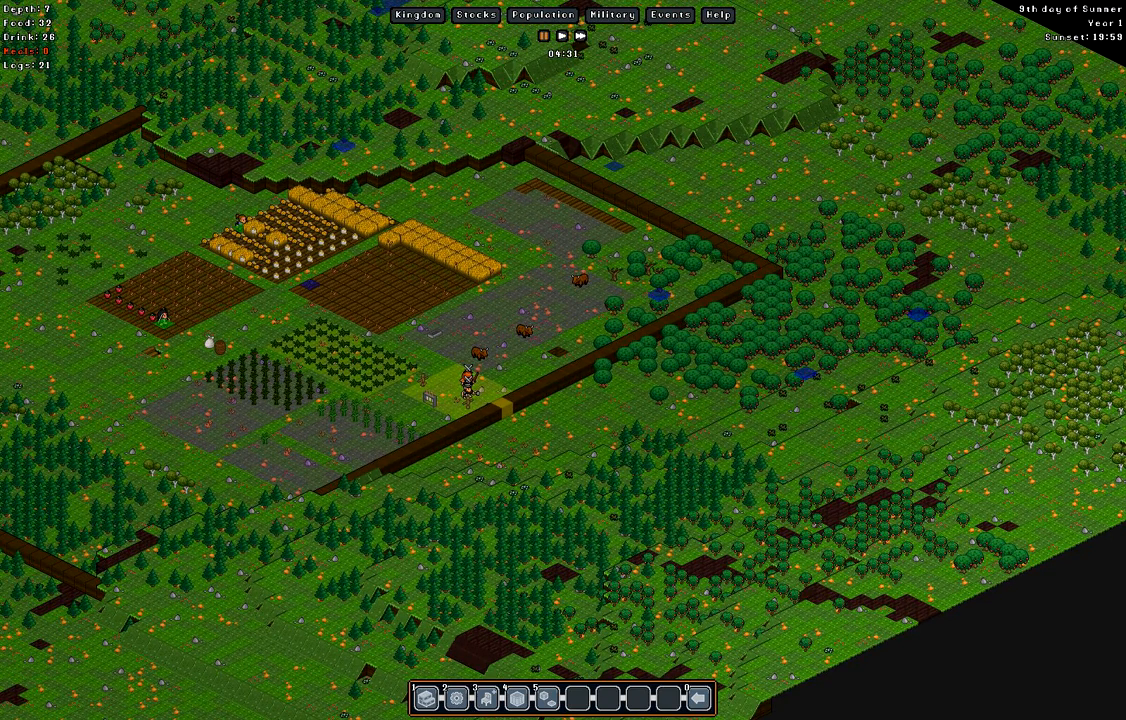
left_click(464, 390)
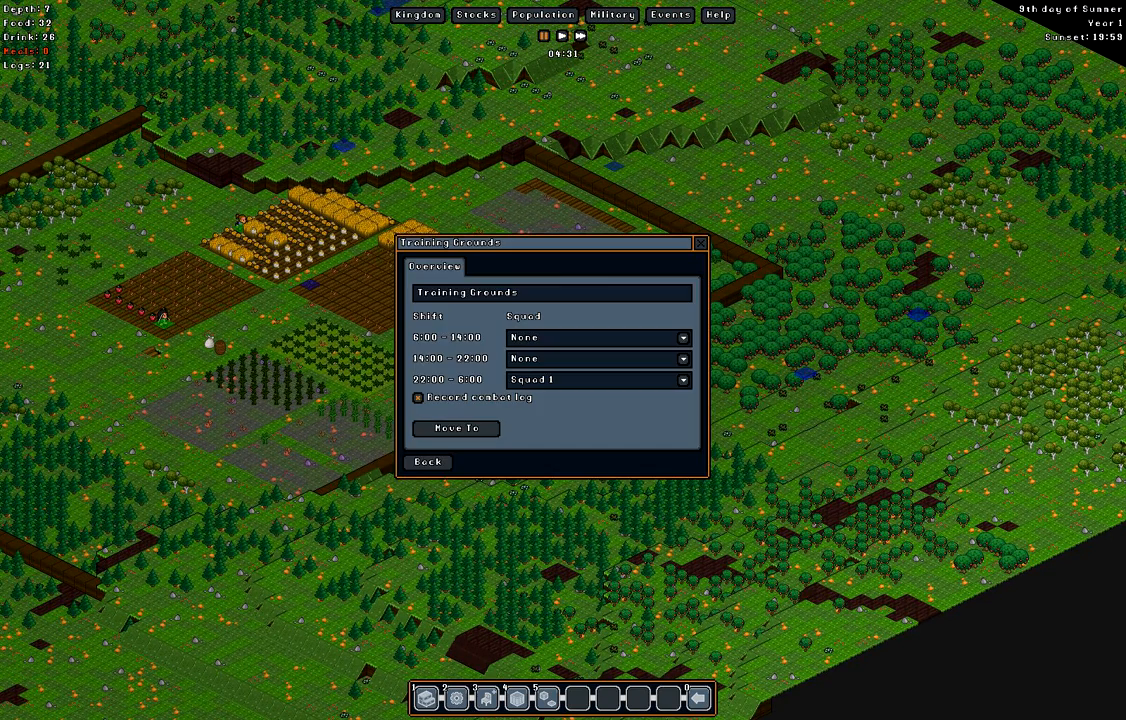
- Set the Training Grounds 22:00–6:00 shift squad to None and close the window
left_click(683, 380)
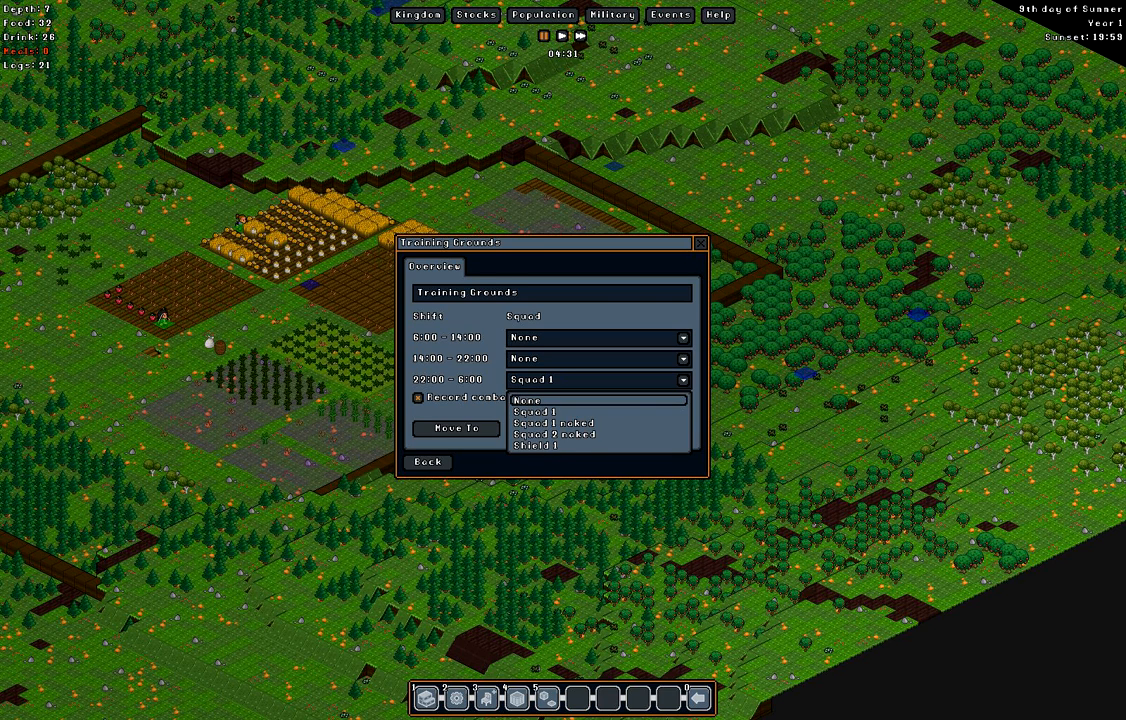
left_click(540, 400)
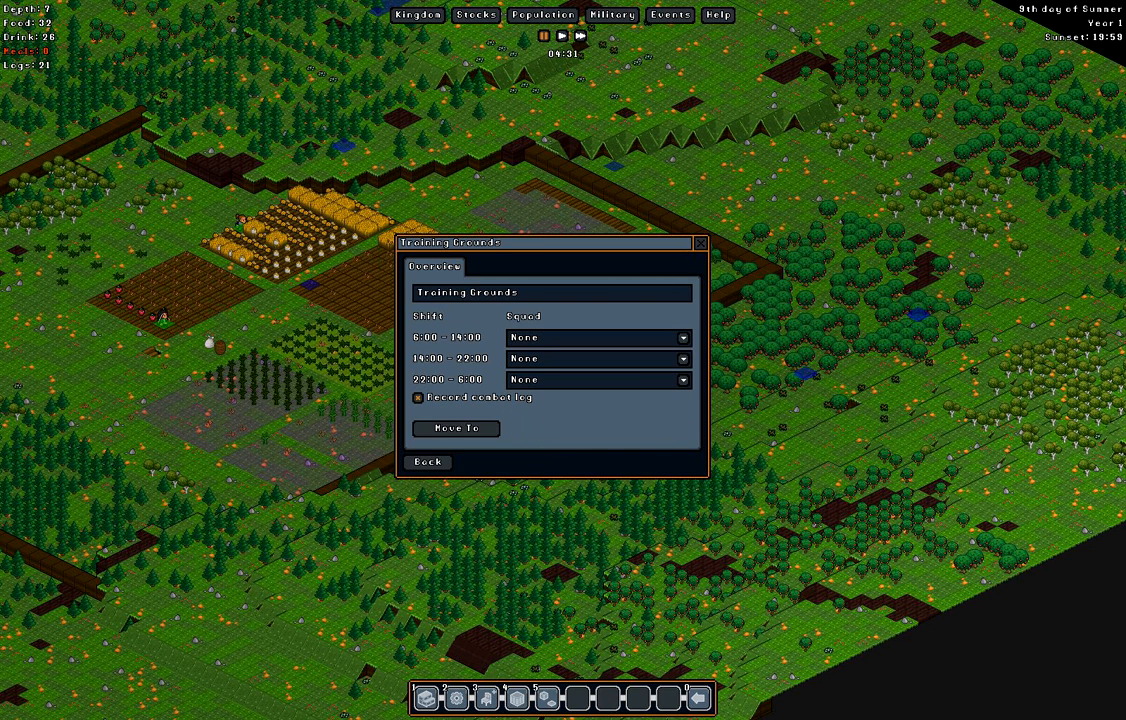
left_click(595, 337)
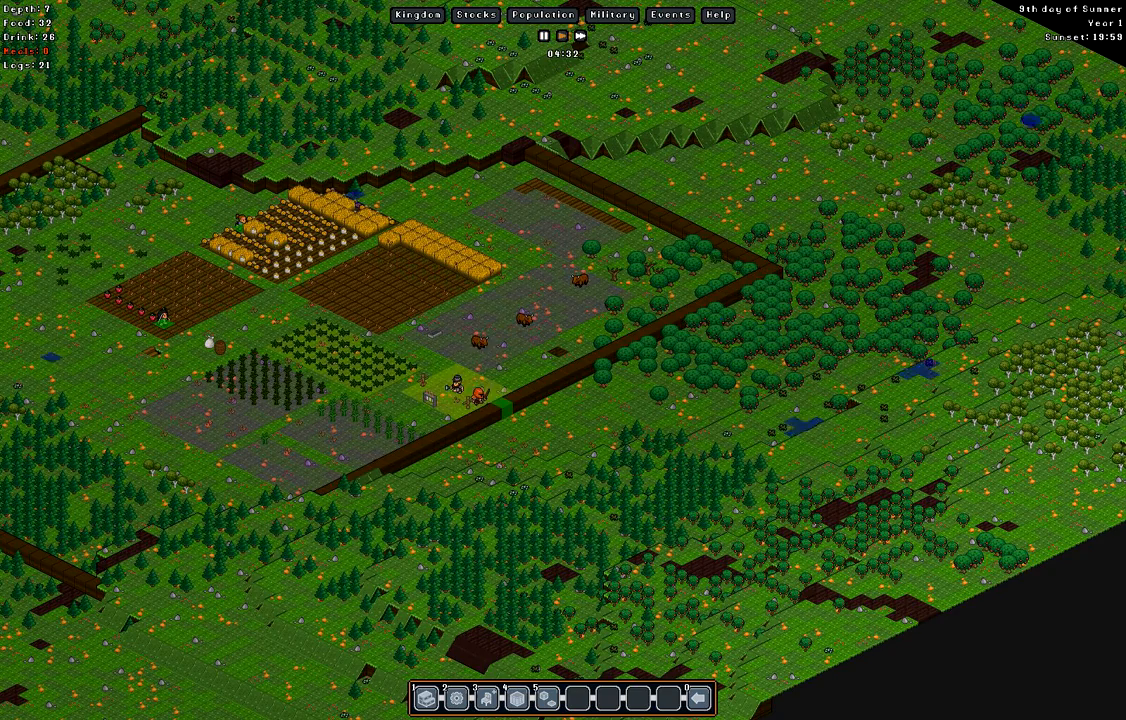
scroll("down", 3)
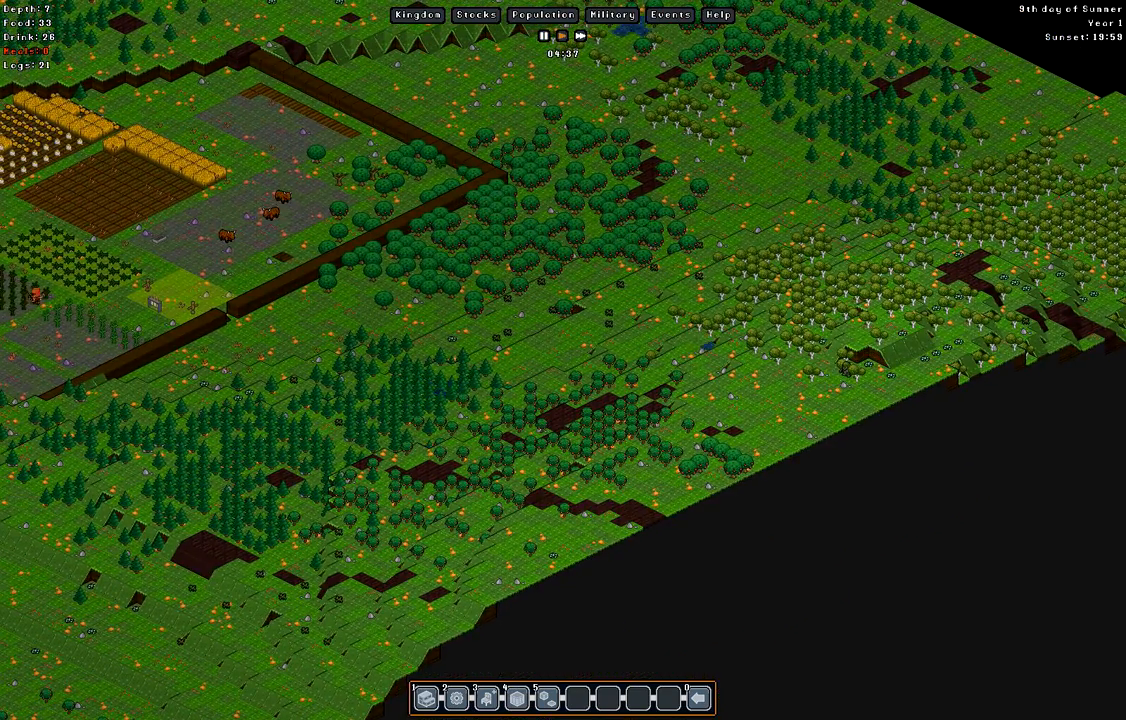
- Assign Squad 1 to the 6:00–14:00 training shift, then open the goblin raider's Attack tab
left_click(561, 36)
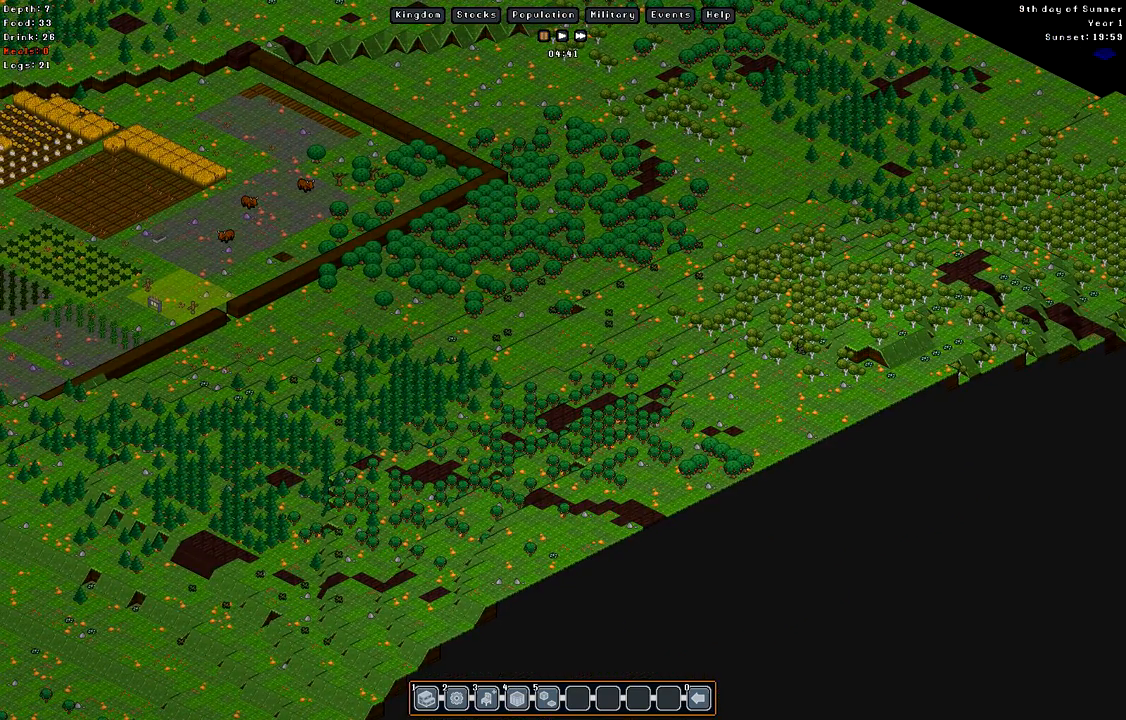
left_click(562, 36)
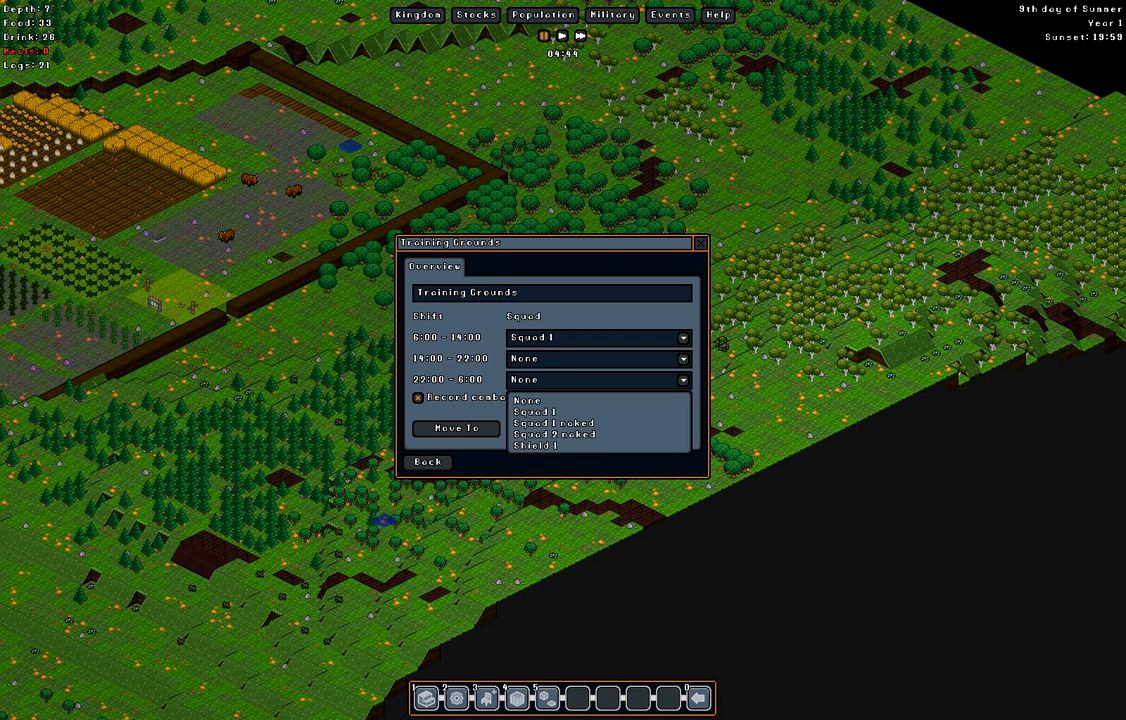
left_click(545, 411)
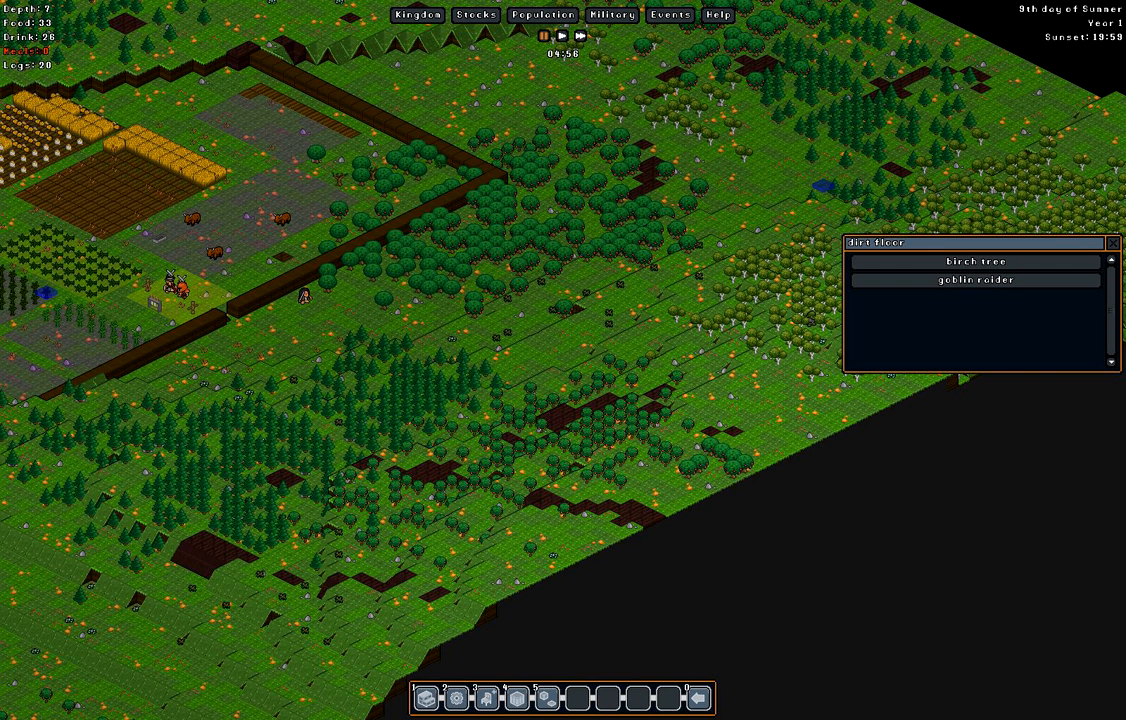
left_click(973, 280)
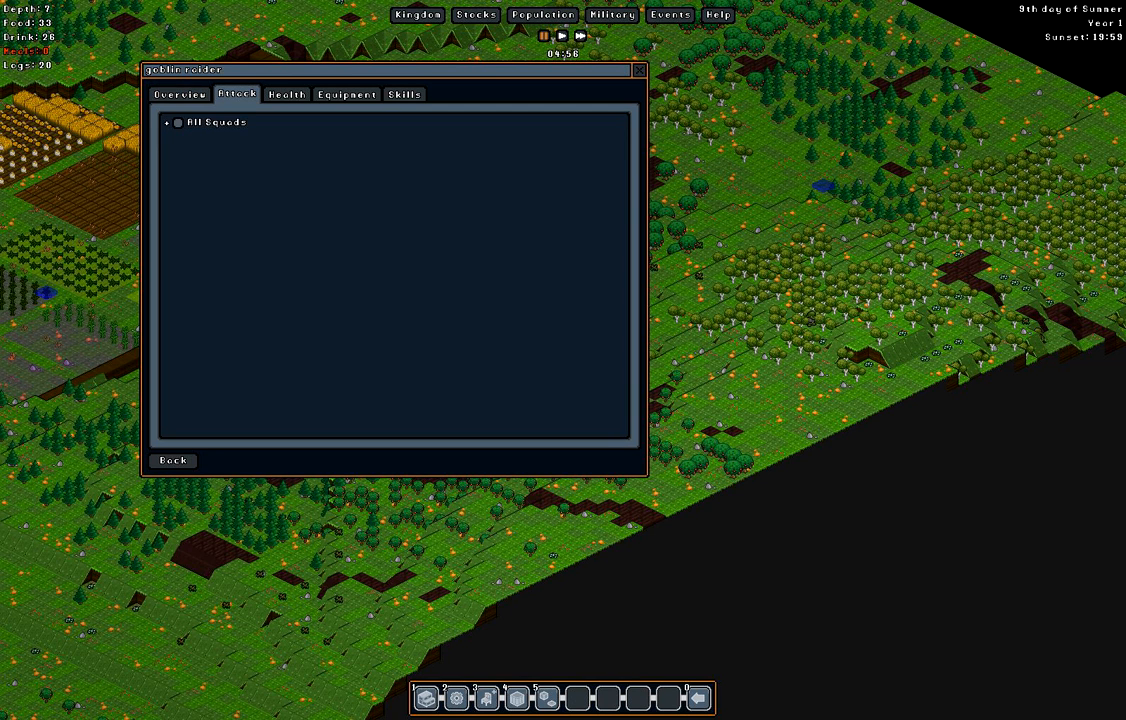
- Order All Squads to attack the goblin raider and watch them close in at depth 6
left_click(169, 122)
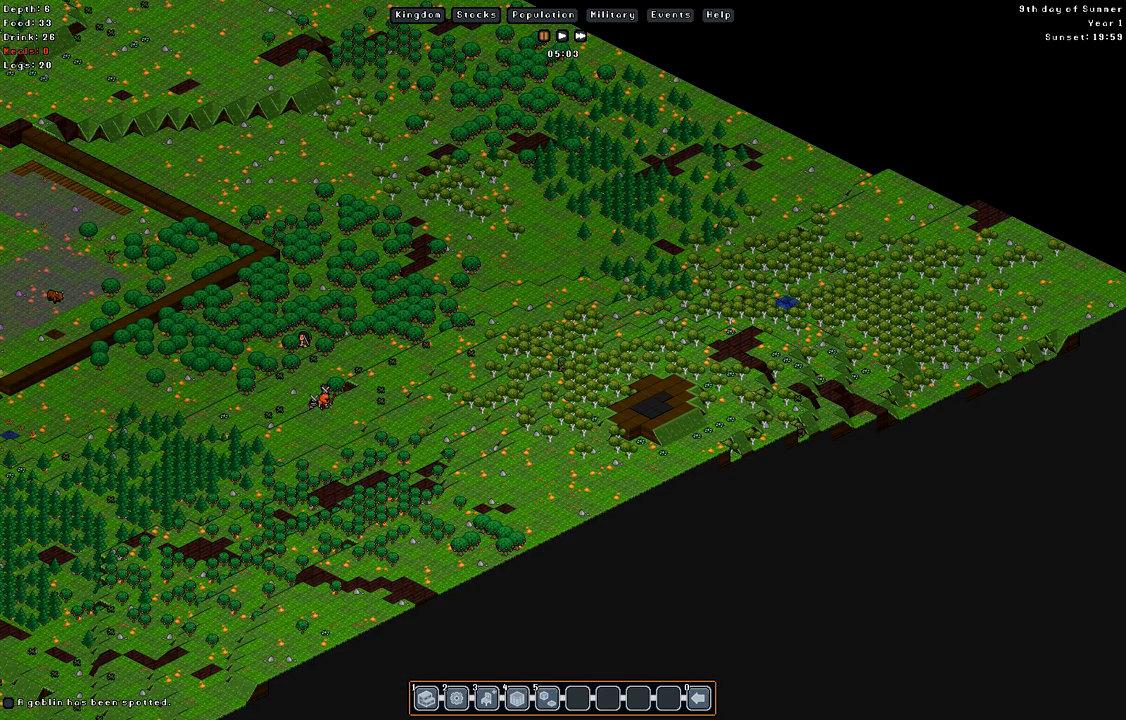
left_click(580, 36)
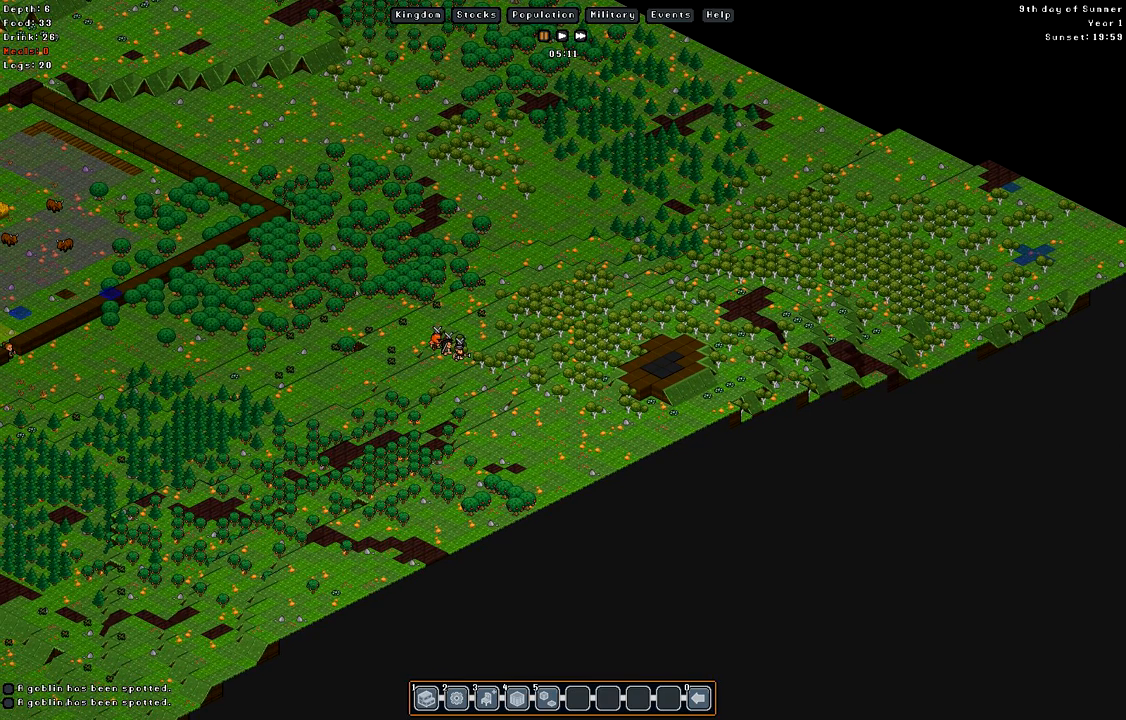
- Open the Events Combat tab and scroll the Group Fight log against the goblin
left_click(669, 15)
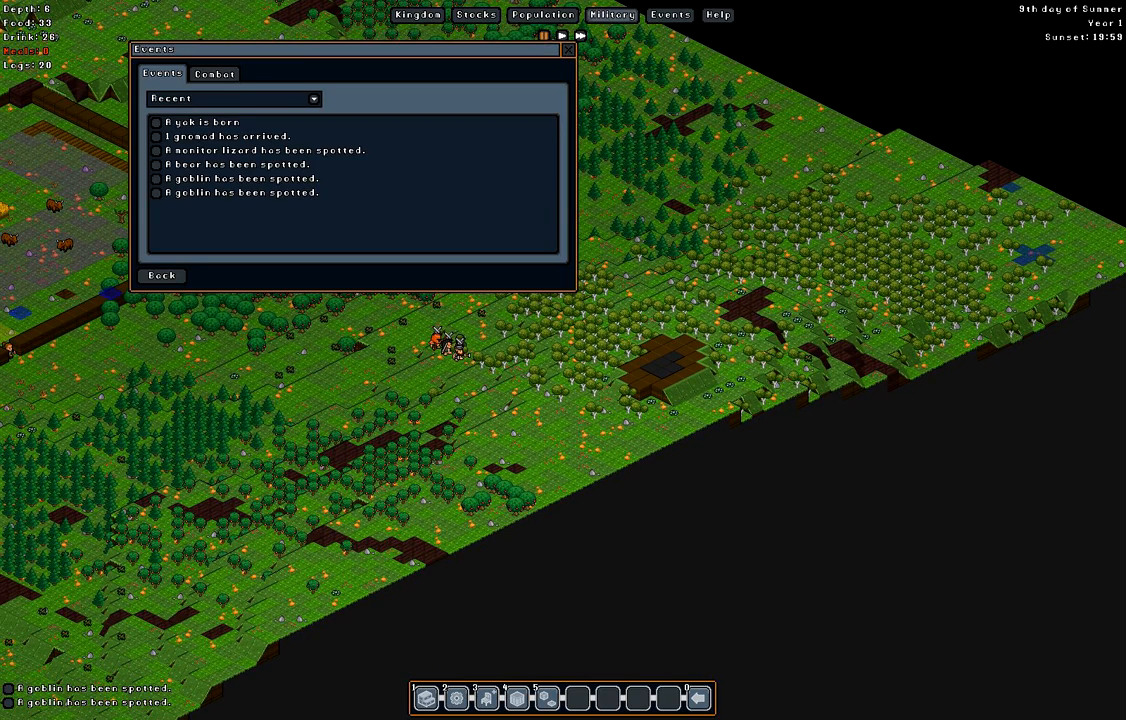
left_click(214, 73)
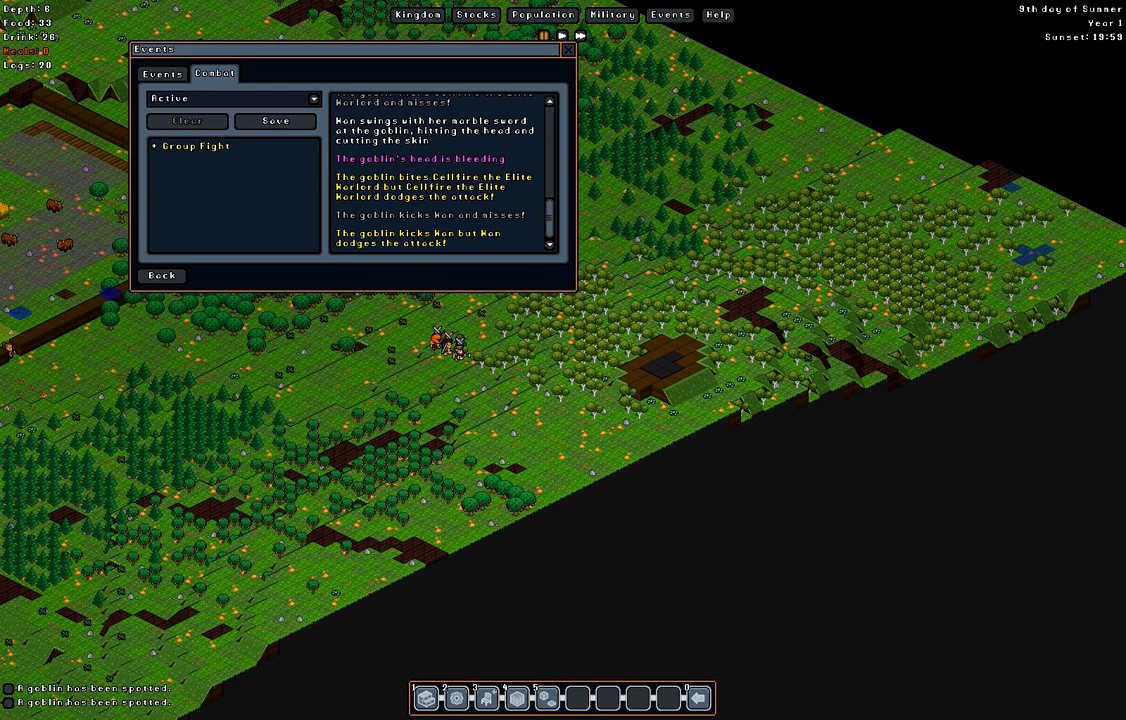
scroll("down", 3)
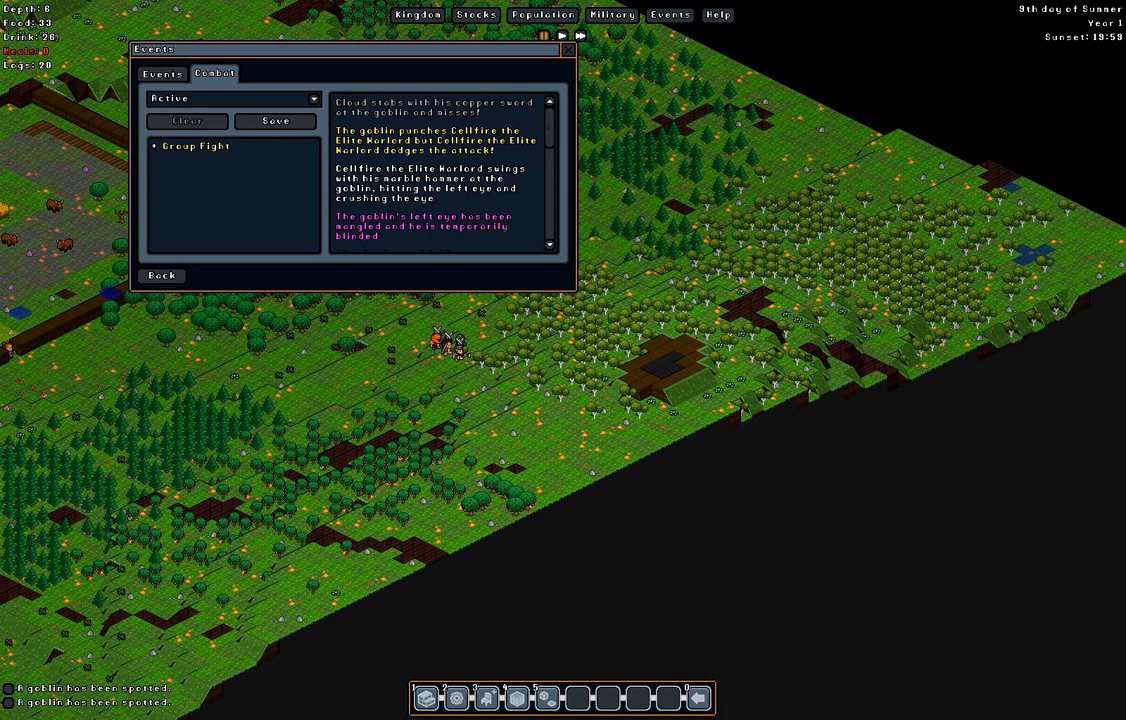
scroll("down", 3)
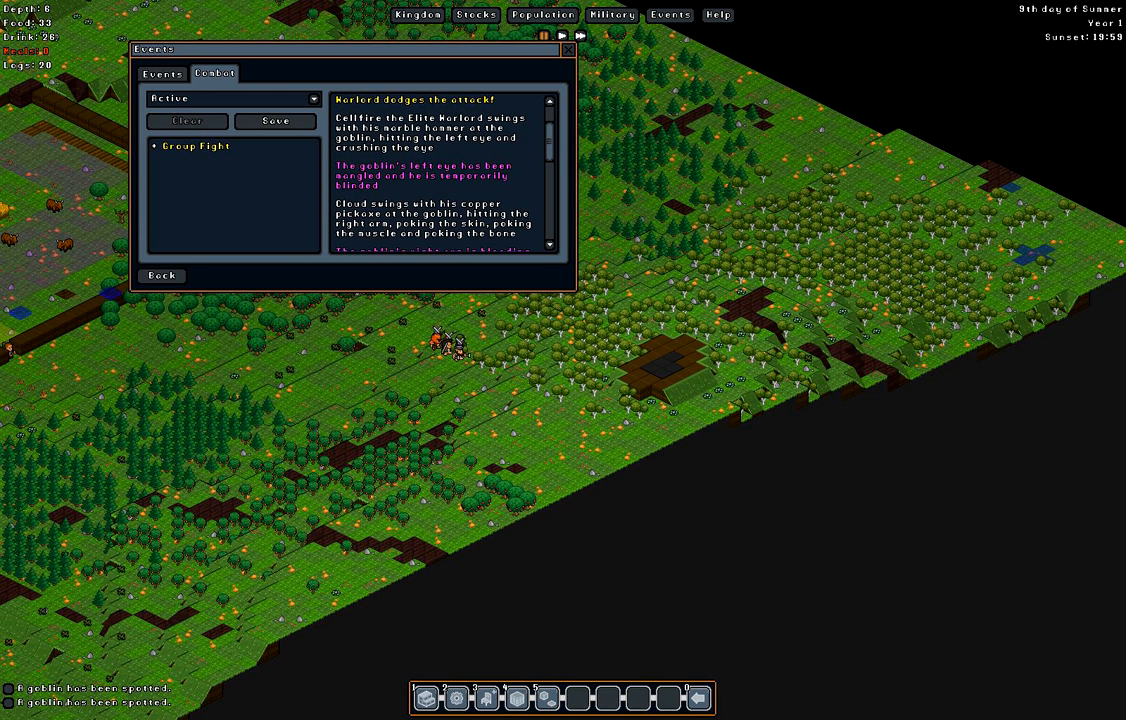
scroll("down", 3)
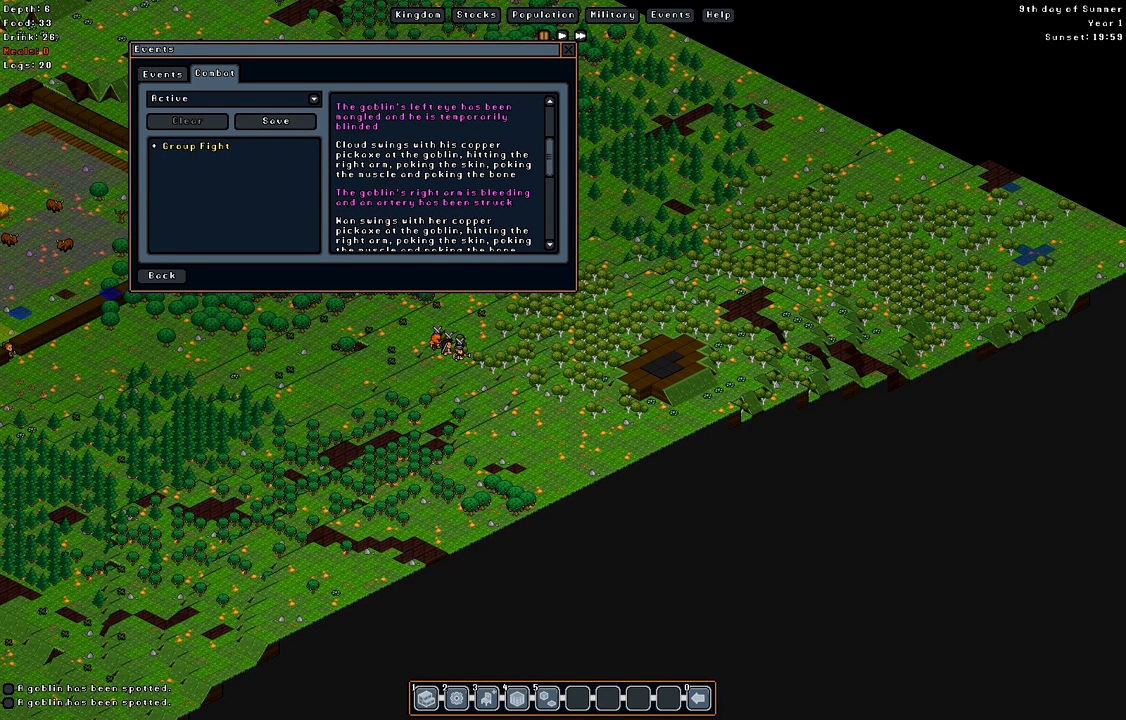
scroll("down", 3)
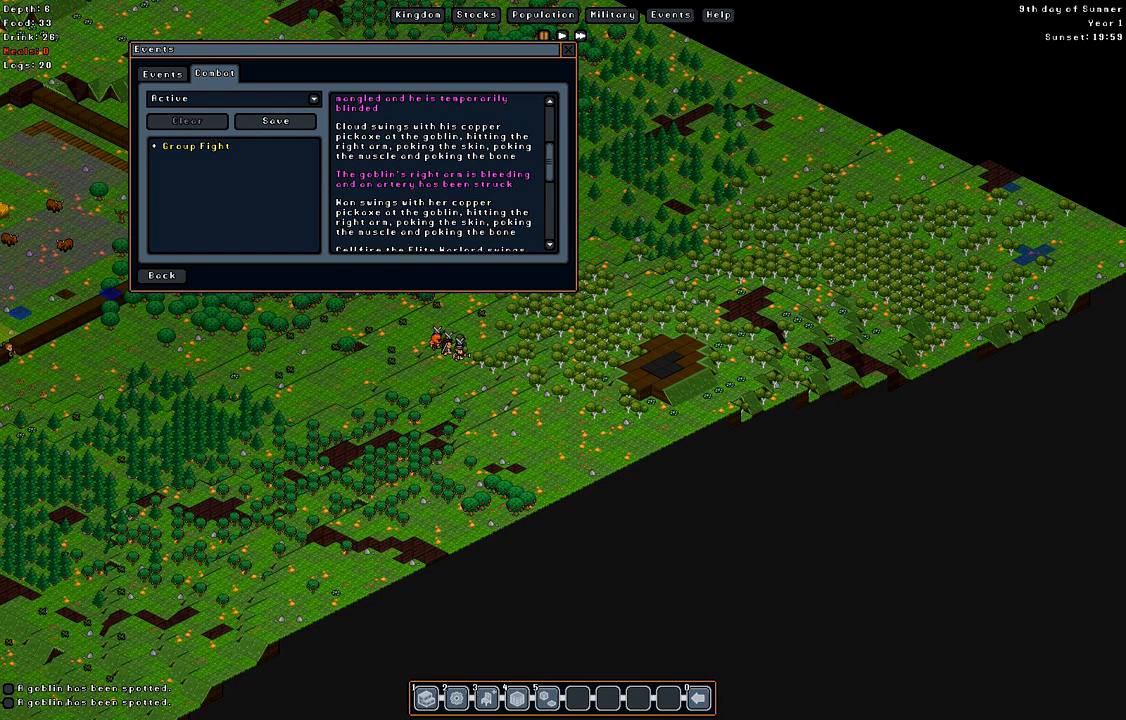
scroll("down", 3)
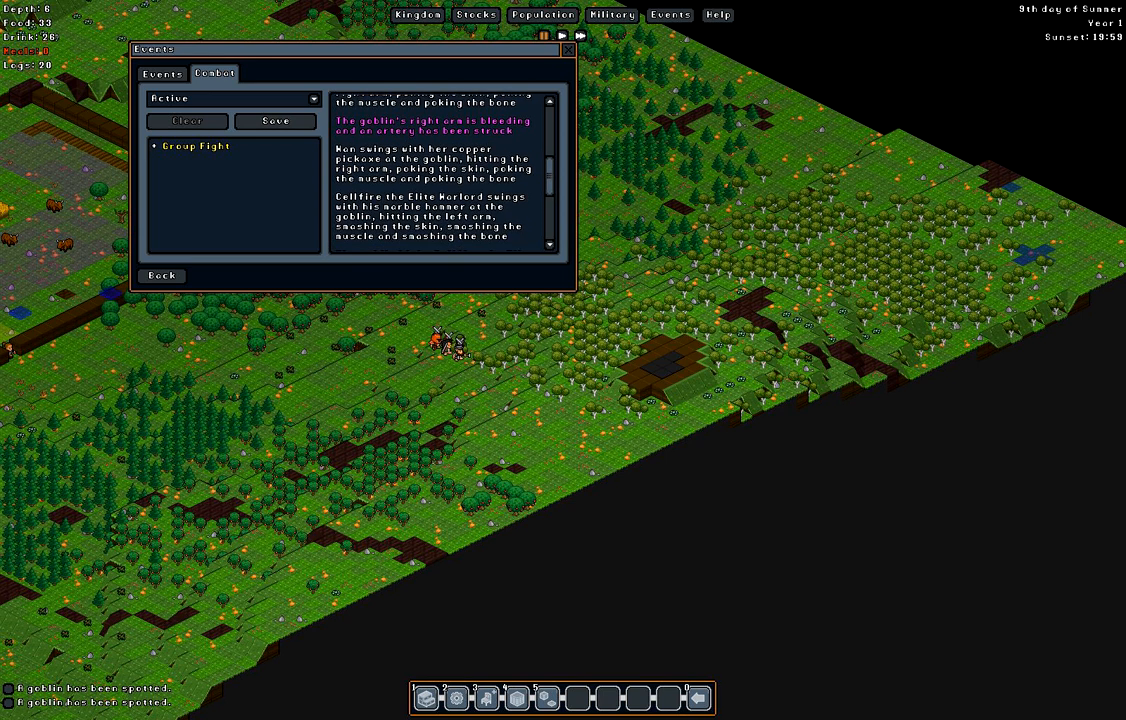
scroll("down", 3)
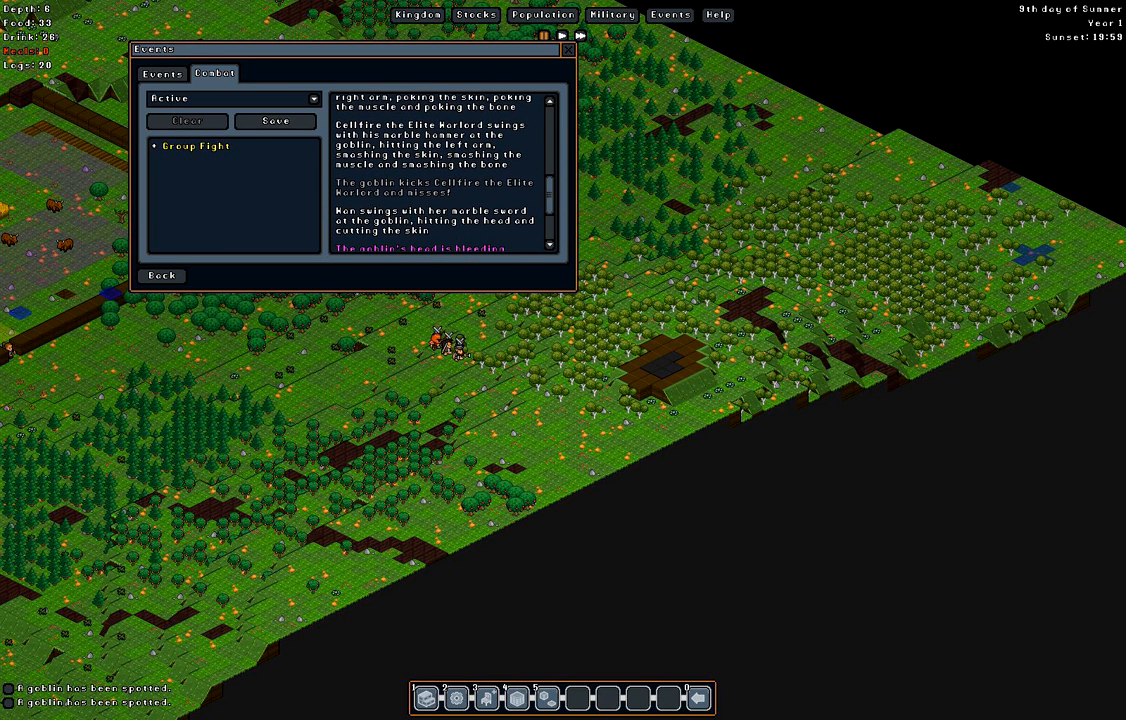
scroll("down", 3)
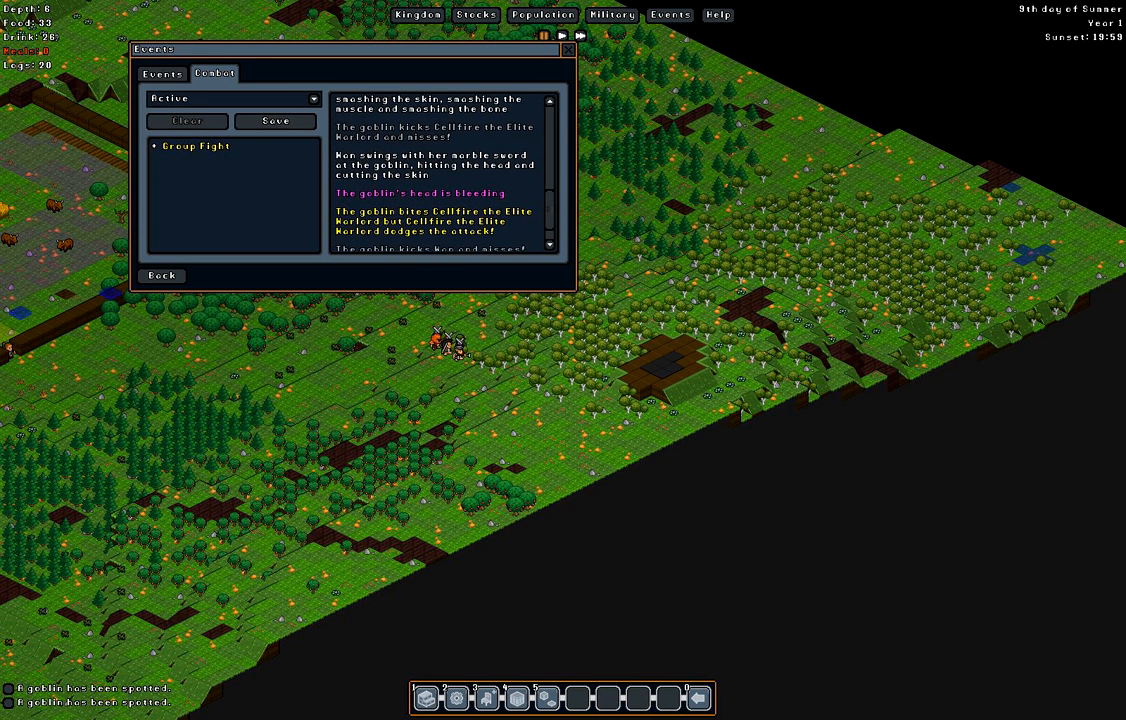
scroll("down", 3)
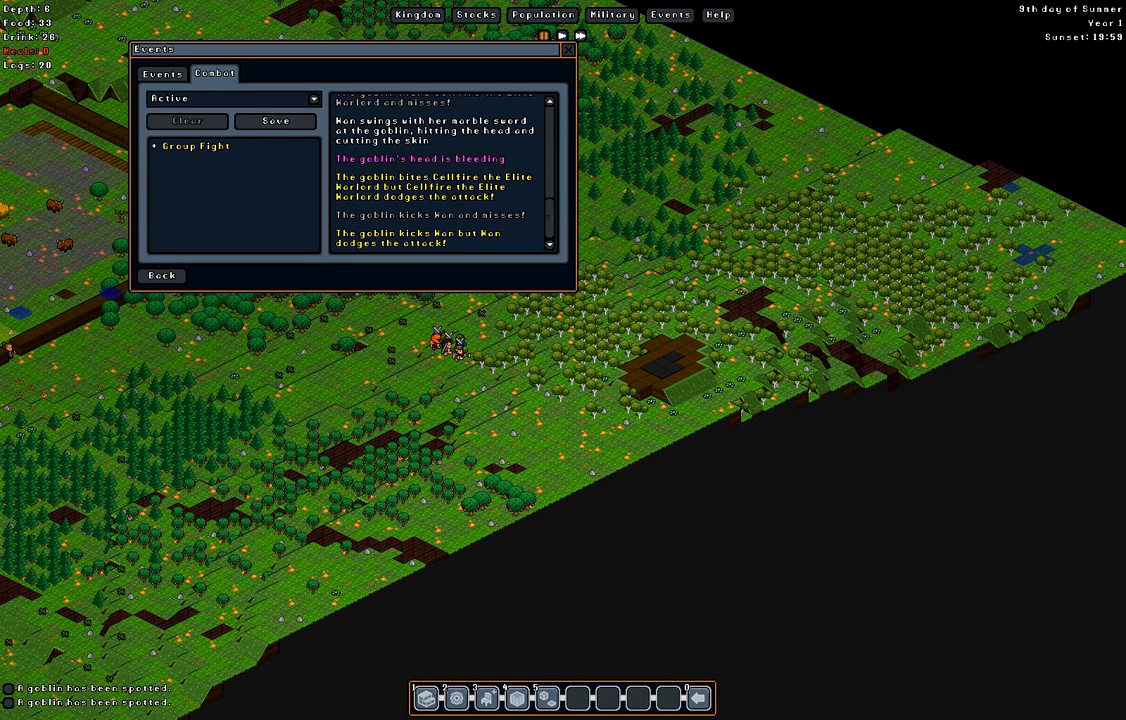
- Close the combat log, watch the squad fight the goblin on the meadow, then pause
left_click(567, 49)
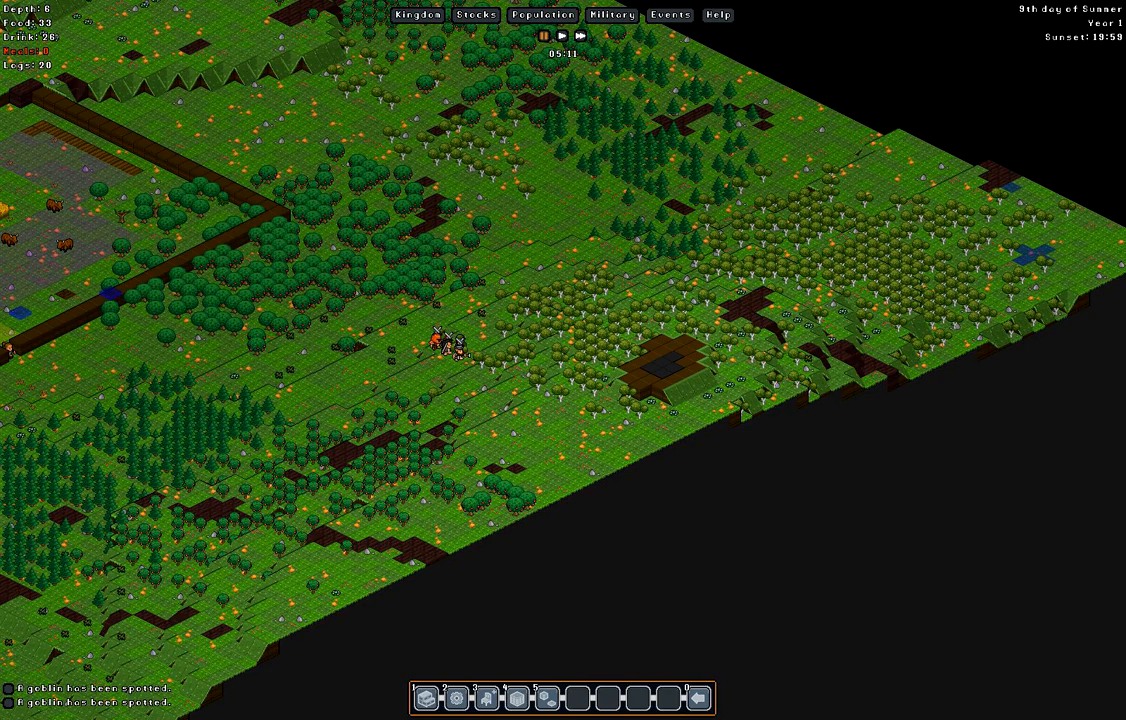
scroll("up", 3)
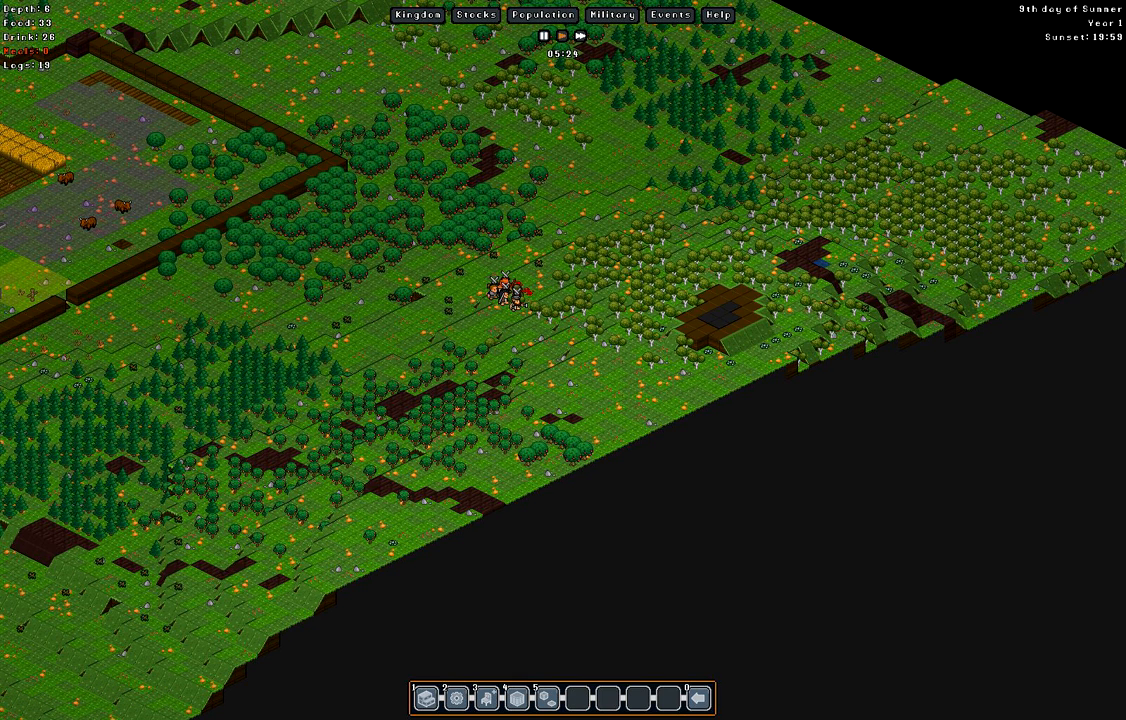
left_click(561, 35)
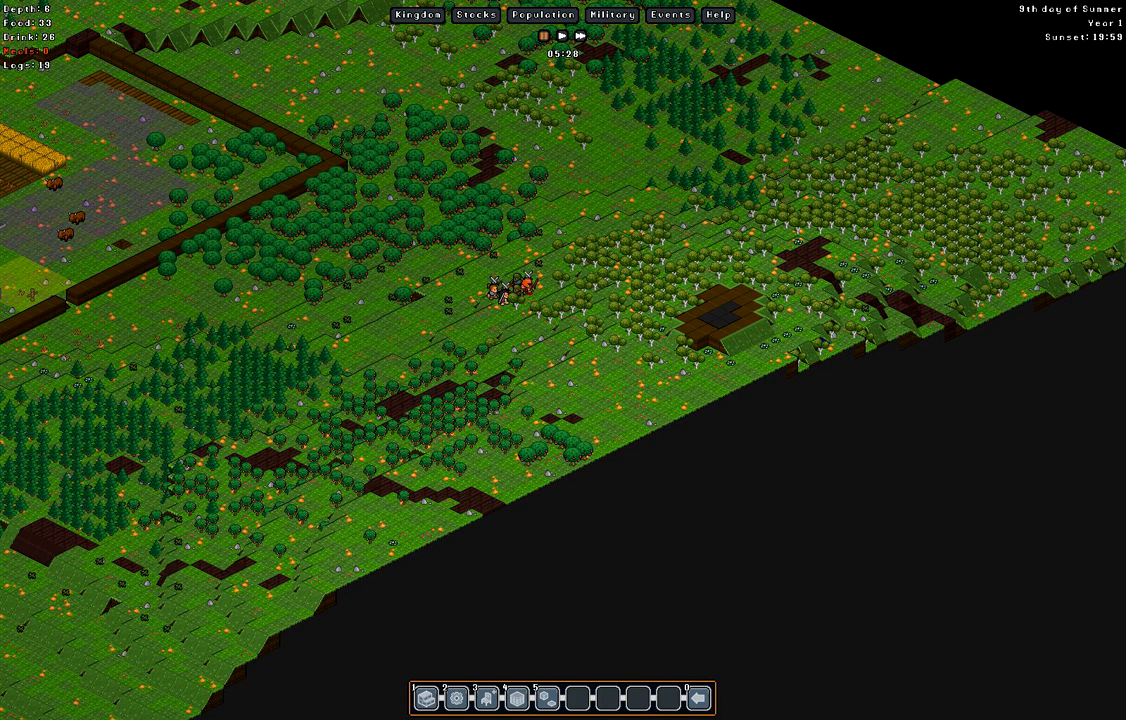
- Open the Group Fight combat log and read it until Cellfire smashes the goblin's skull
left_click(669, 15)
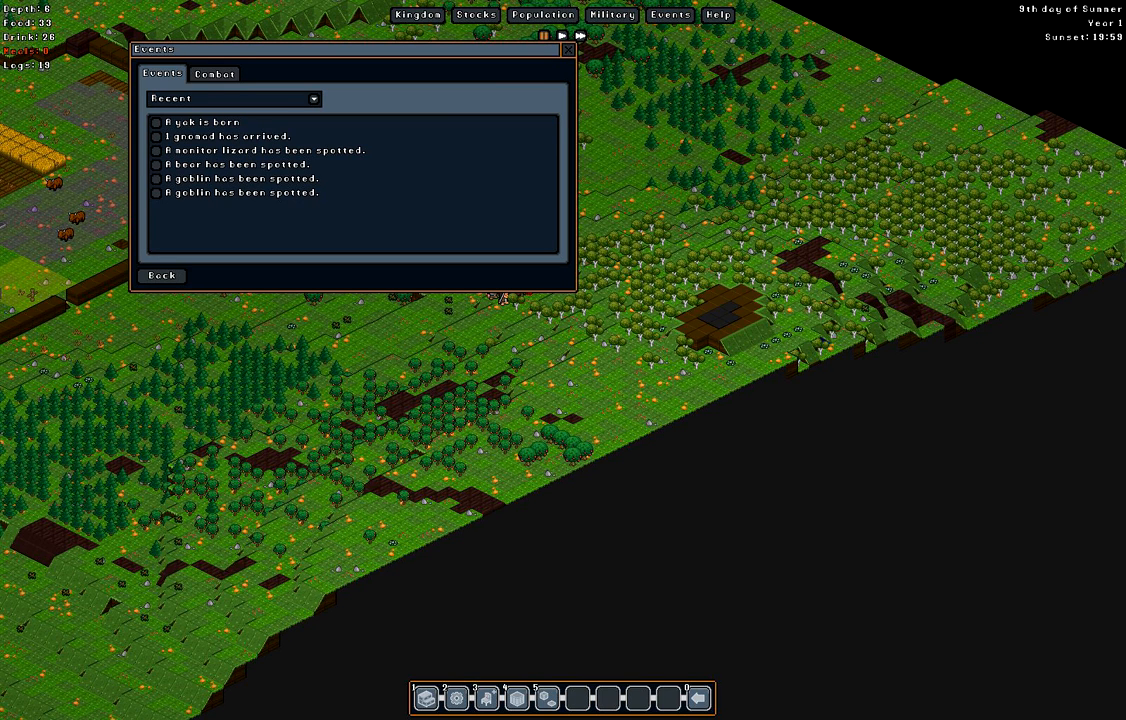
left_click(214, 74)
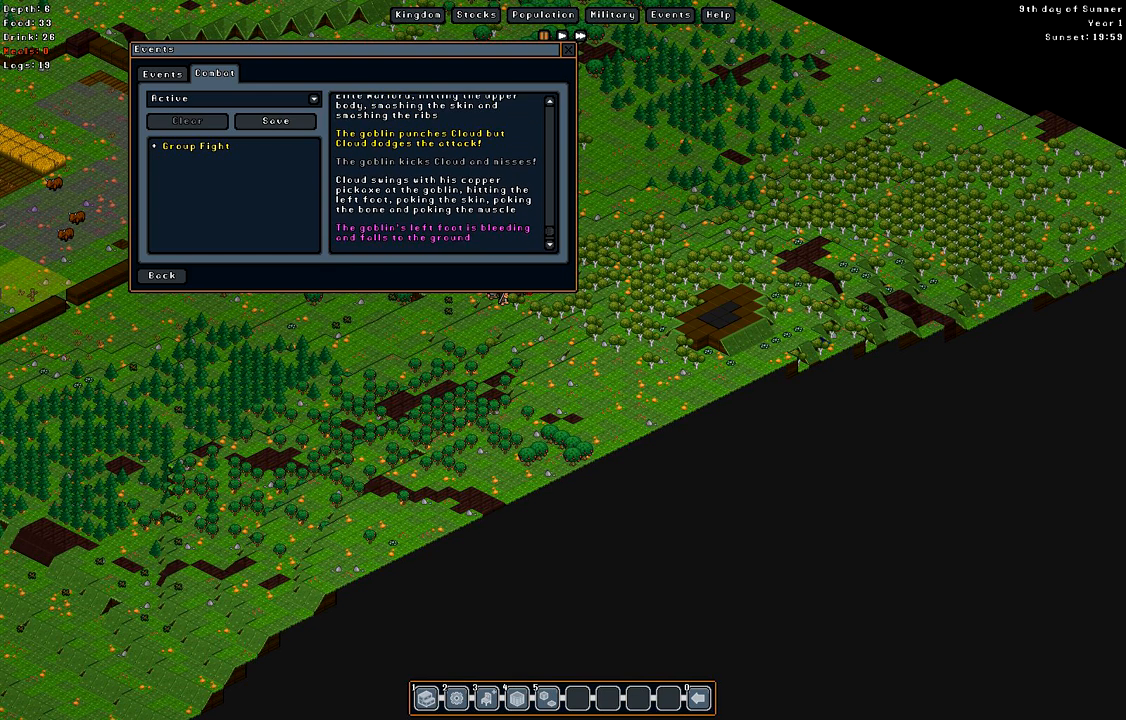
scroll("up", 3)
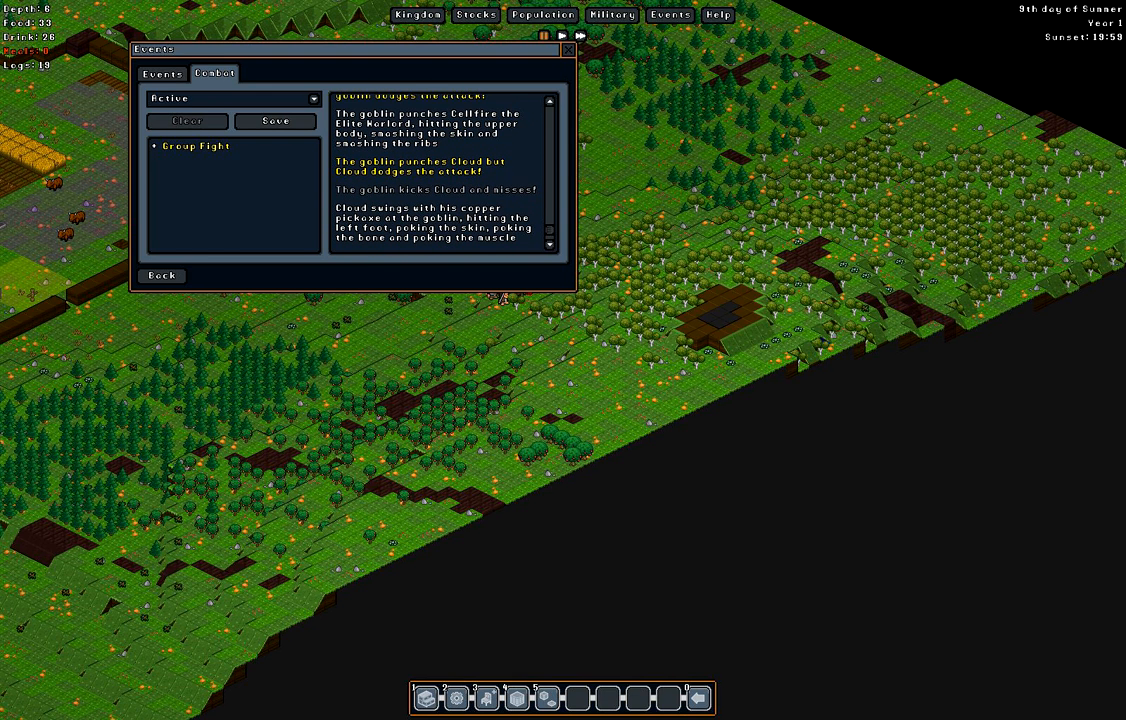
scroll("down", 3)
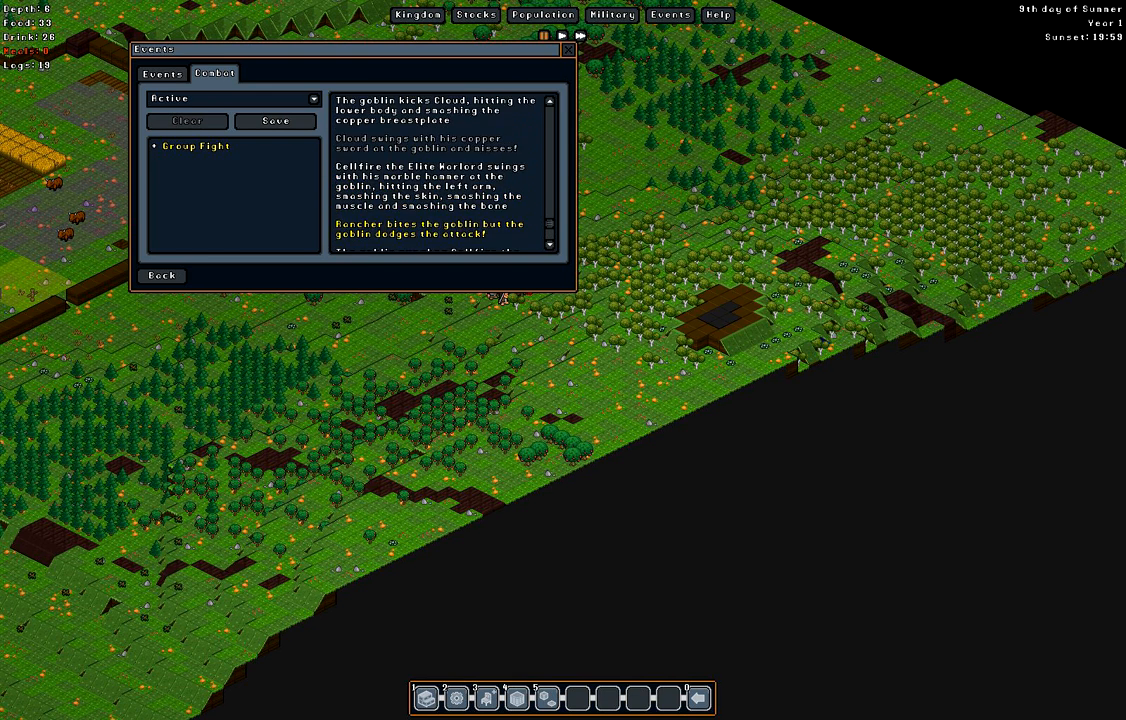
scroll("down", 3)
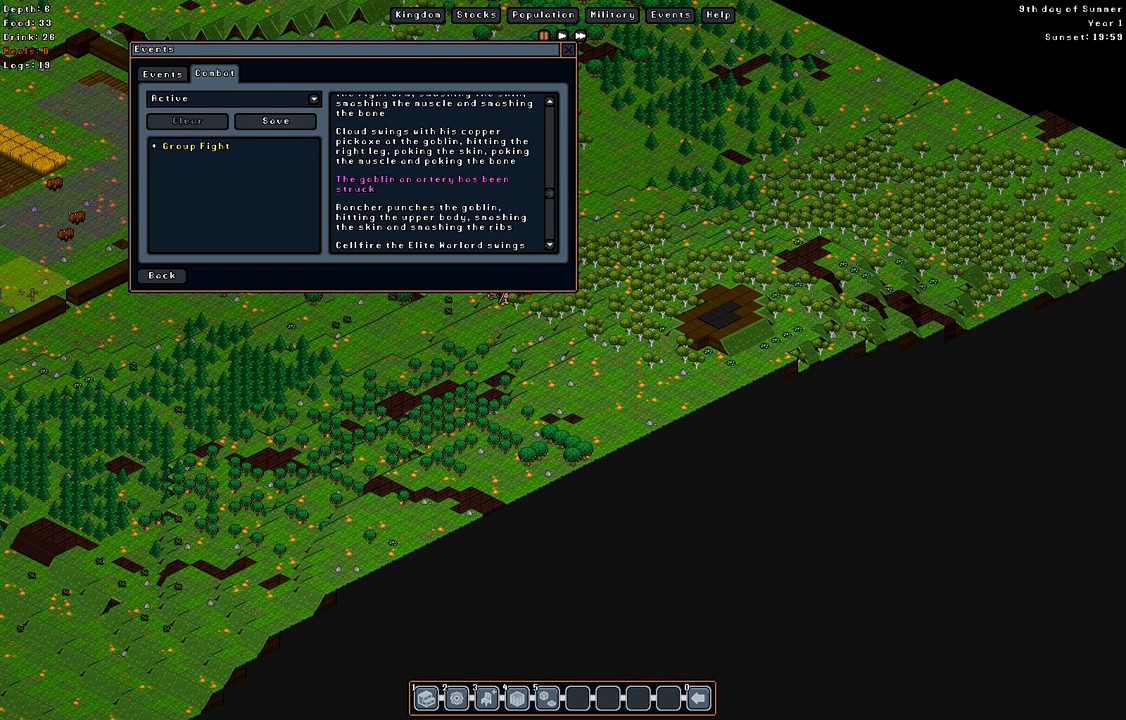
scroll("down", 3)
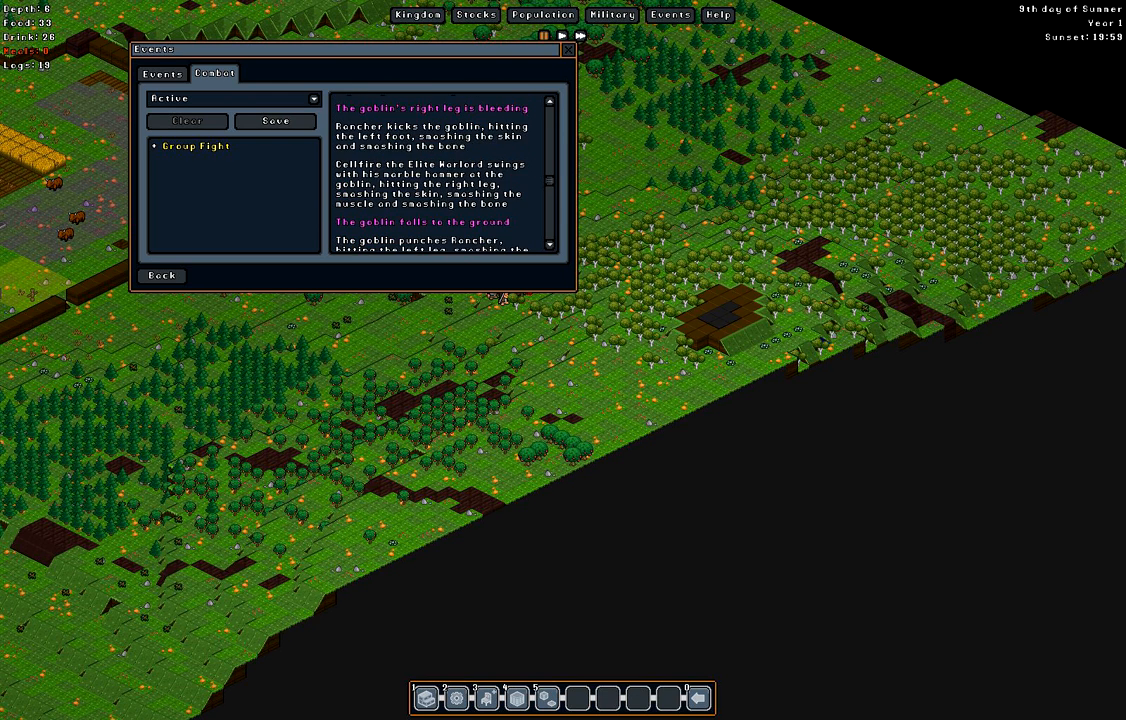
scroll("down", 3)
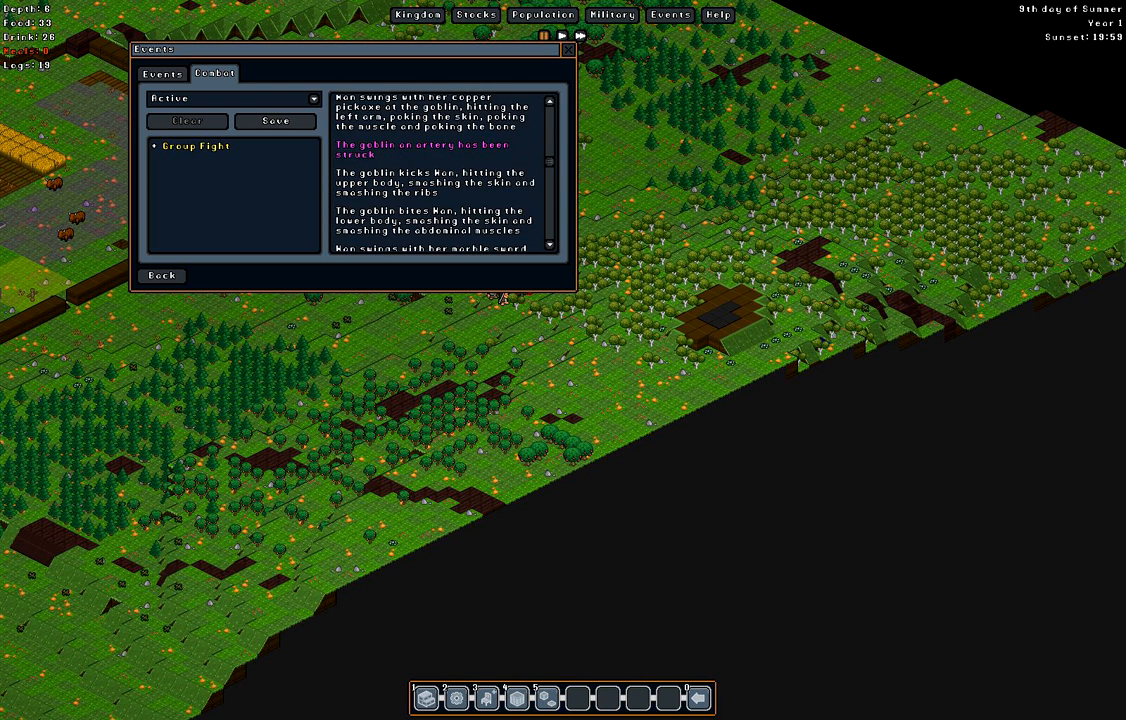
scroll("down", 3)
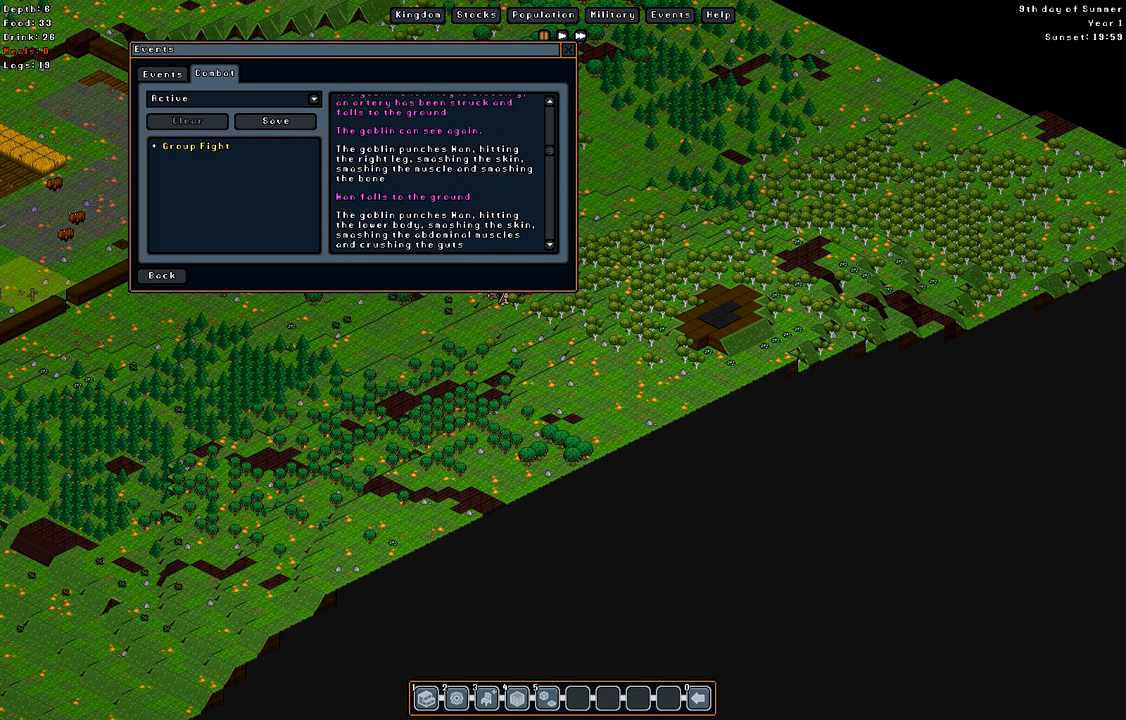
scroll("up", 3)
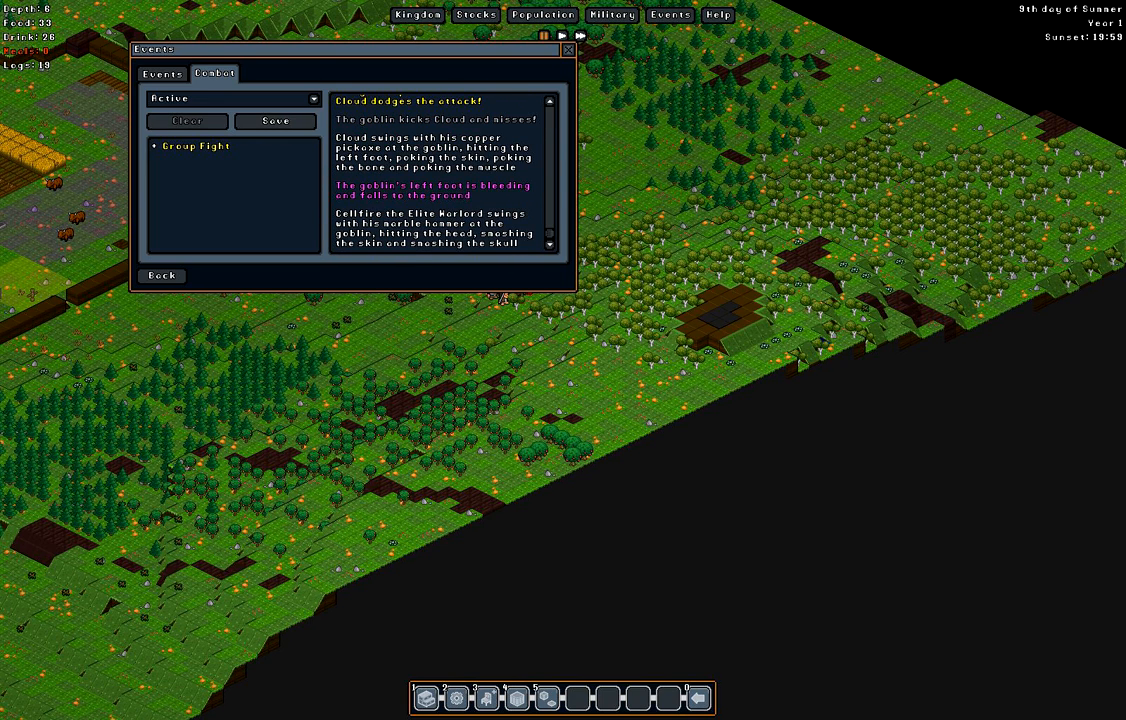
- View Won's Health tab via Population > Assign, showing injured, fallen-over body and right leg
left_click(542, 14)
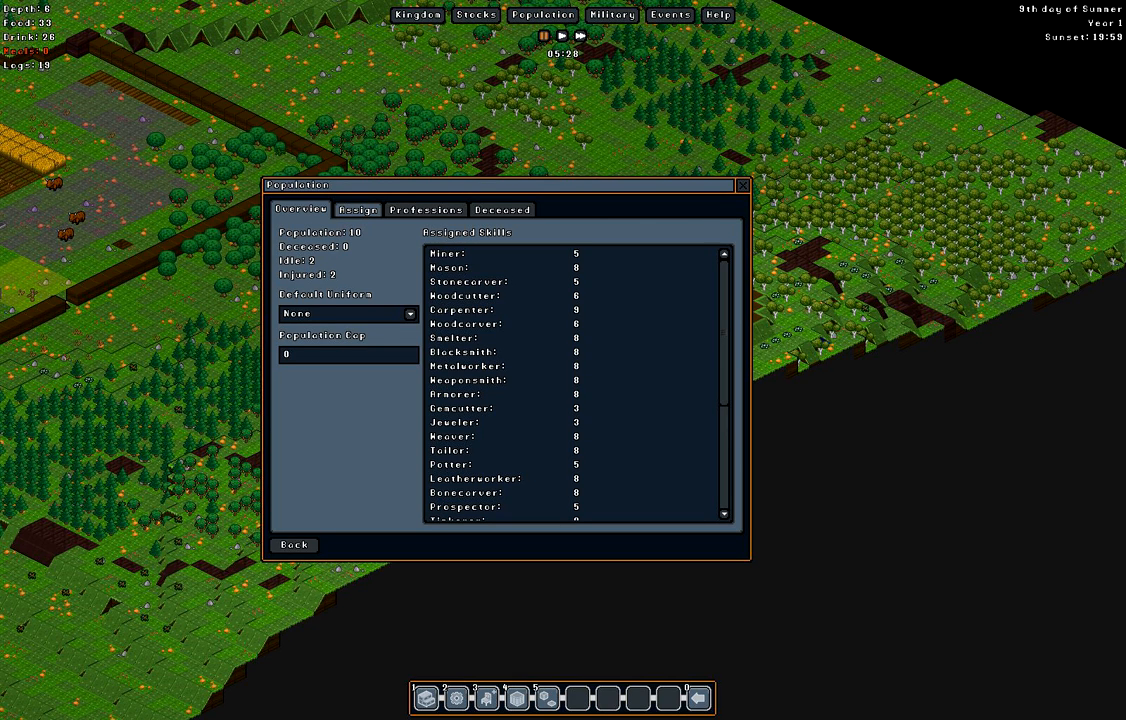
left_click(357, 209)
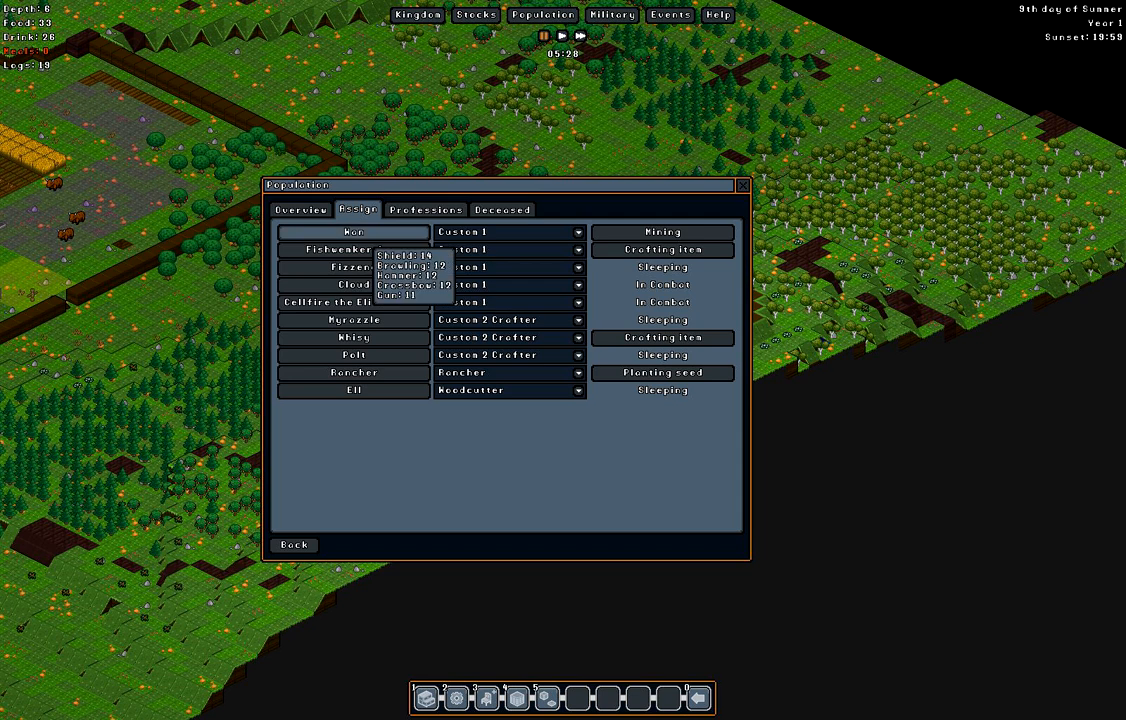
left_click(353, 232)
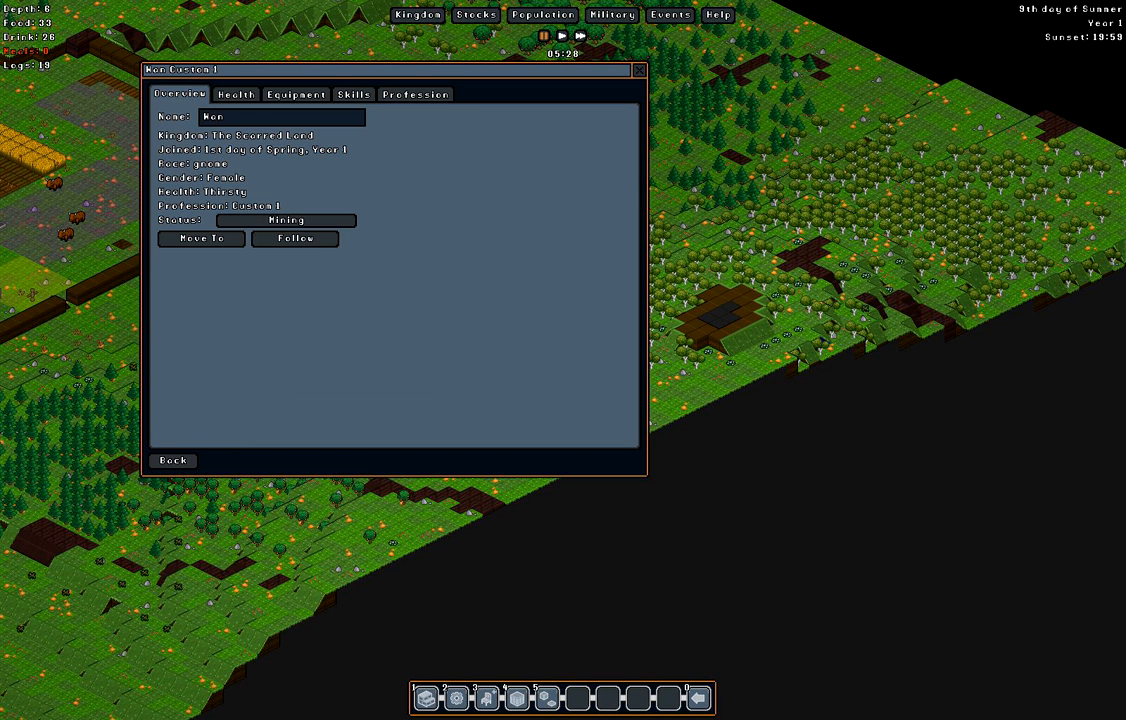
left_click(236, 94)
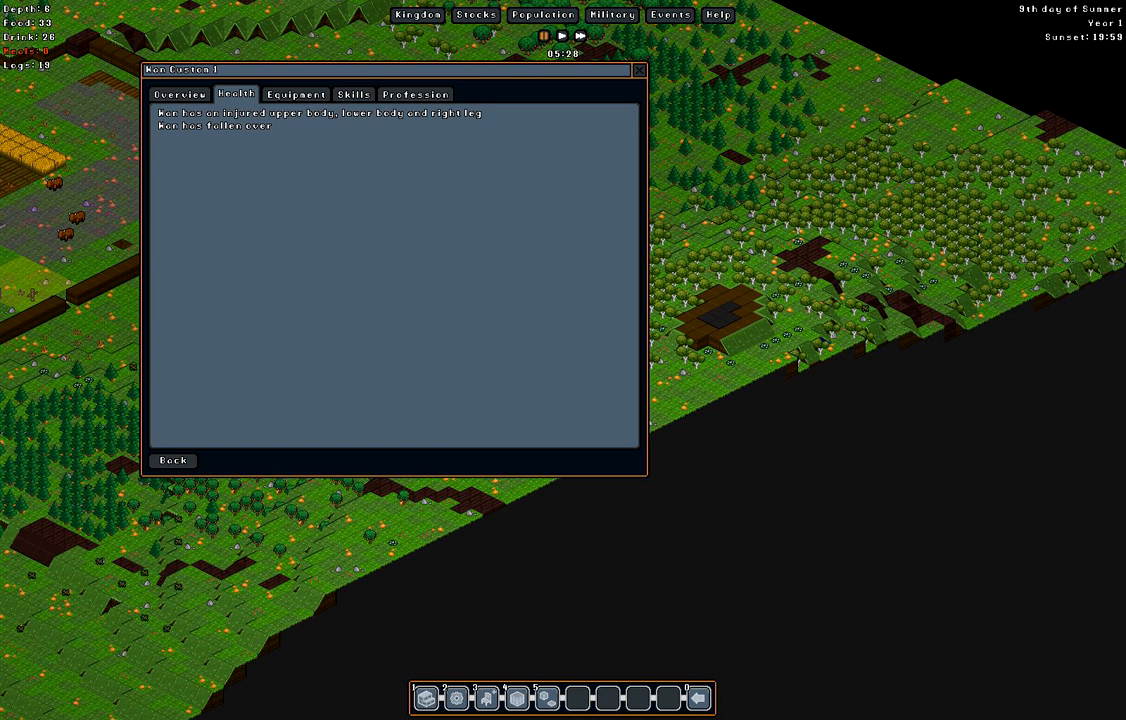
left_click(638, 70)
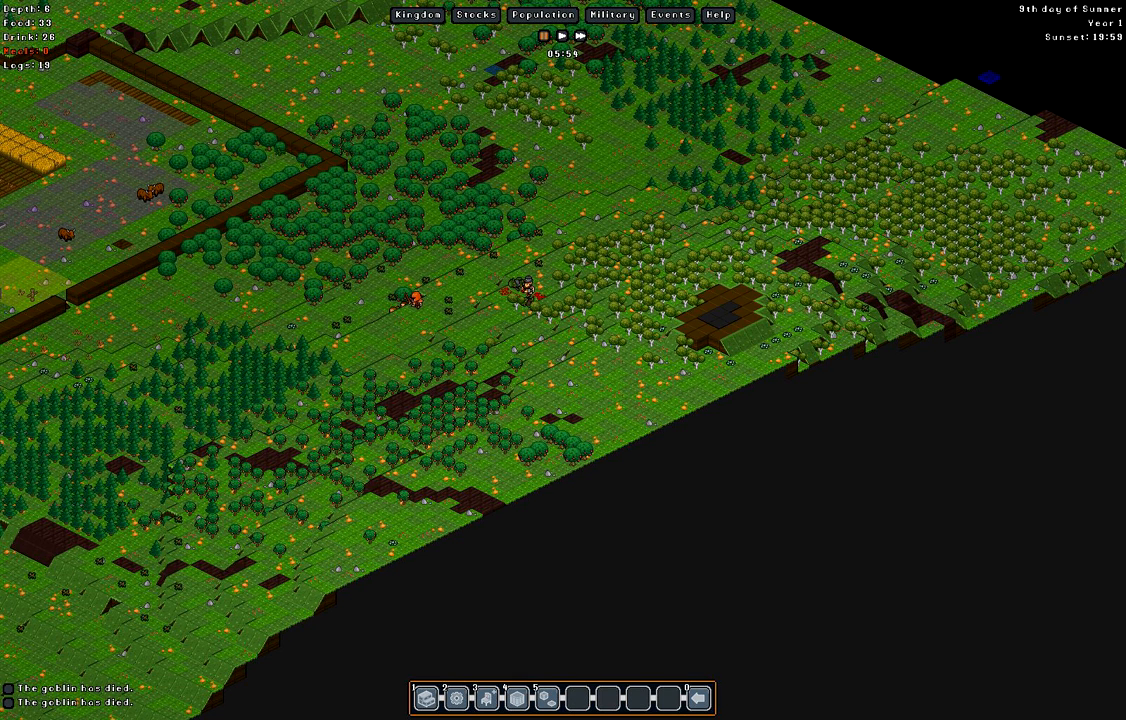
mouse_move(670, 15)
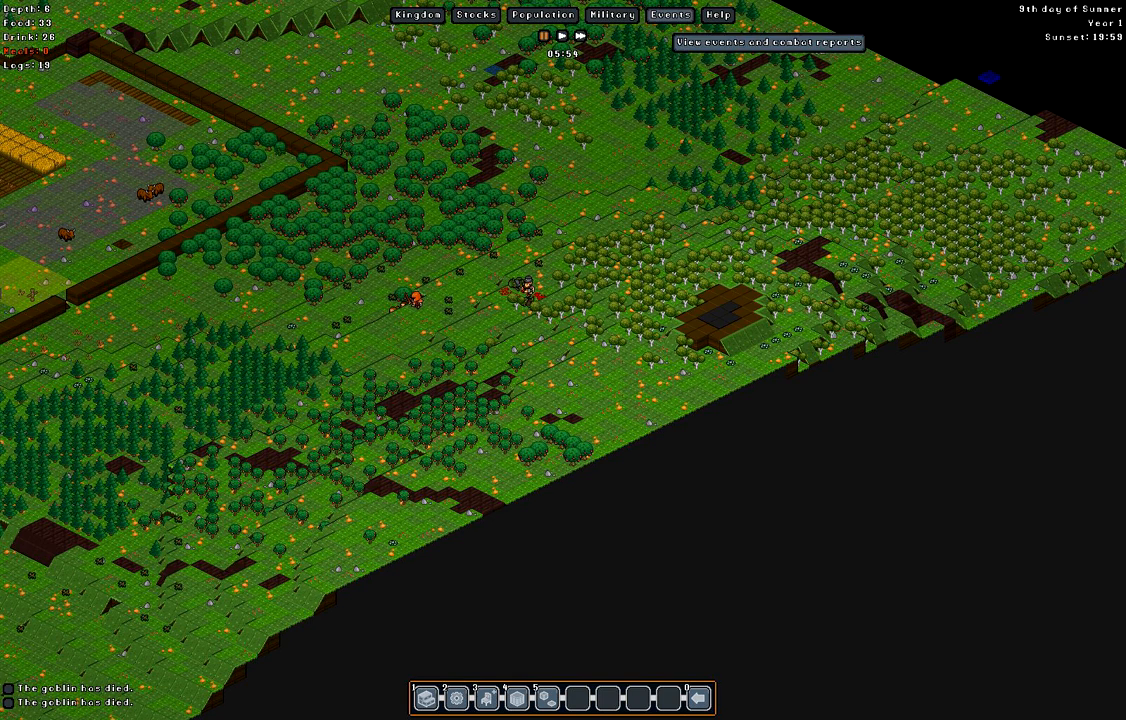
- Select the '9th day of Summer, Year 1' combat report in Events
left_click(670, 15)
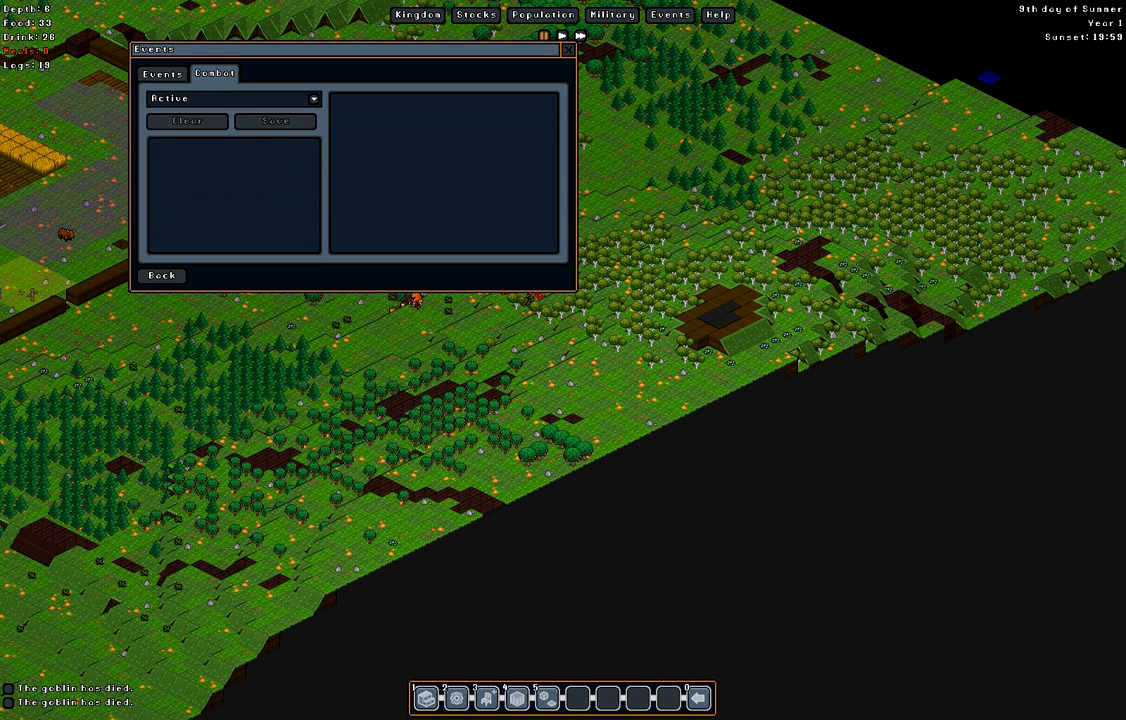
left_click(231, 98)
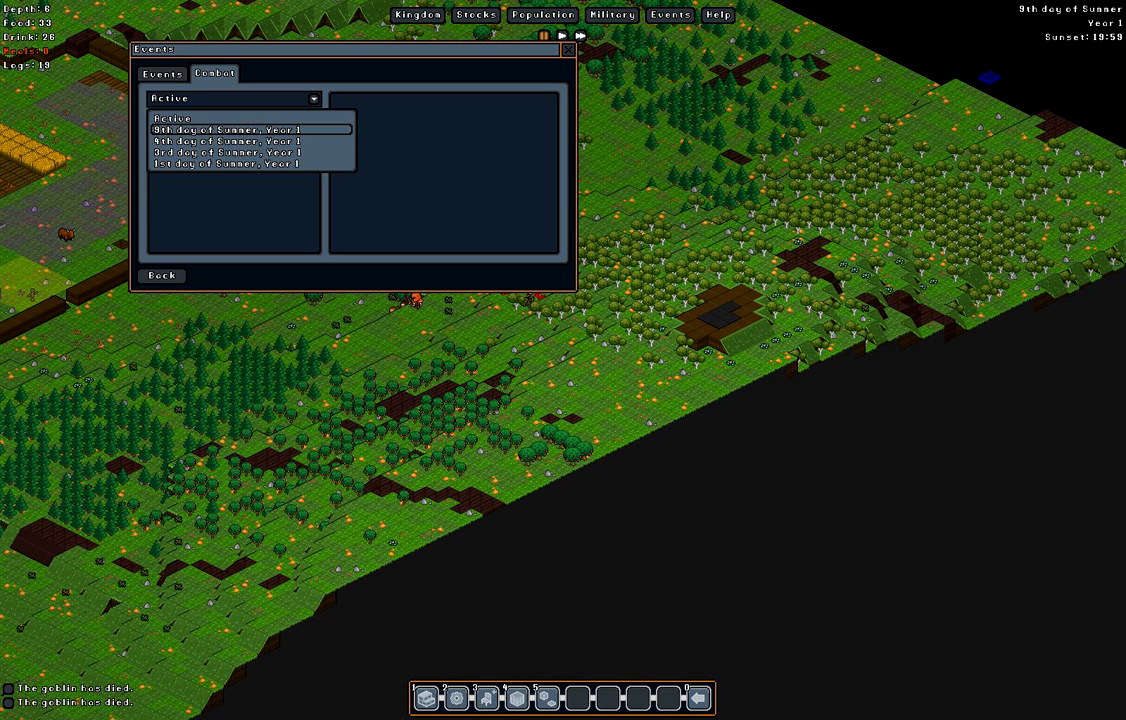
left_click(232, 129)
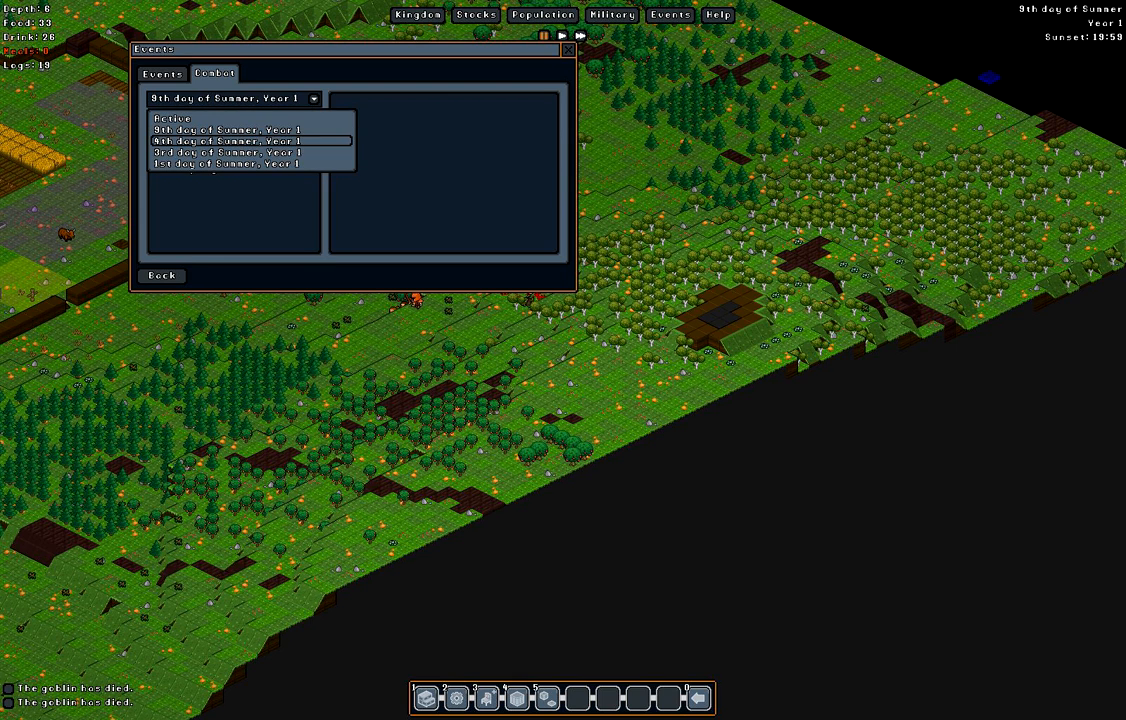
left_click(231, 140)
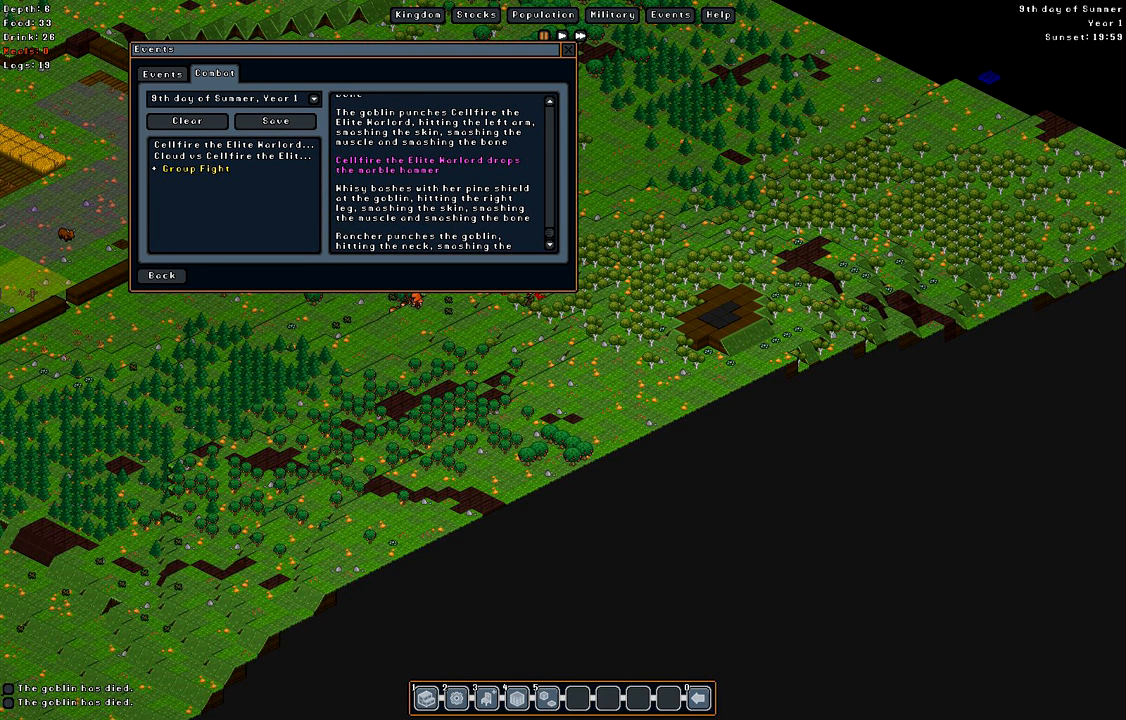
- Scroll the fight log until Rancher crushes the goblin's throat and kills it
scroll("down", 3)
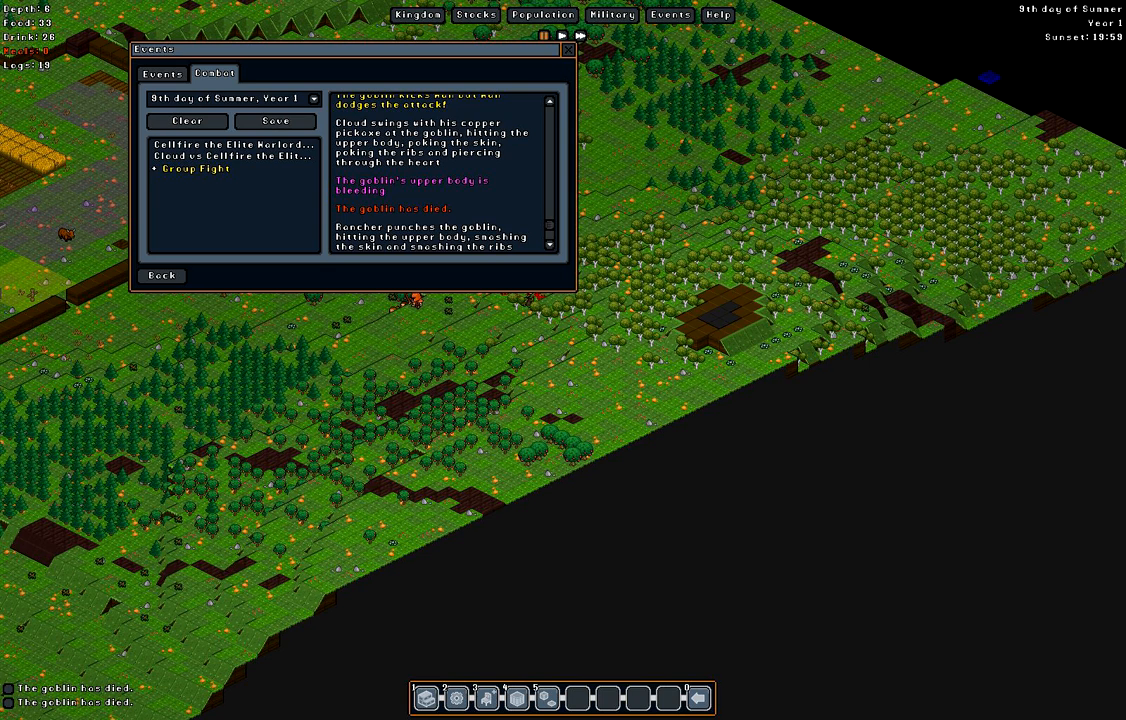
scroll("down", 3)
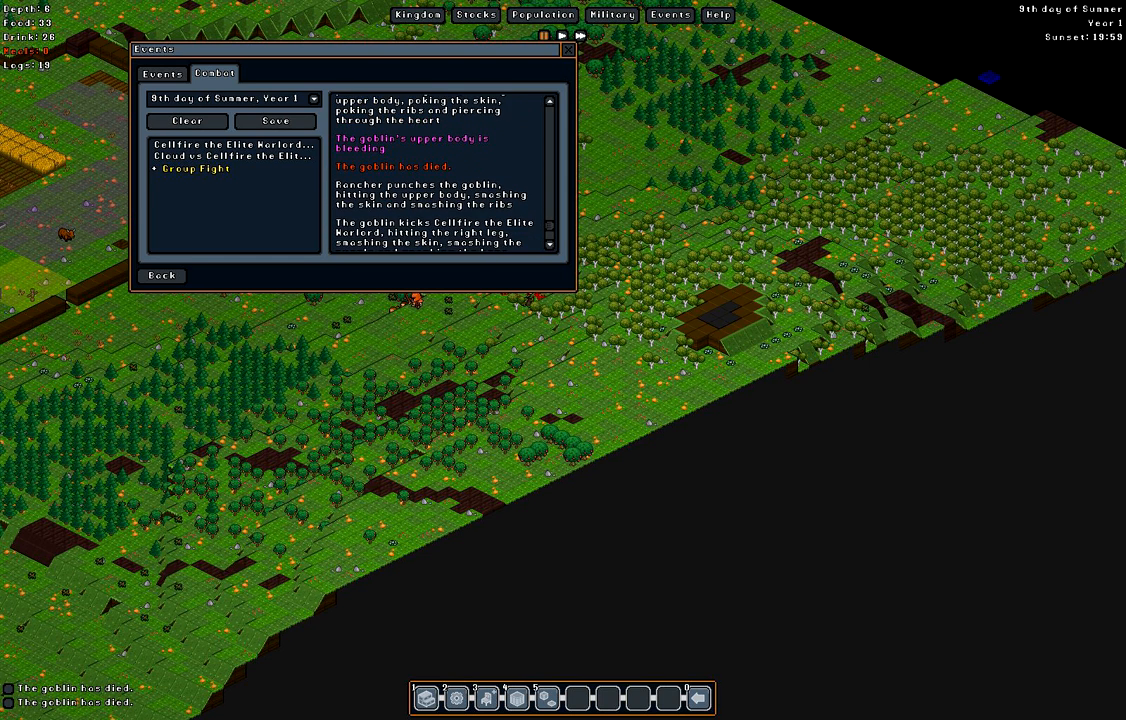
scroll("down", 3)
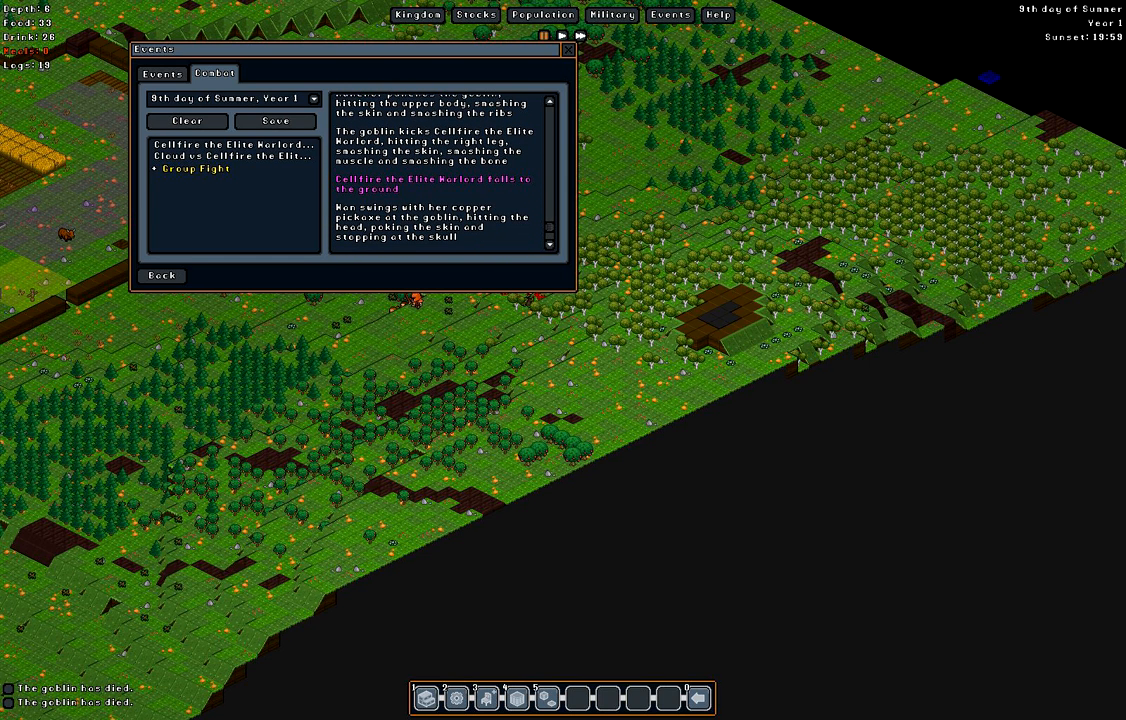
scroll("down", 3)
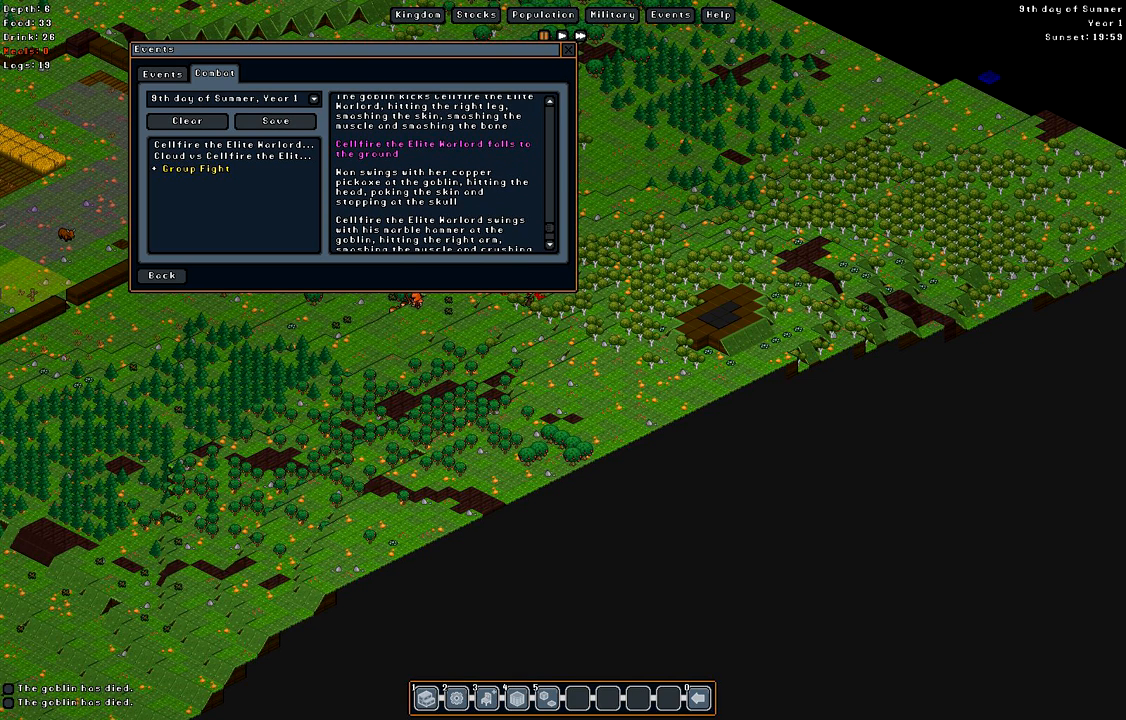
scroll("down", 3)
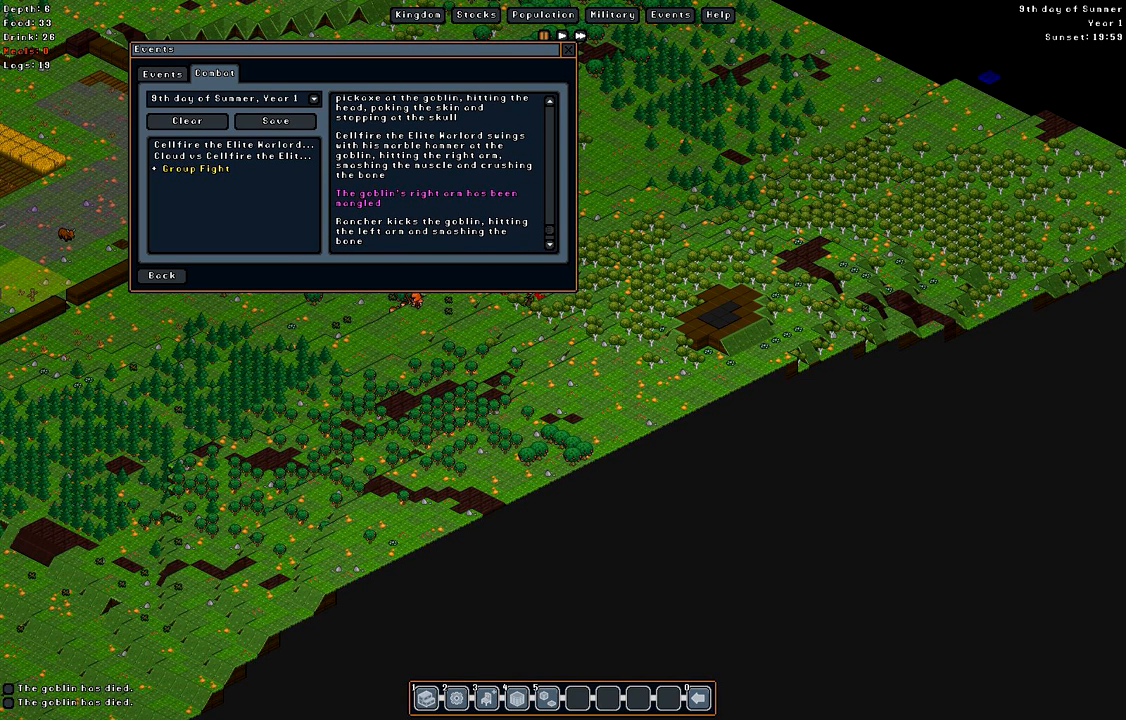
scroll("down", 3)
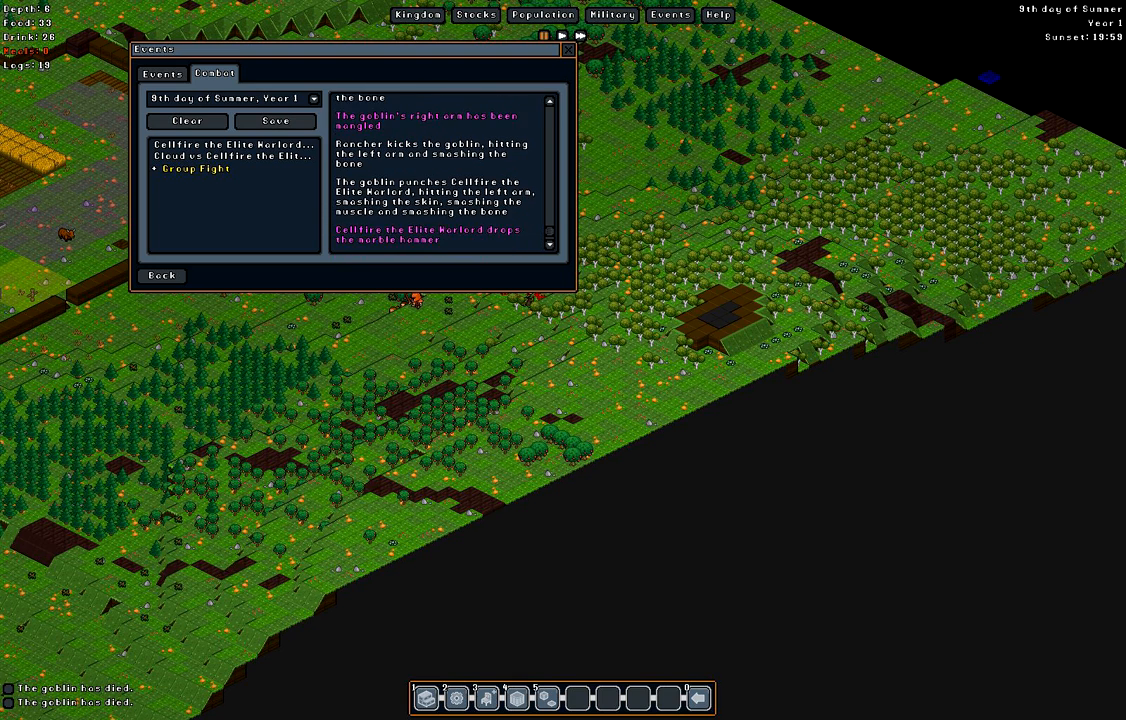
scroll("down", 3)
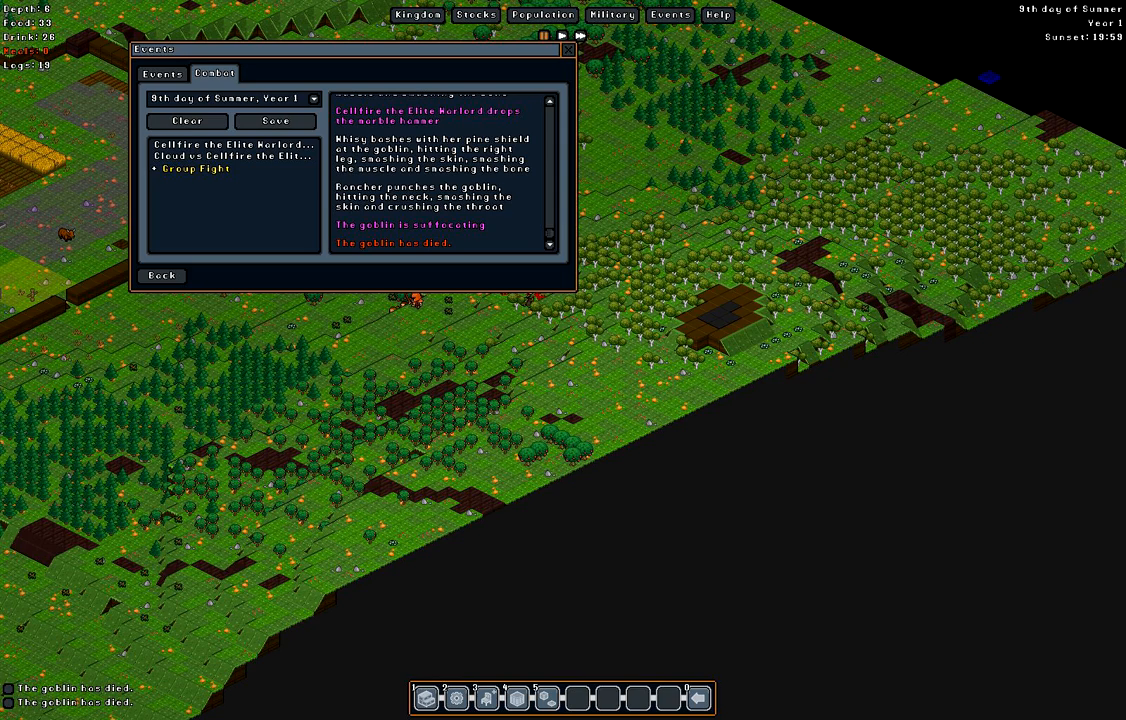
- Close the combat record and open Cellfire the Elite Warlord's health details
left_click(567, 49)
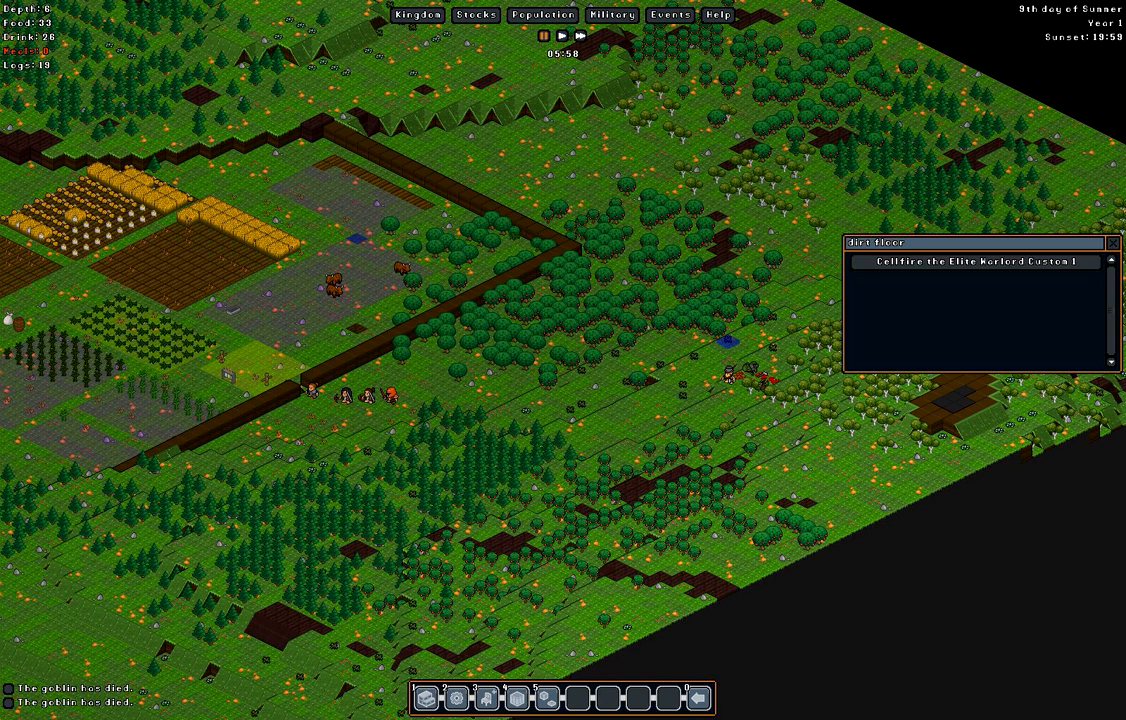
left_click(970, 261)
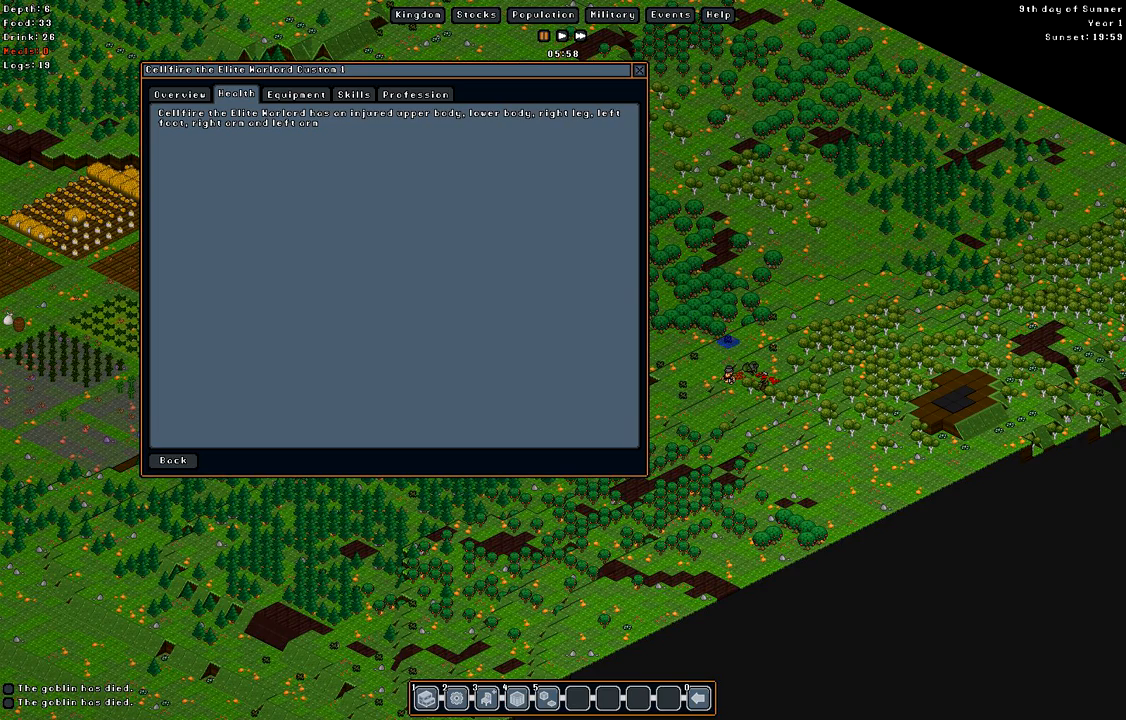
- Close Cellfire's health report and move the view down to the underground base at depth -2
left_click(638, 69)
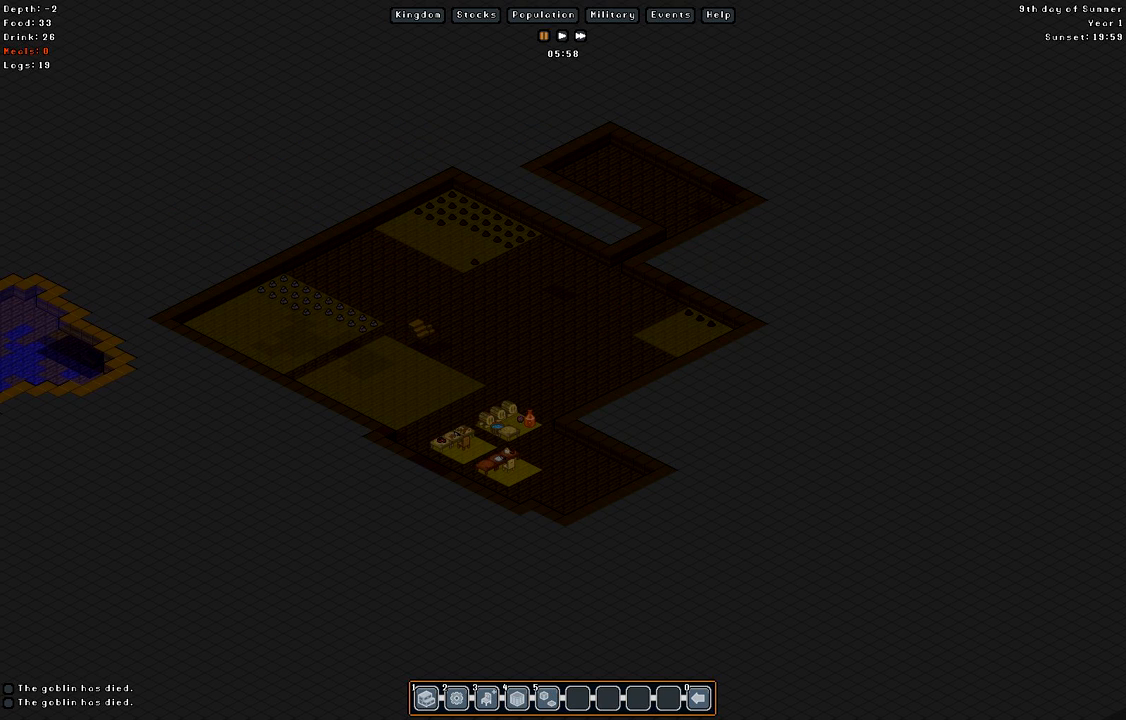
scroll("down", 3)
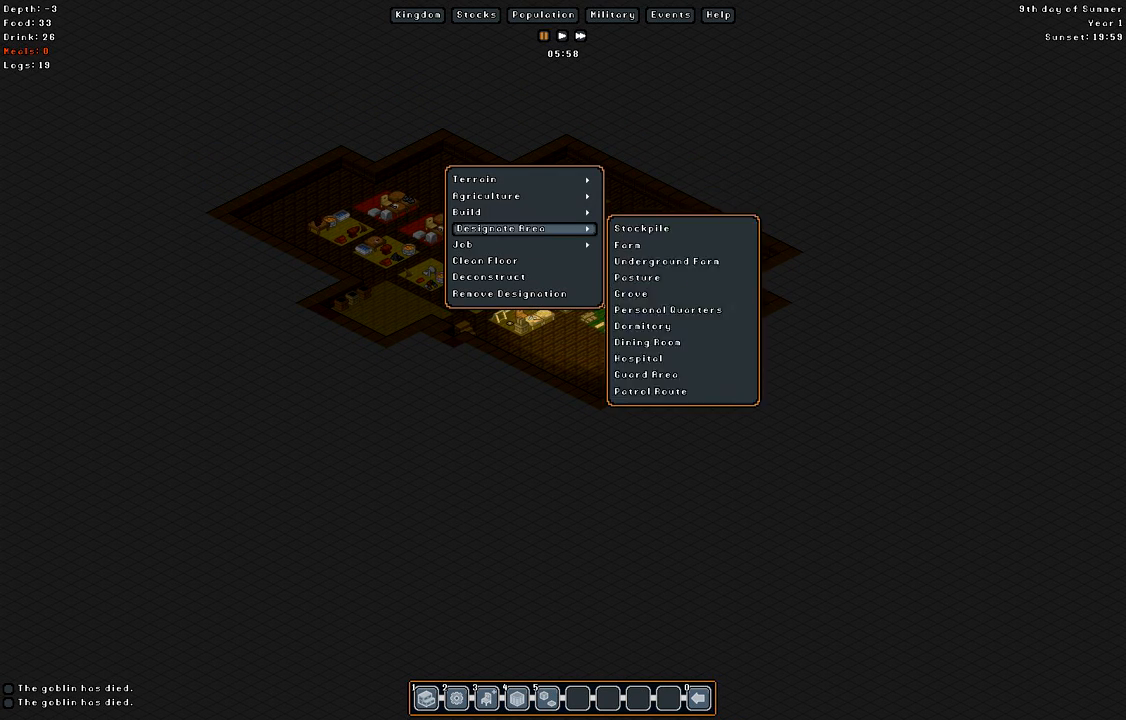
left_click(467, 212)
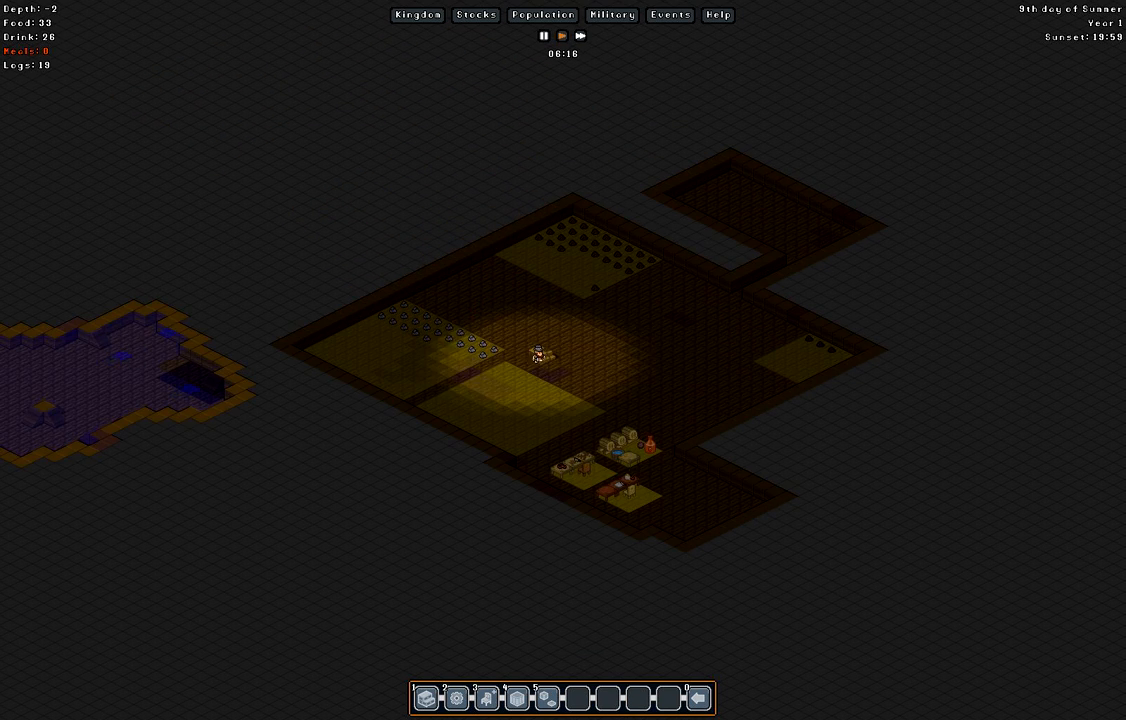
- Inspect the pine crate at depth -5, holding 17 of 32 items, mostly cotton and wool bandages
scroll("down", 3)
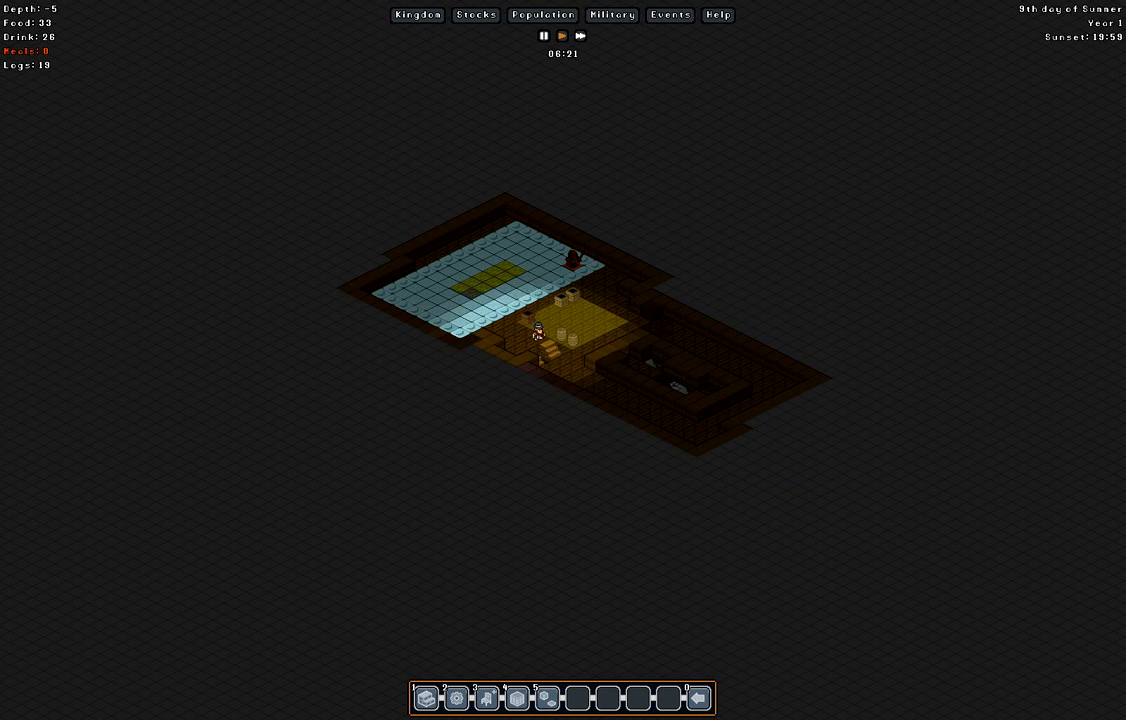
left_click(560, 320)
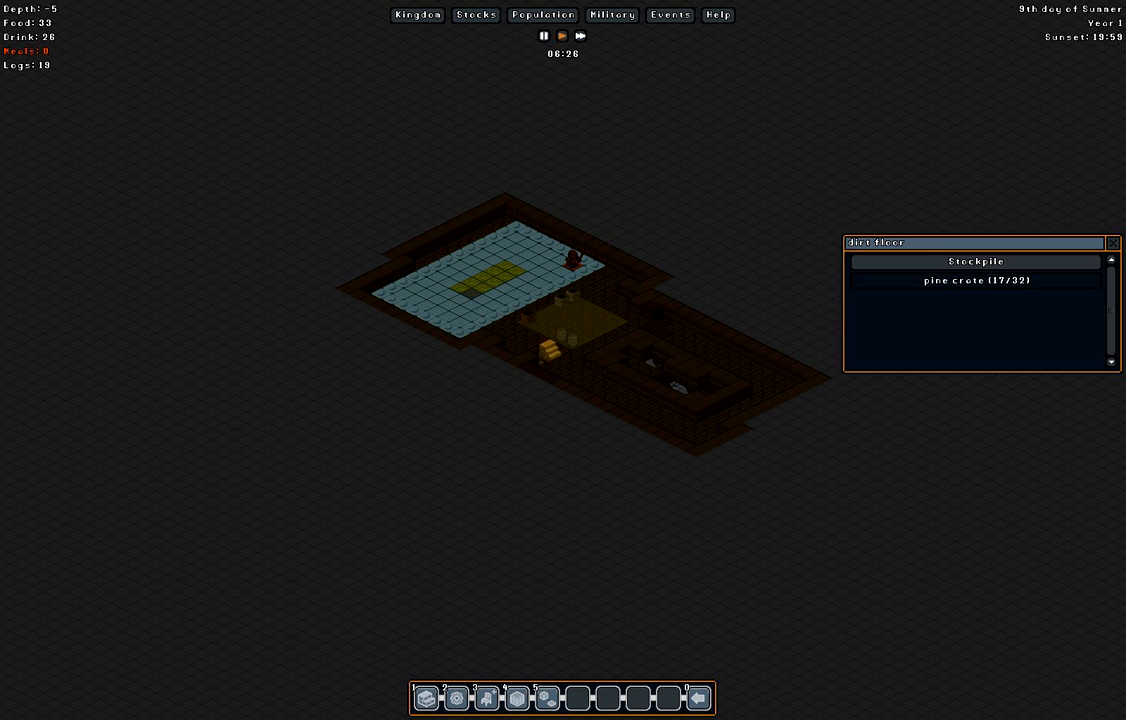
left_click(974, 280)
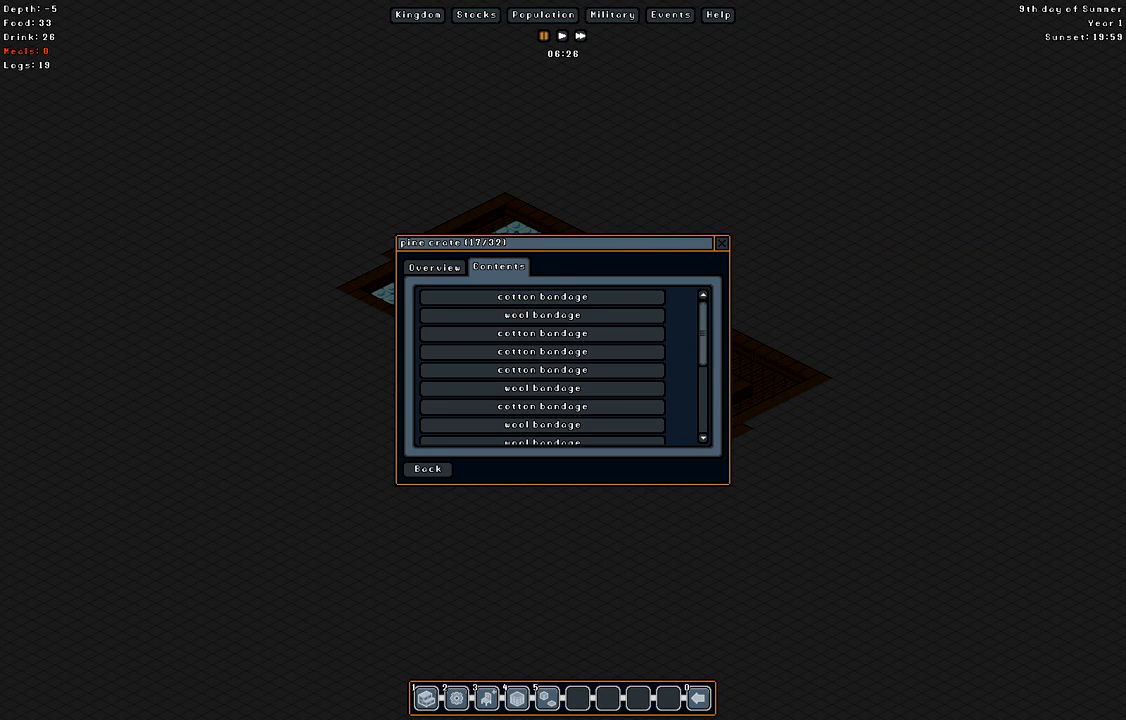
left_click(433, 267)
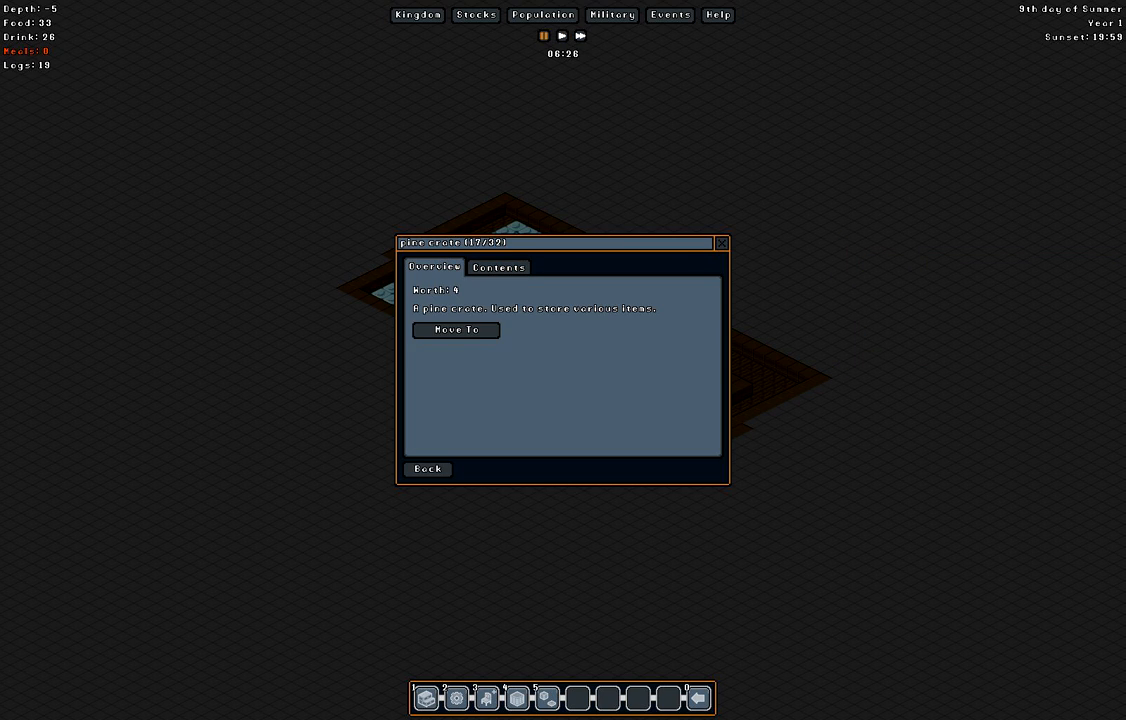